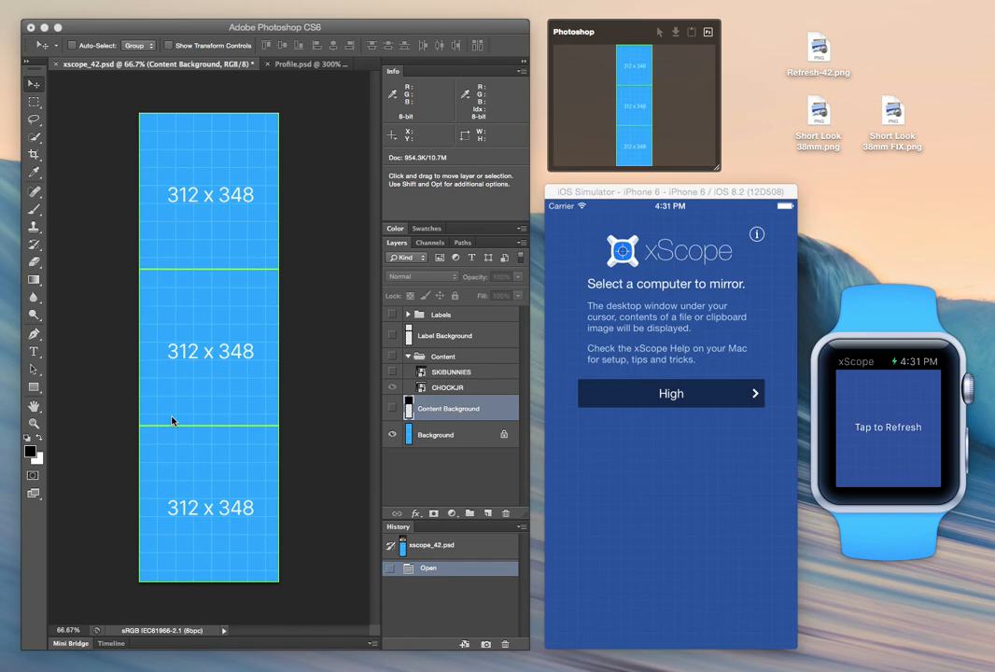
pyautogui.moveTo(308, 164)
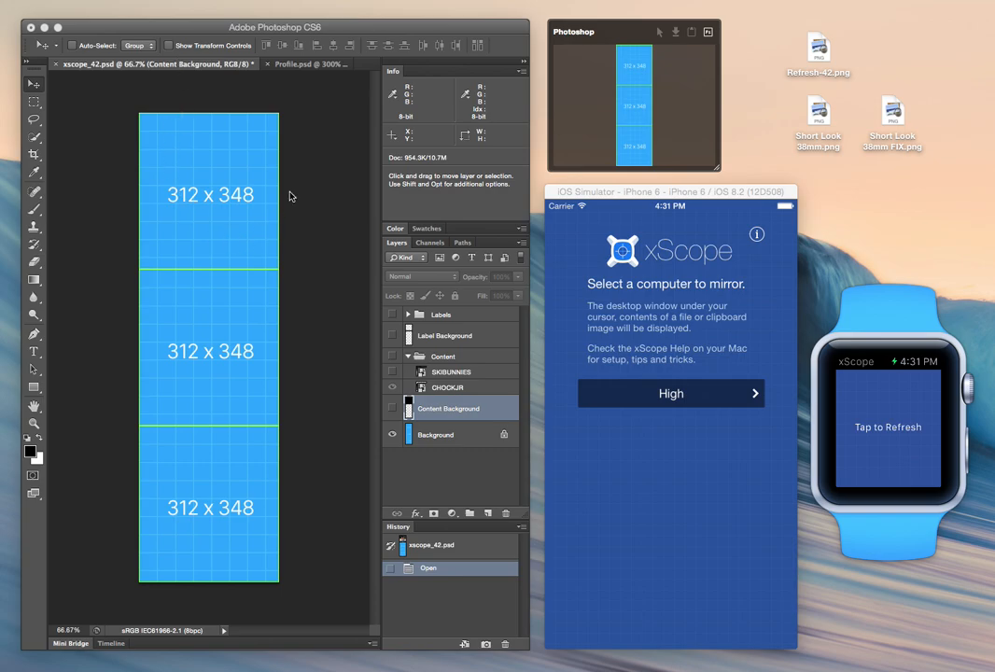
pyautogui.moveTo(347, 120)
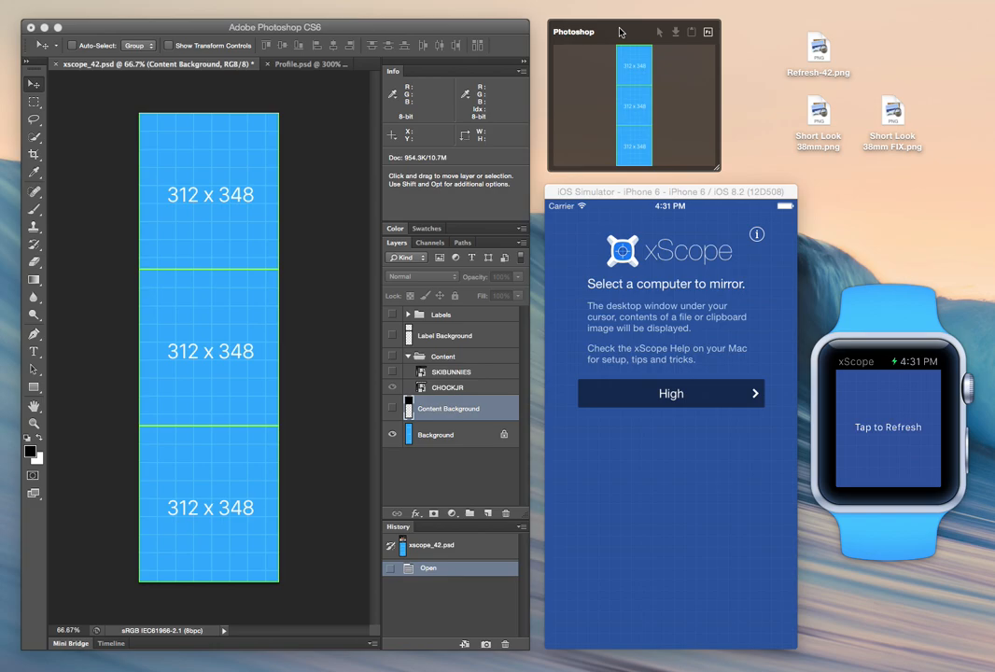
pyautogui.moveTo(630, 197)
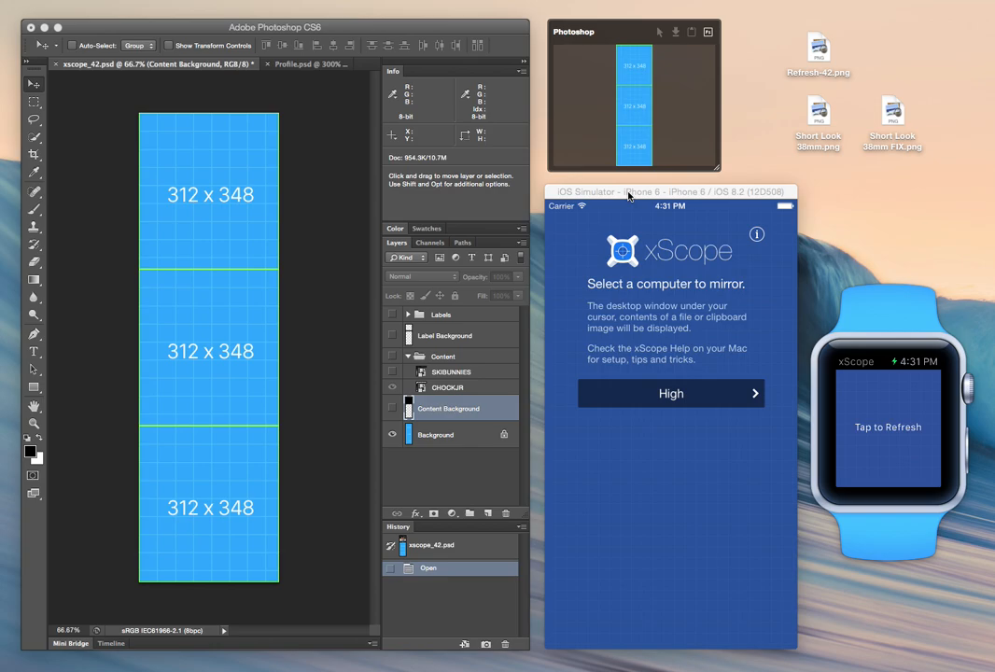
pyautogui.moveTo(698, 227)
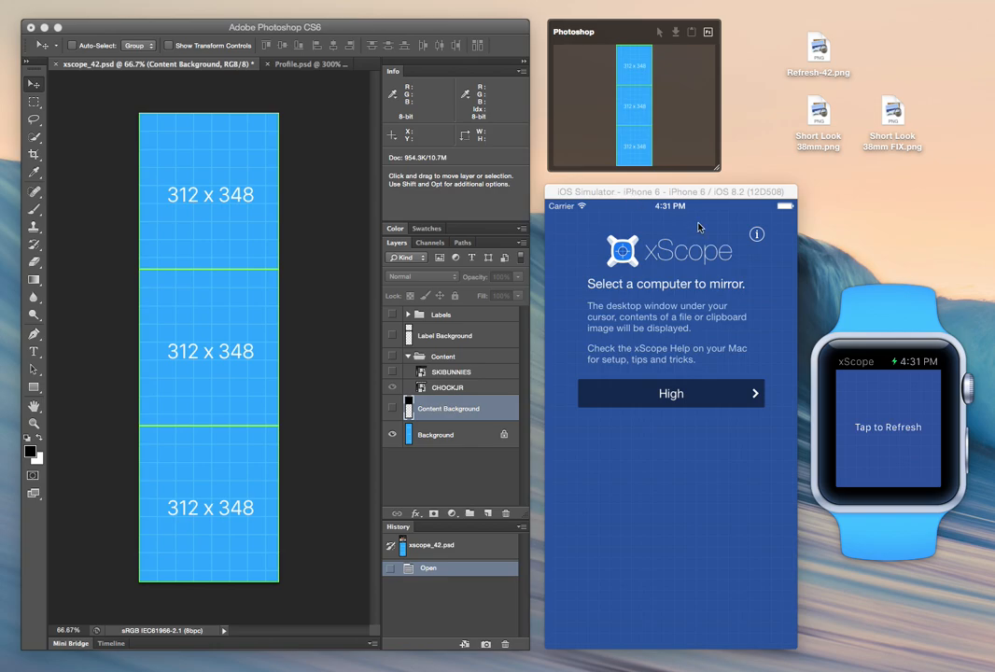
pyautogui.moveTo(913, 313)
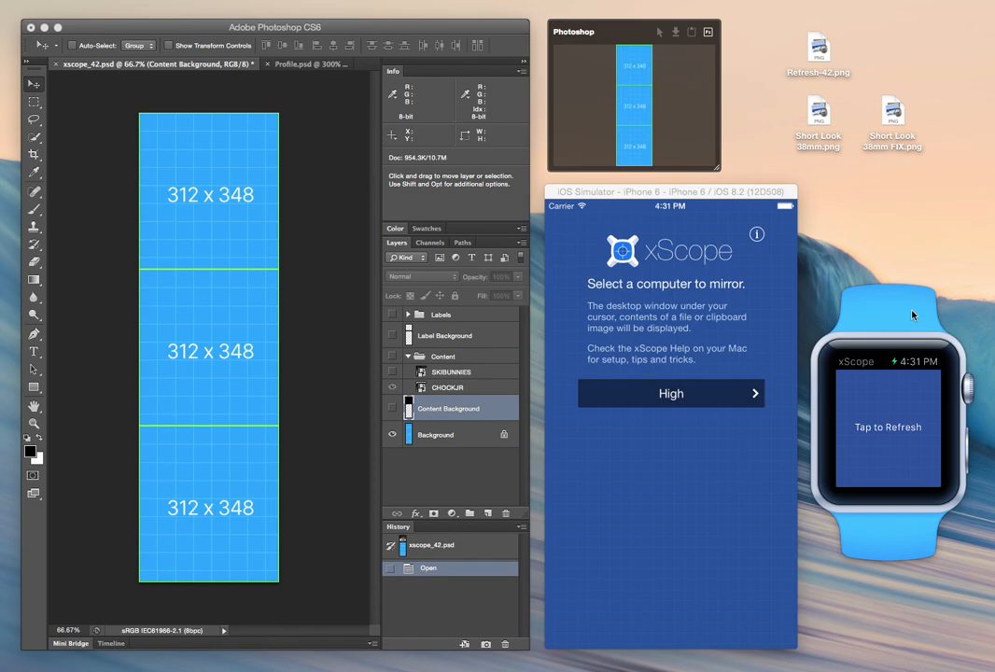
pyautogui.moveTo(868, 322)
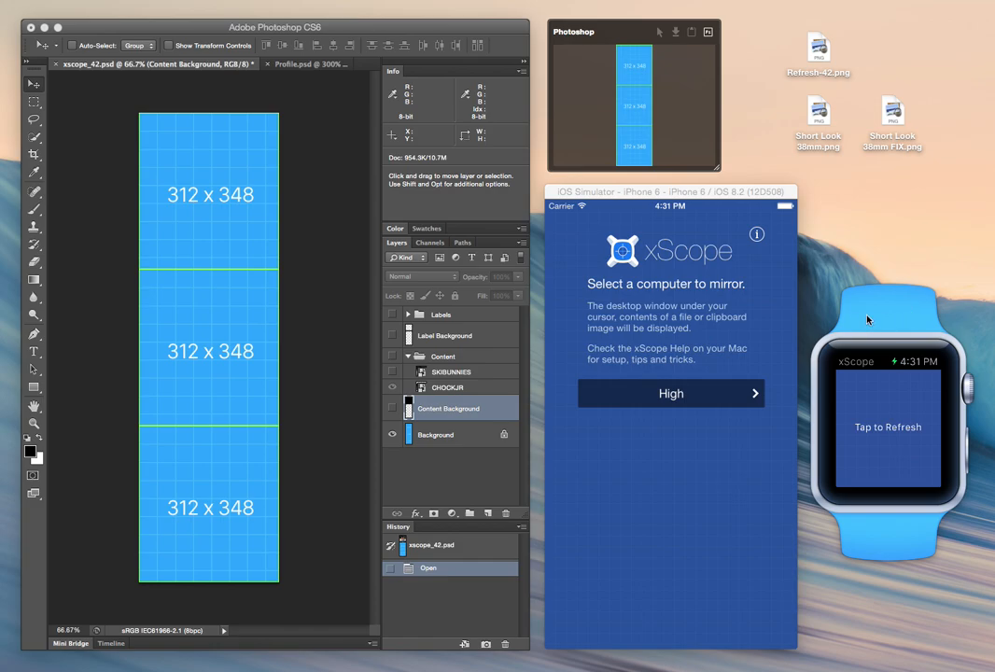
pyautogui.moveTo(894, 318)
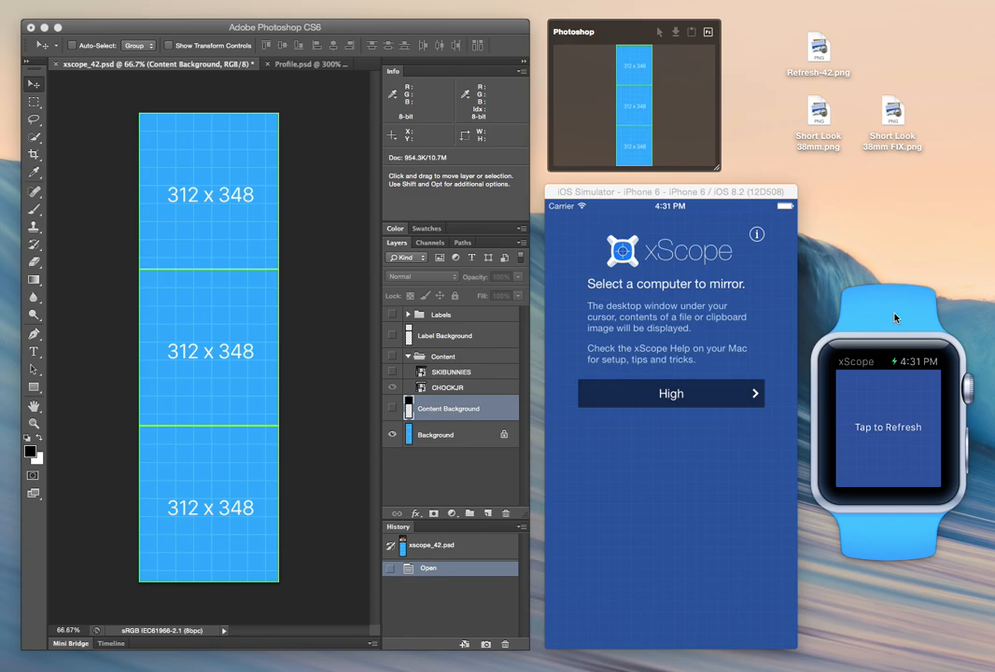
pyautogui.moveTo(809, 280)
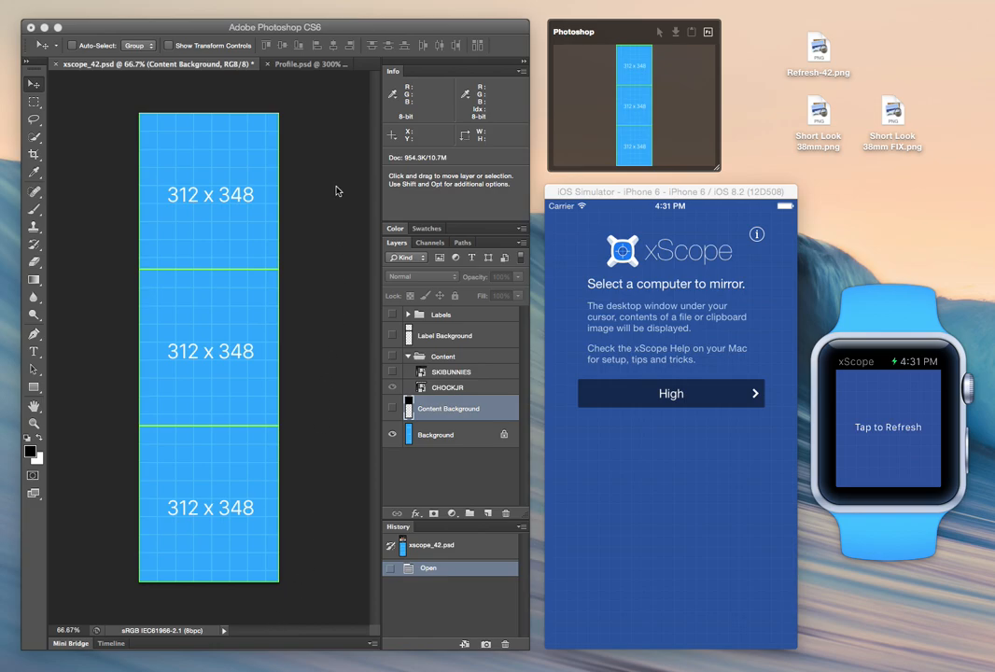
pyautogui.moveTo(146, 481)
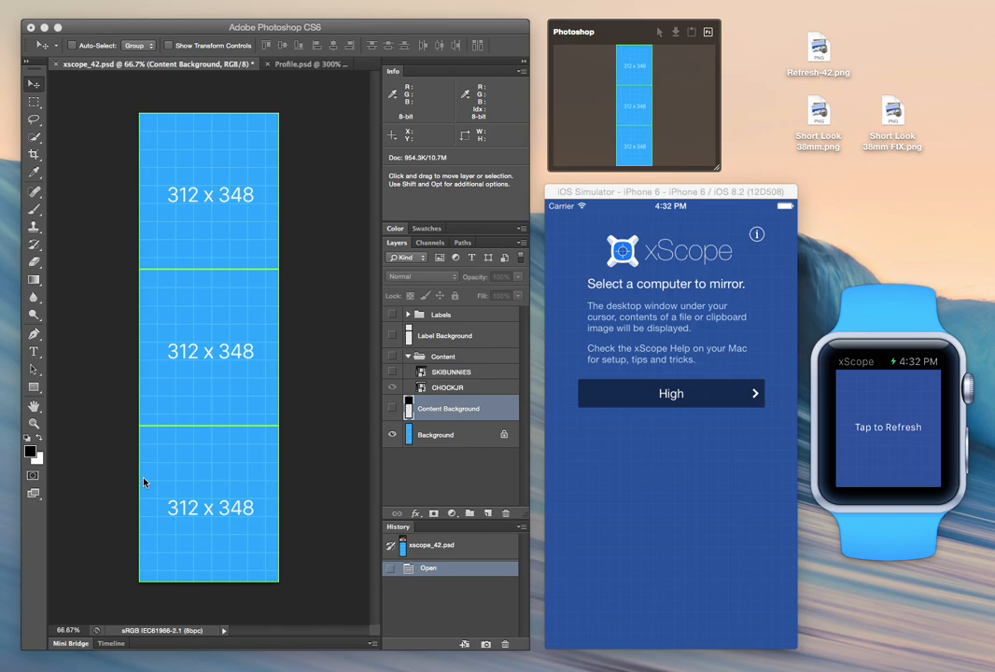
pyautogui.moveTo(603, 471)
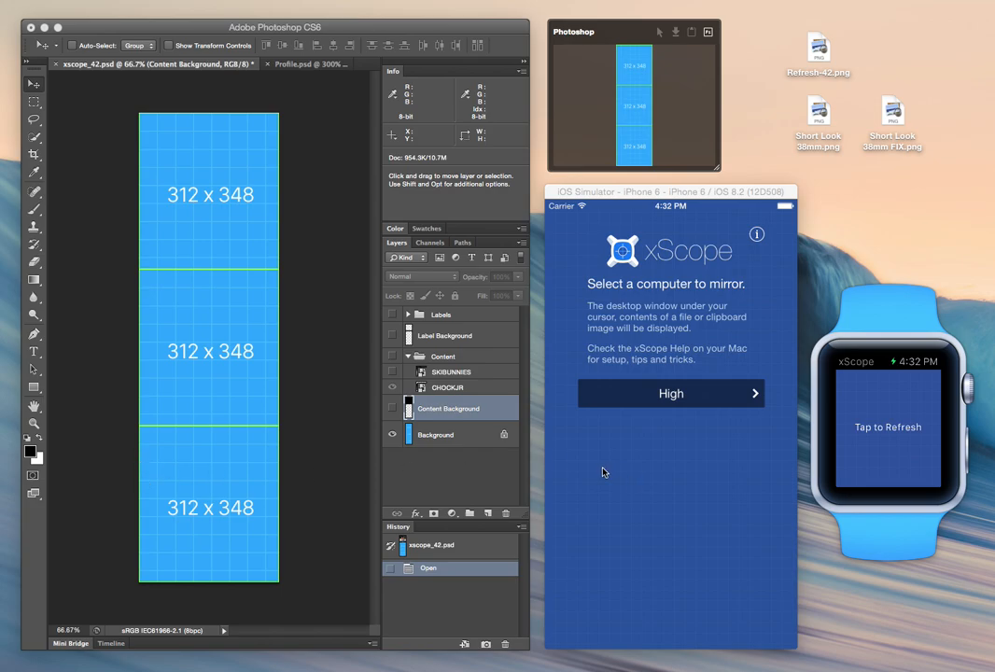
pyautogui.moveTo(339, 375)
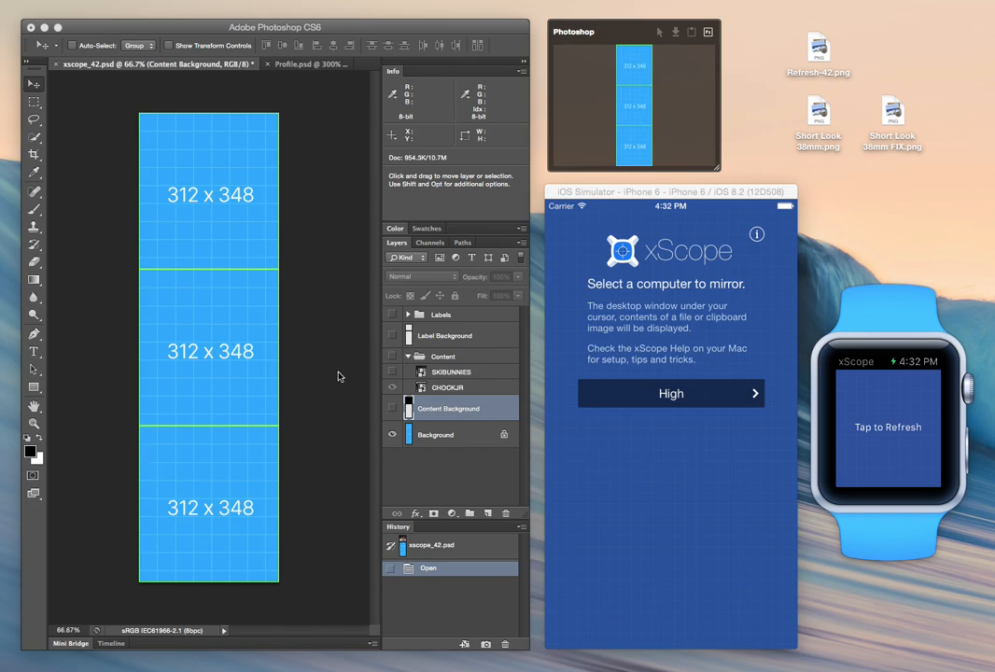
pyautogui.moveTo(168, 250)
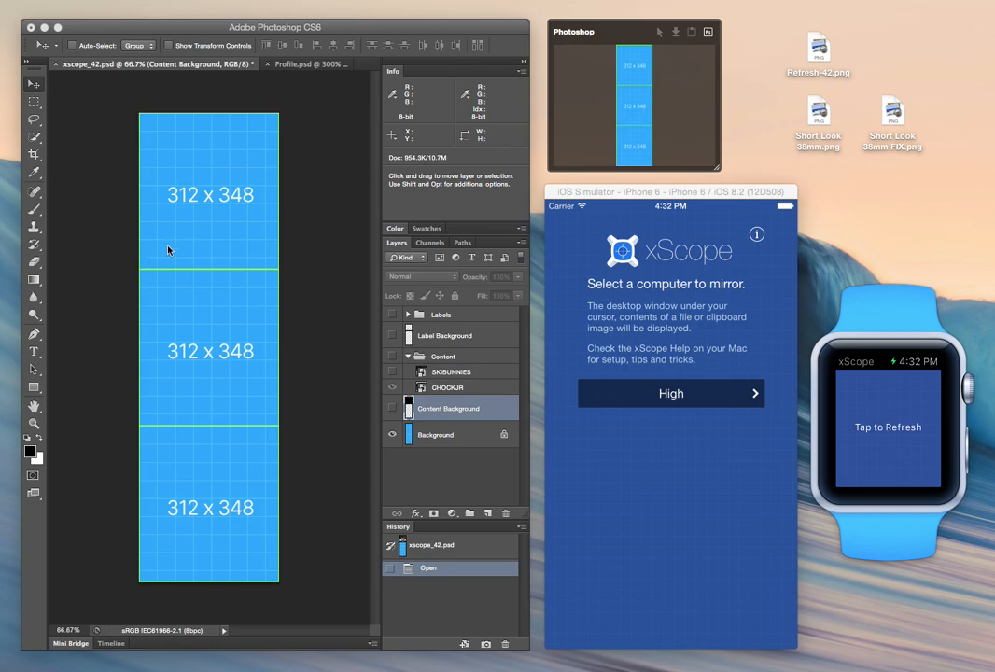
pyautogui.moveTo(209, 203)
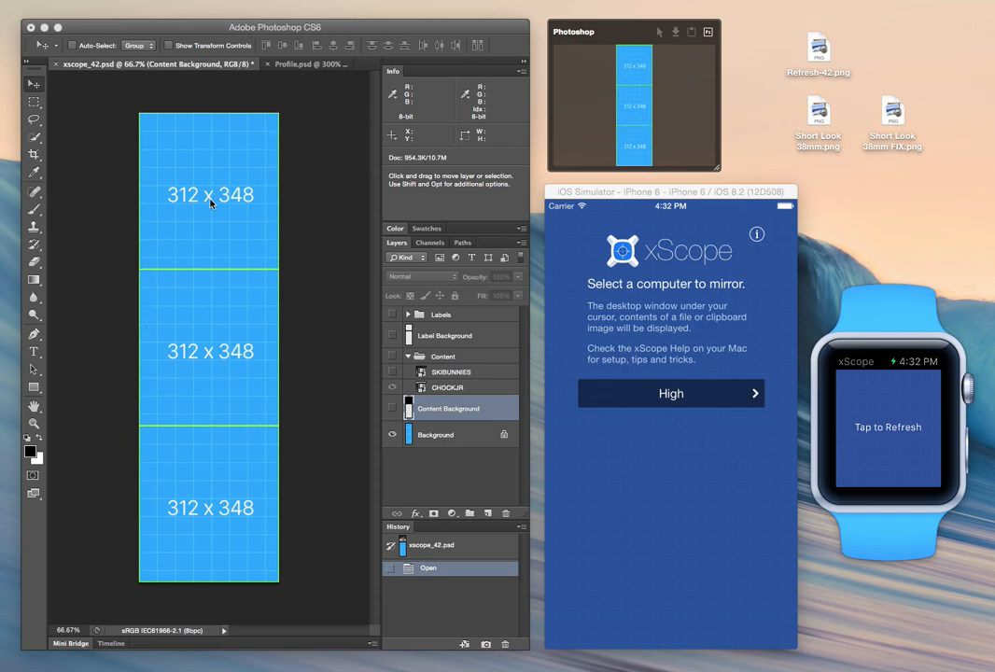
pyautogui.moveTo(597, 183)
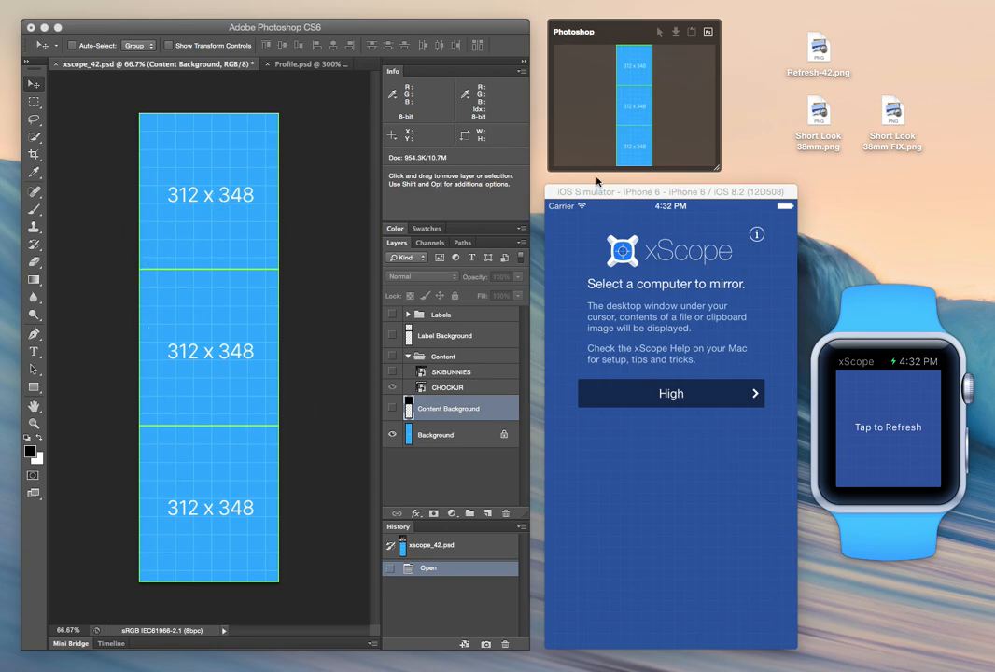
pyautogui.moveTo(607, 52)
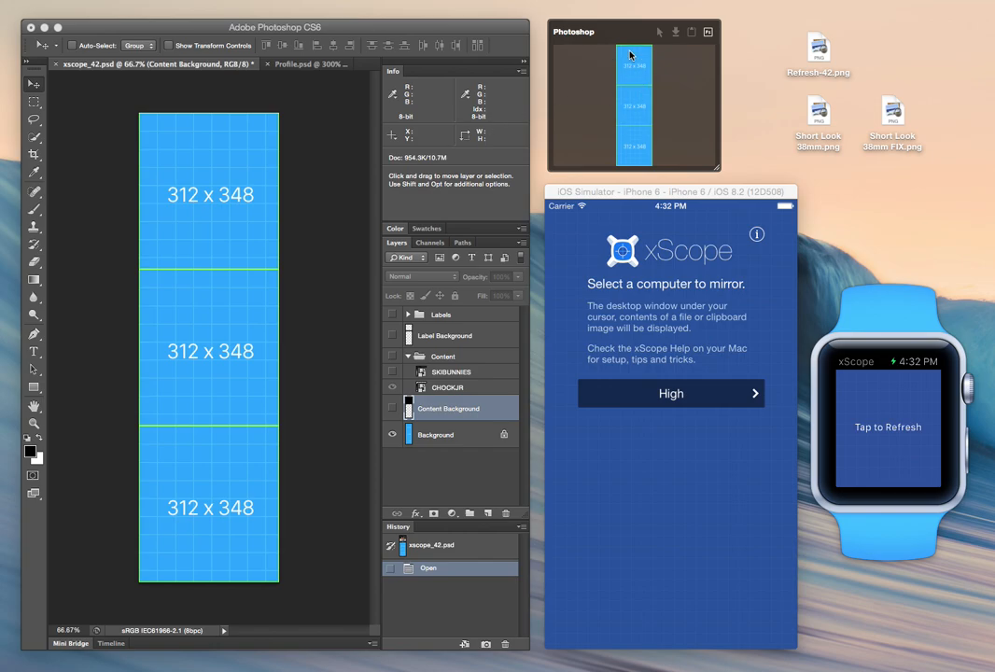
pyautogui.moveTo(628, 37)
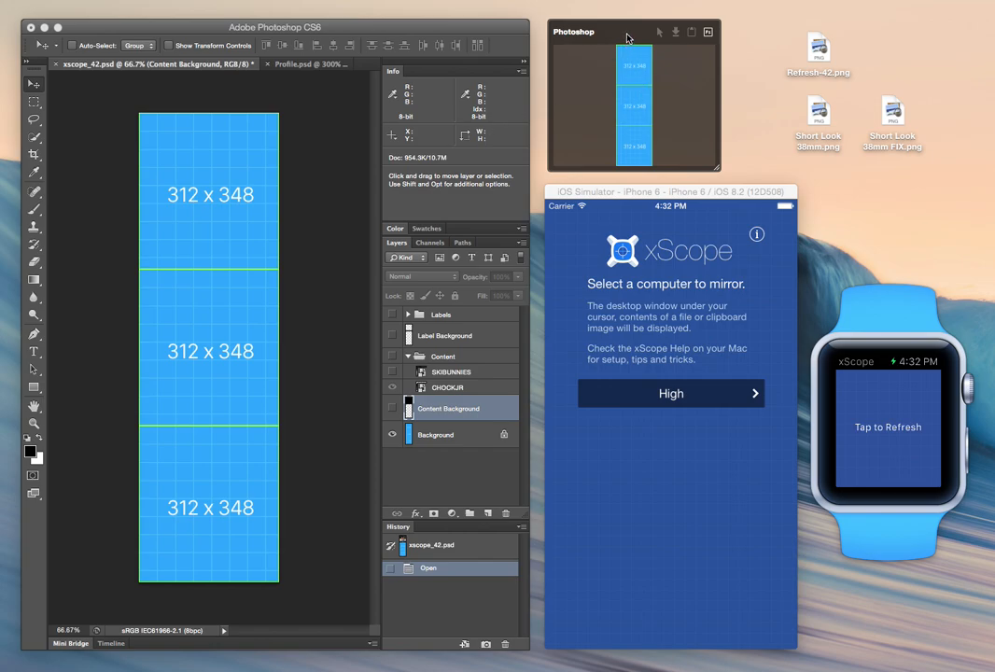
pyautogui.moveTo(628, 62)
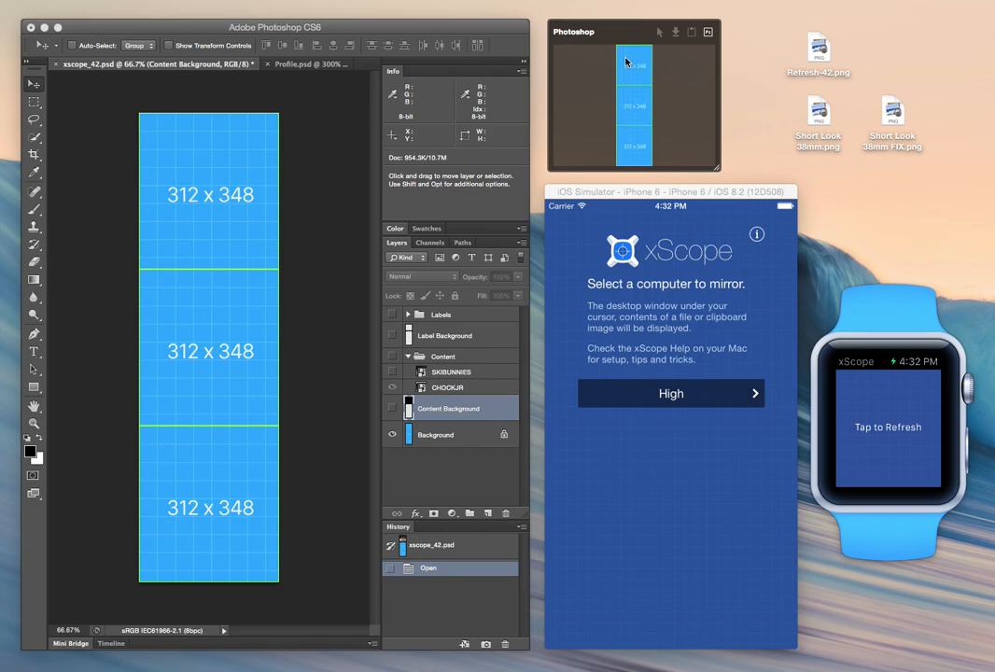
pyautogui.moveTo(610, 108)
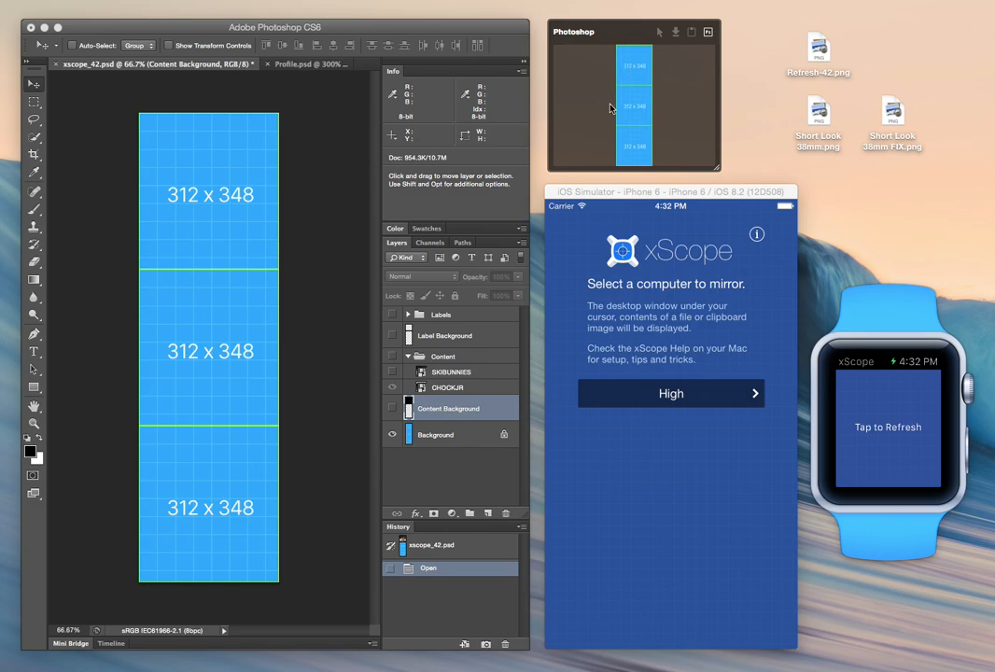
pyautogui.moveTo(642, 129)
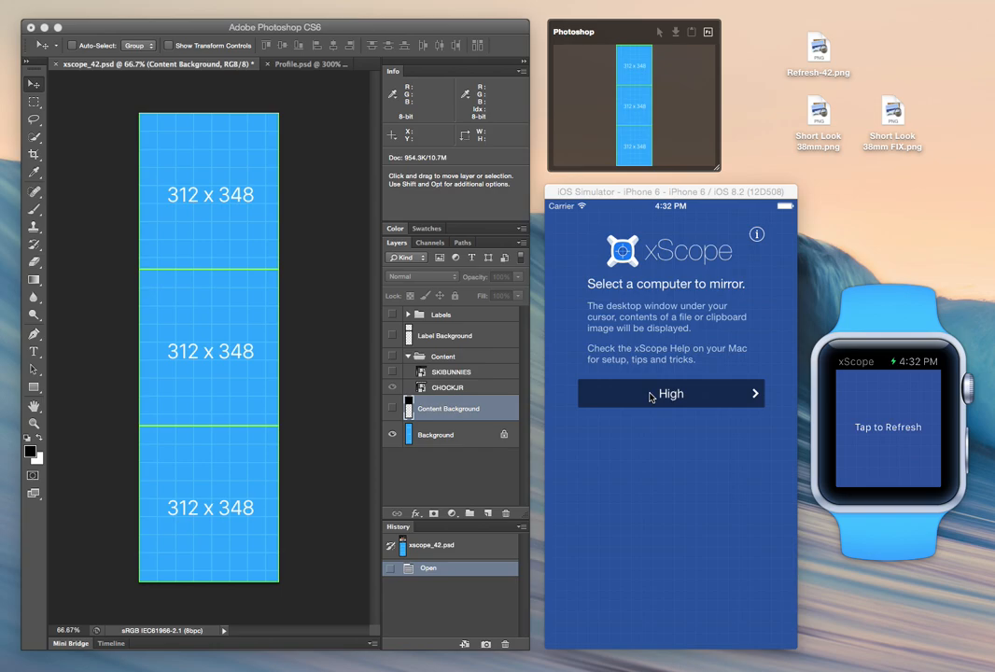
# Start mirroring the Mac desktop to the iPhone simulator at High quality
pyautogui.click(673, 392)
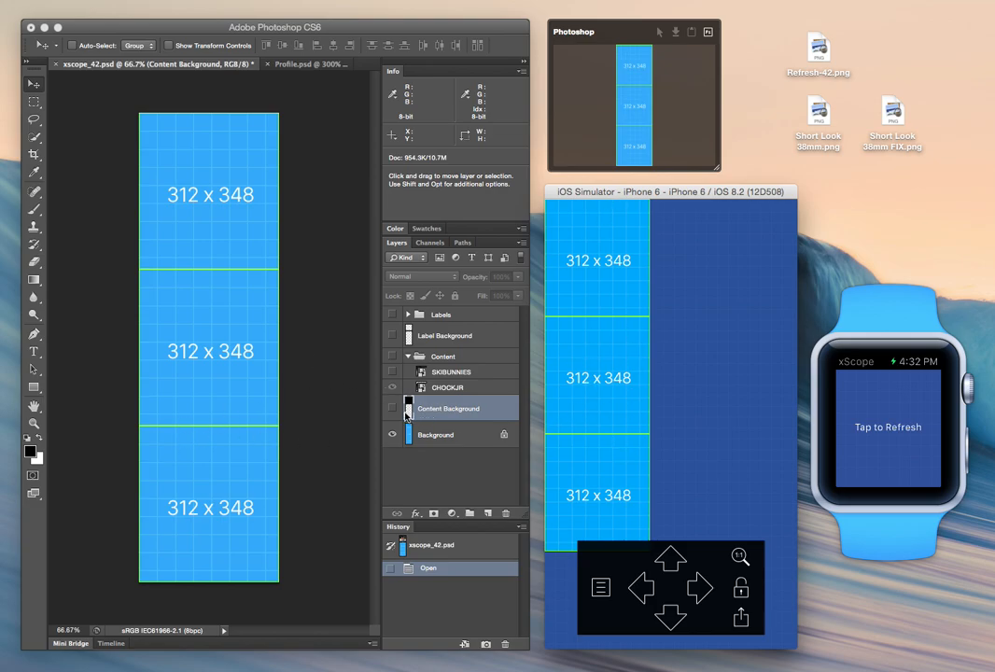
pyautogui.moveTo(392, 415)
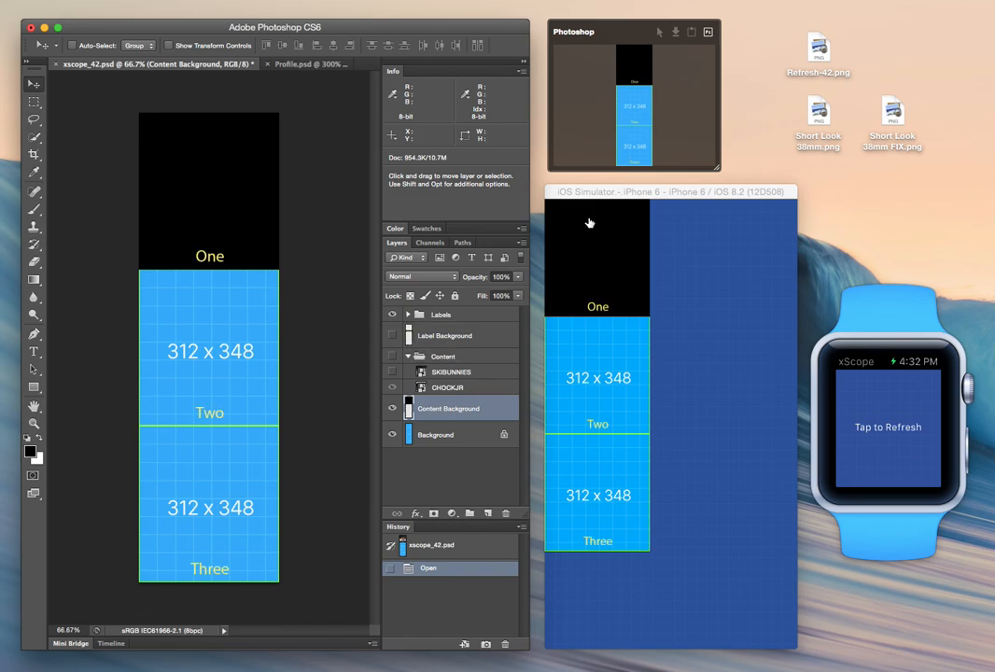
pyautogui.moveTo(628, 273)
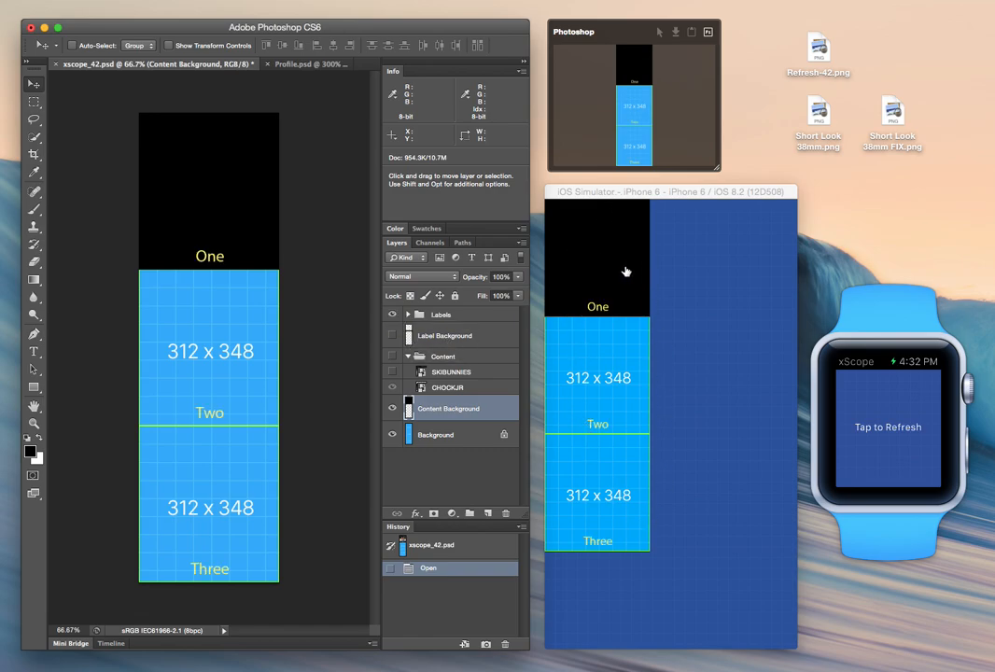
pyautogui.moveTo(607, 273)
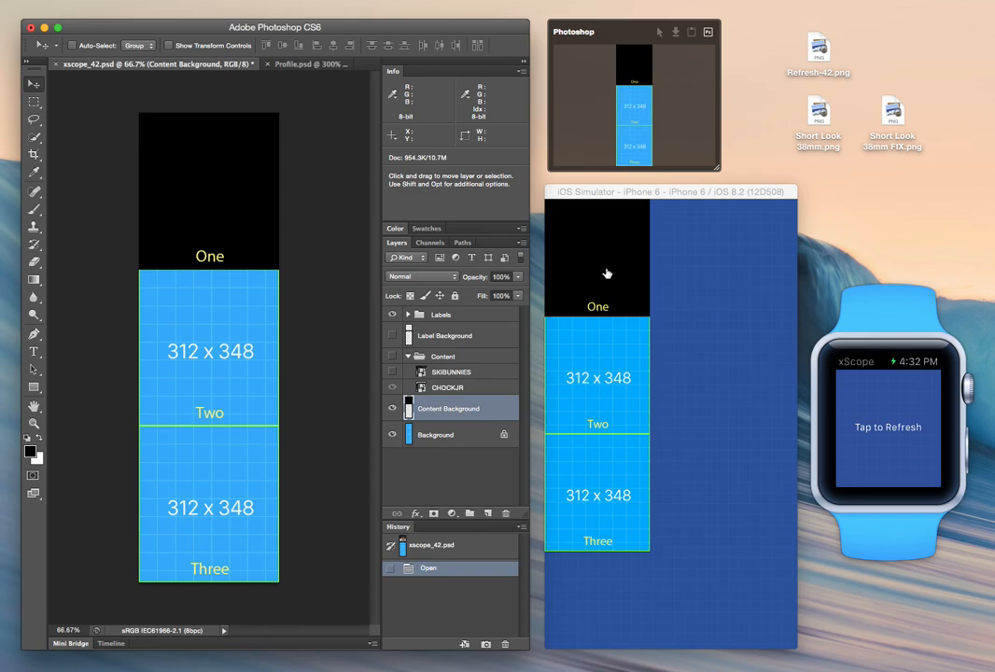
pyautogui.moveTo(612, 258)
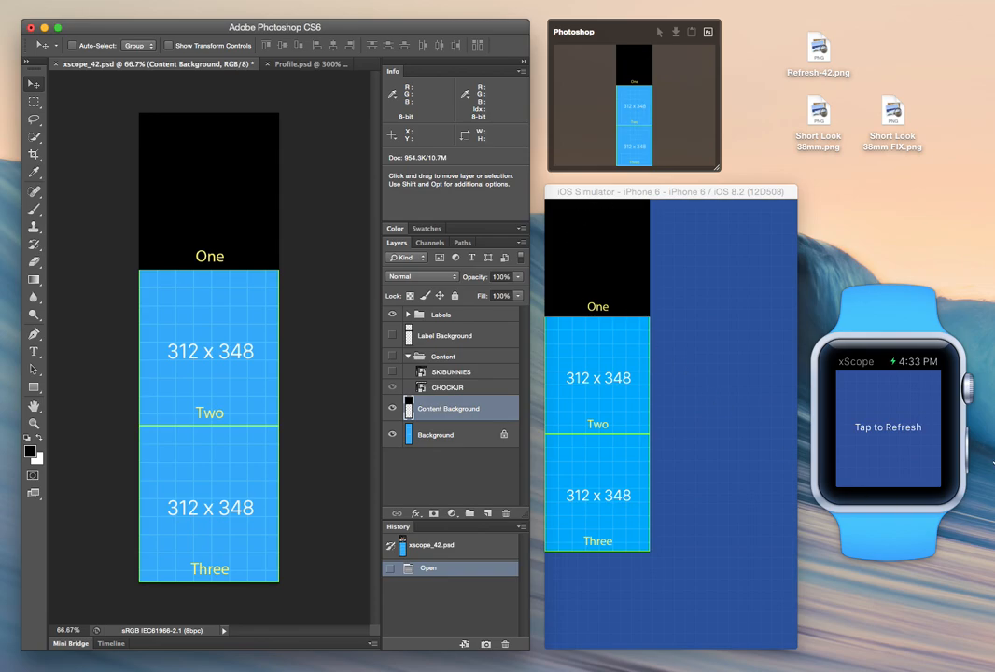
pyautogui.moveTo(840, 345)
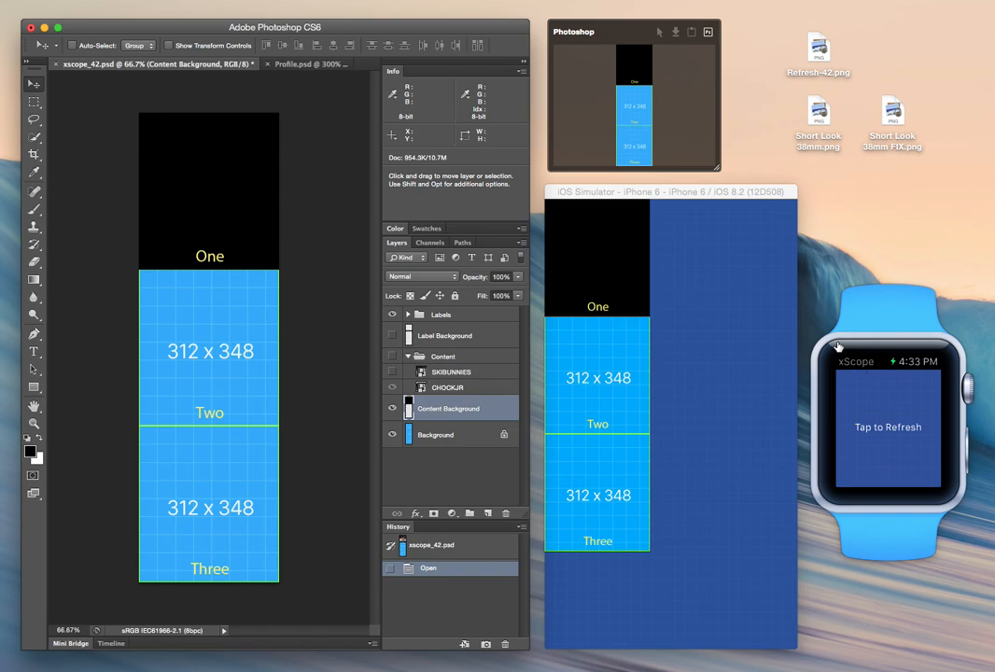
pyautogui.moveTo(635, 269)
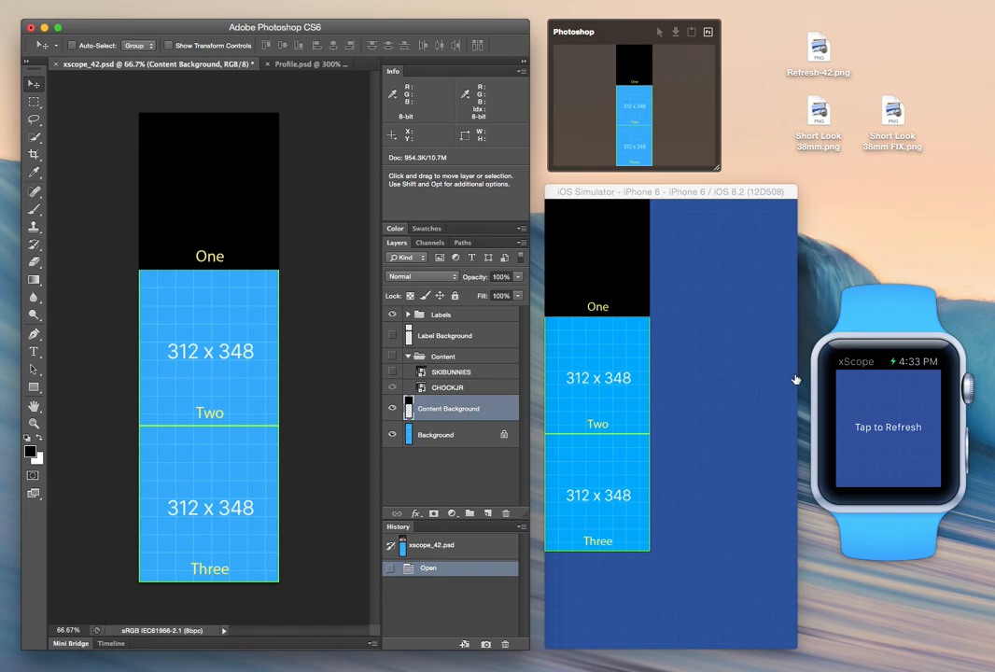
pyautogui.moveTo(674, 269)
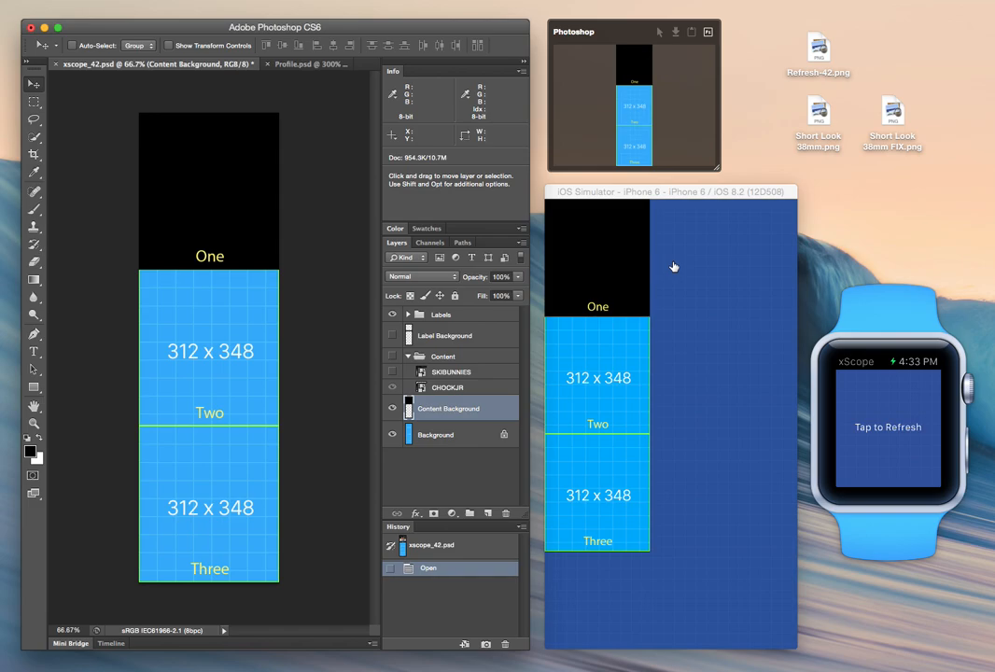
pyautogui.moveTo(654, 268)
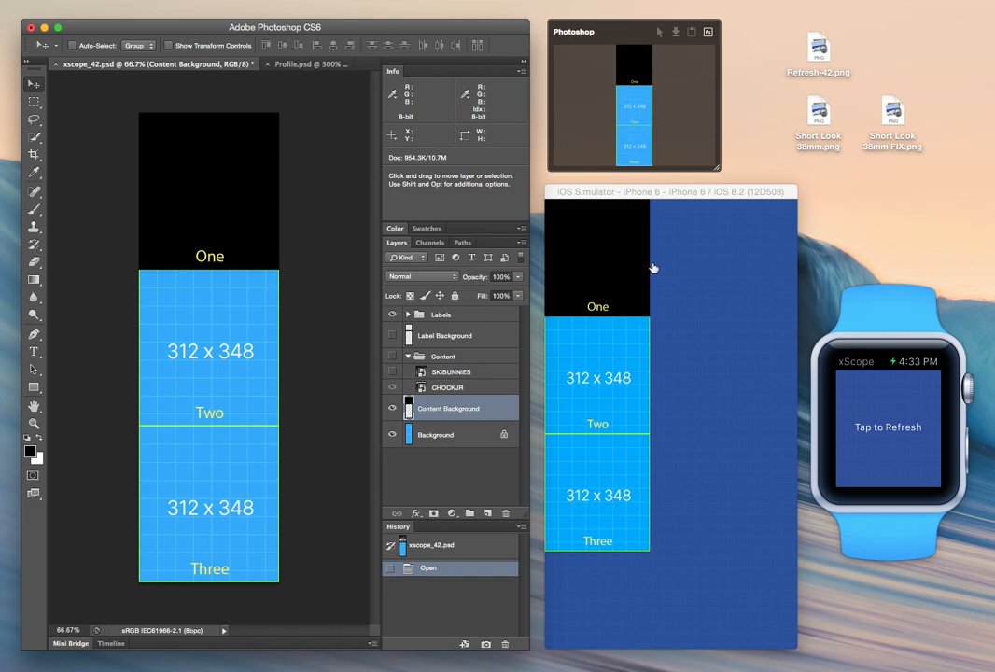
pyautogui.moveTo(631, 264)
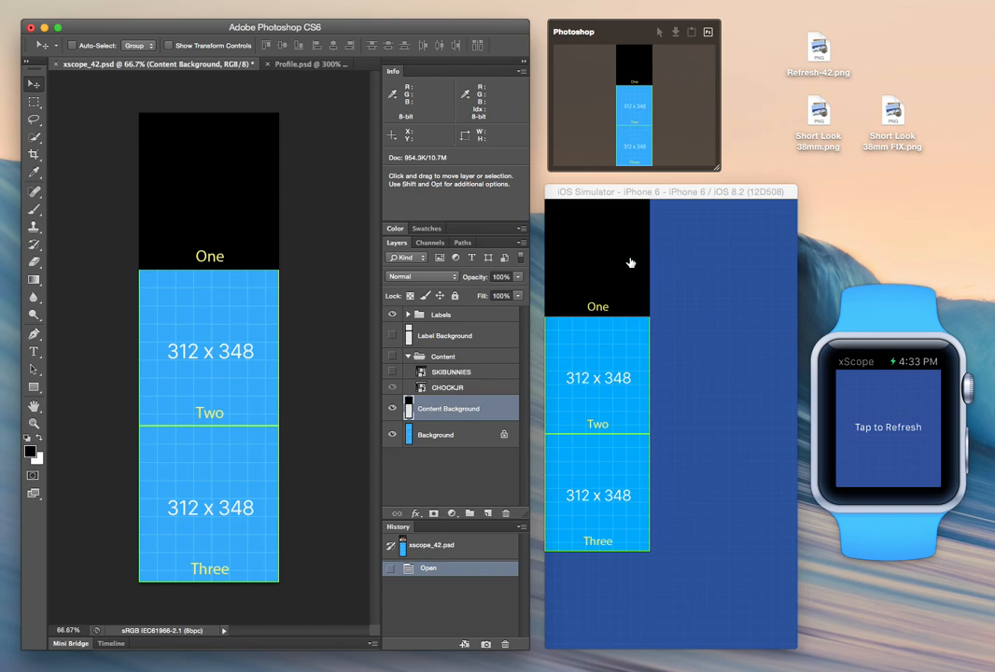
pyautogui.moveTo(542, 306)
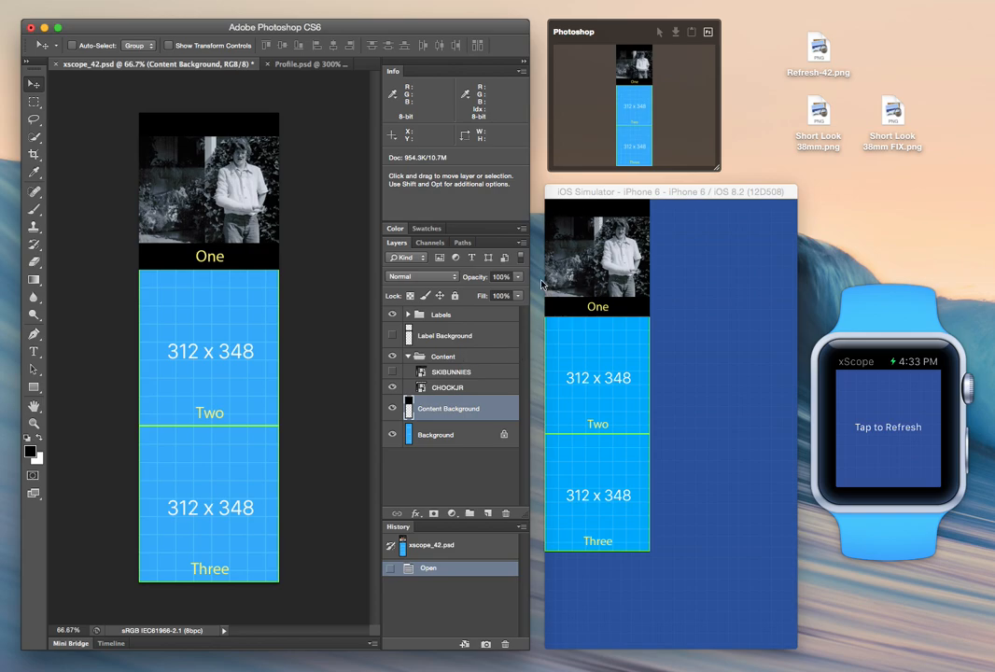
pyautogui.moveTo(598, 308)
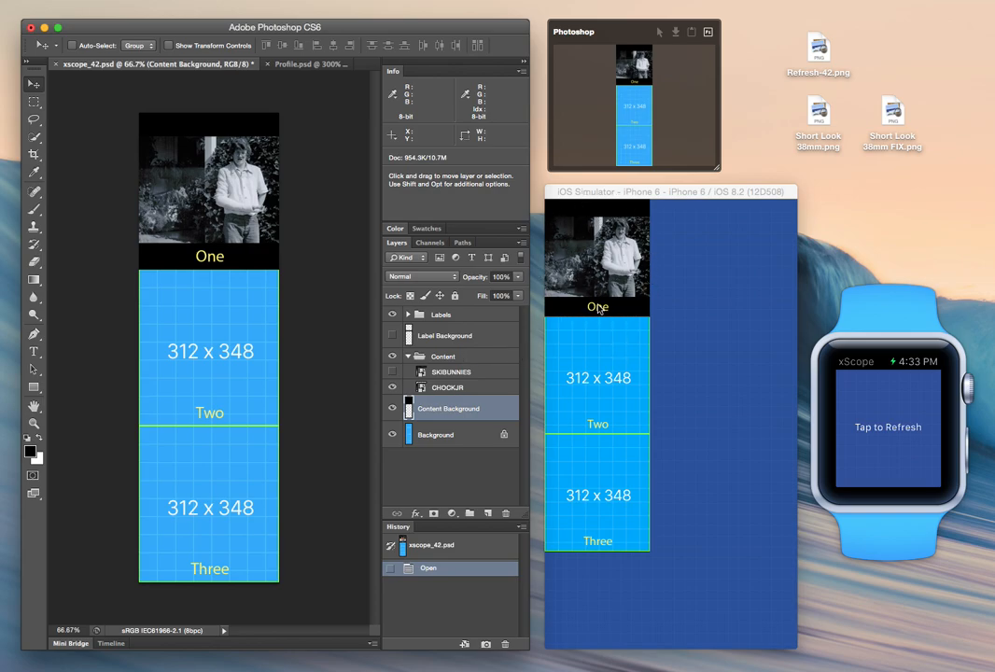
pyautogui.moveTo(679, 310)
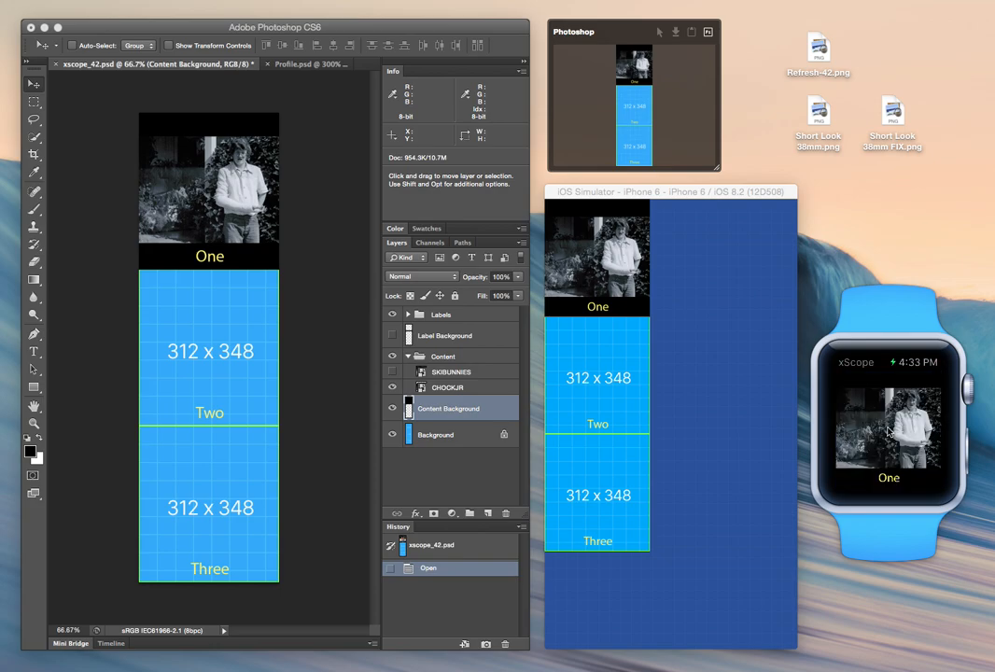
pyautogui.moveTo(885, 433)
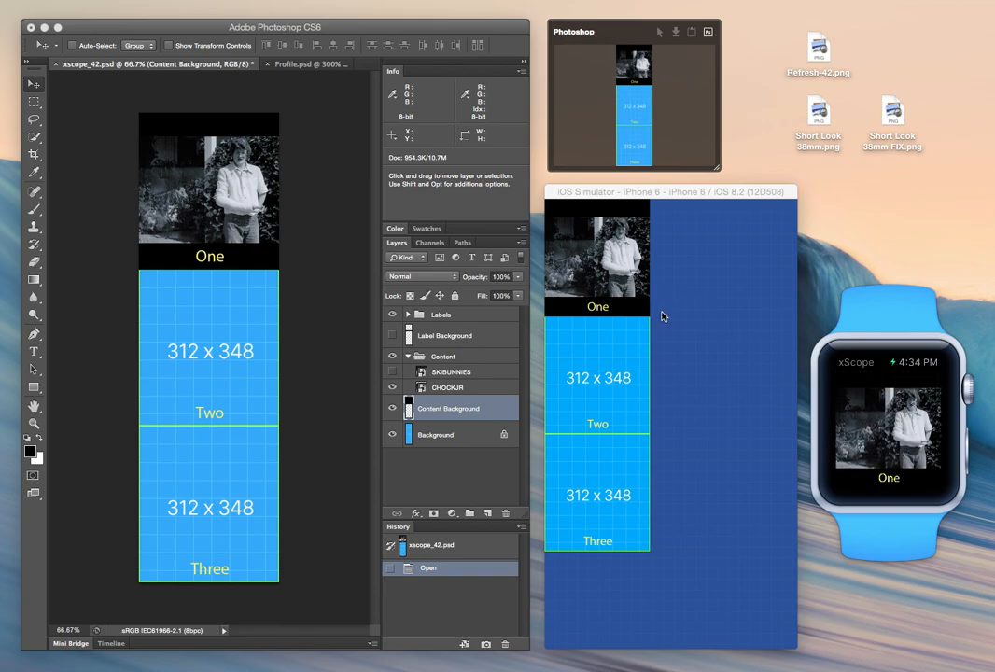
pyautogui.moveTo(715, 283)
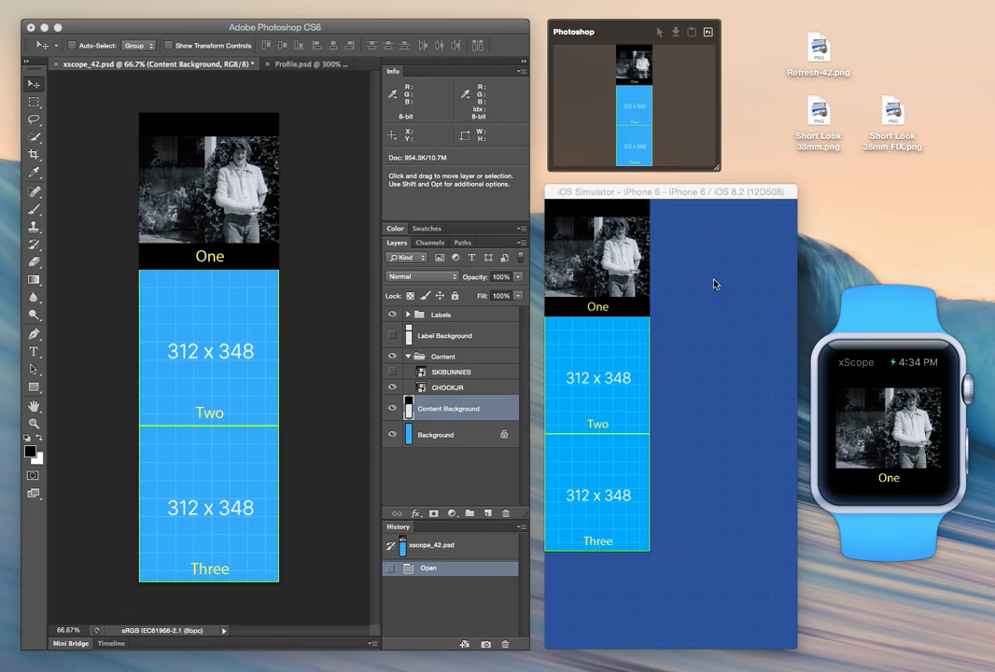
pyautogui.moveTo(476, 283)
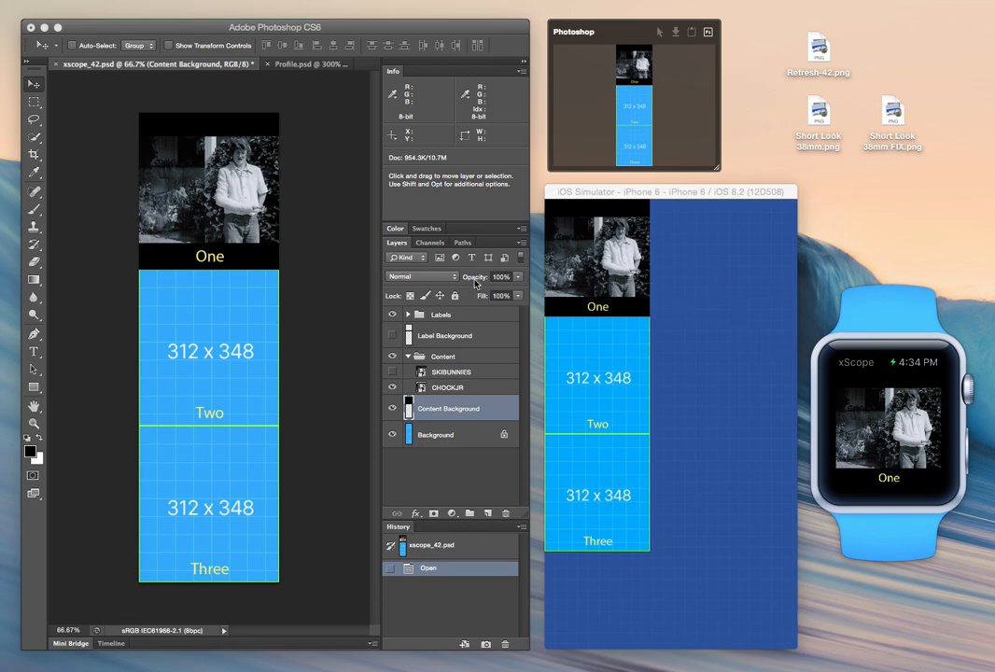
pyautogui.moveTo(560, 381)
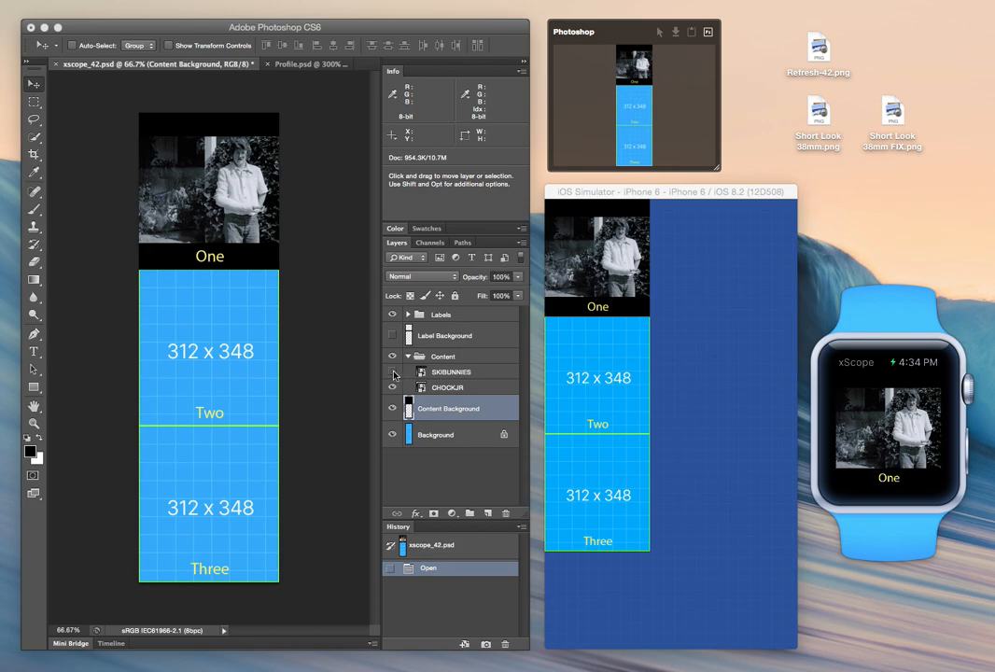
pyautogui.moveTo(396, 374)
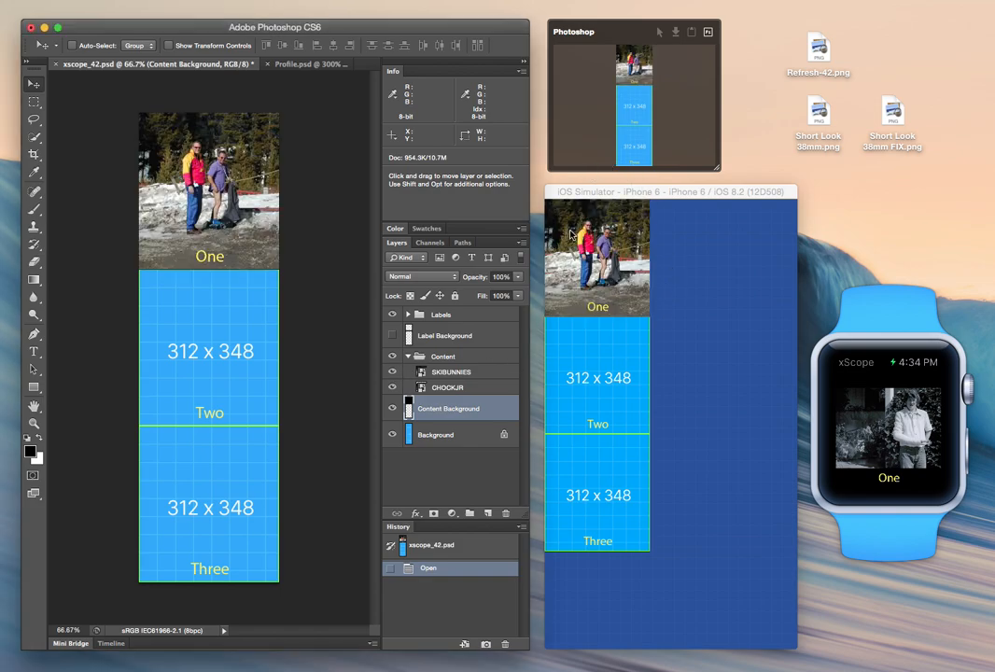
pyautogui.moveTo(586, 300)
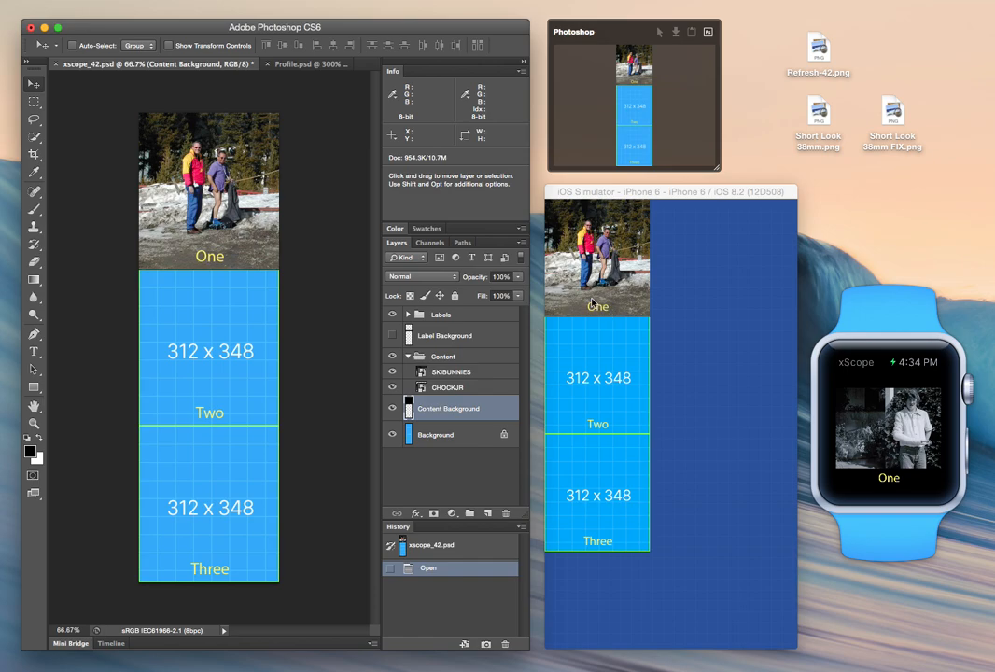
pyautogui.moveTo(586, 288)
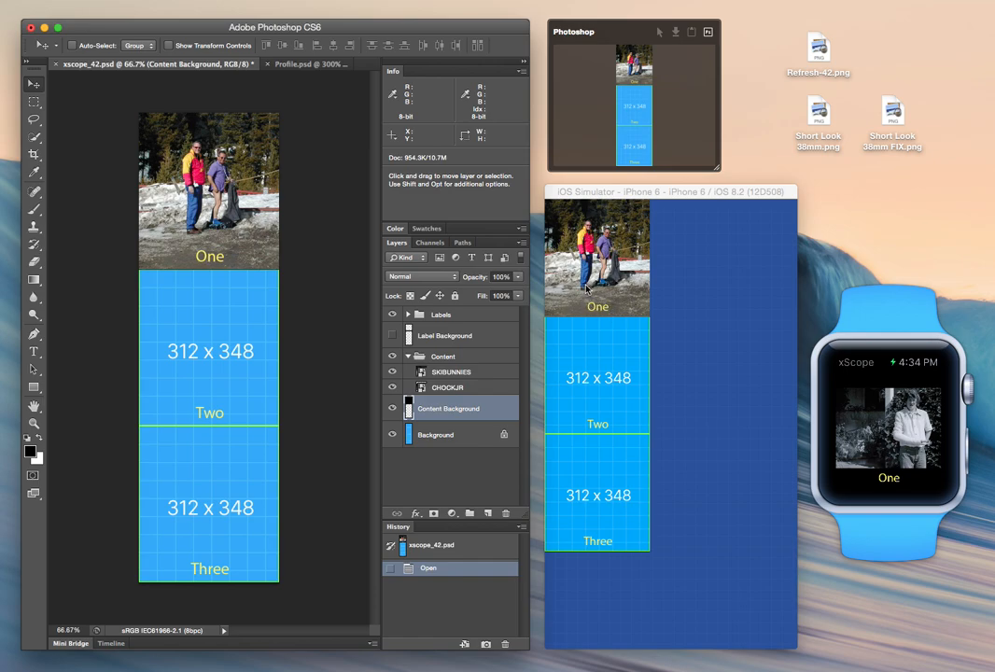
pyautogui.moveTo(573, 234)
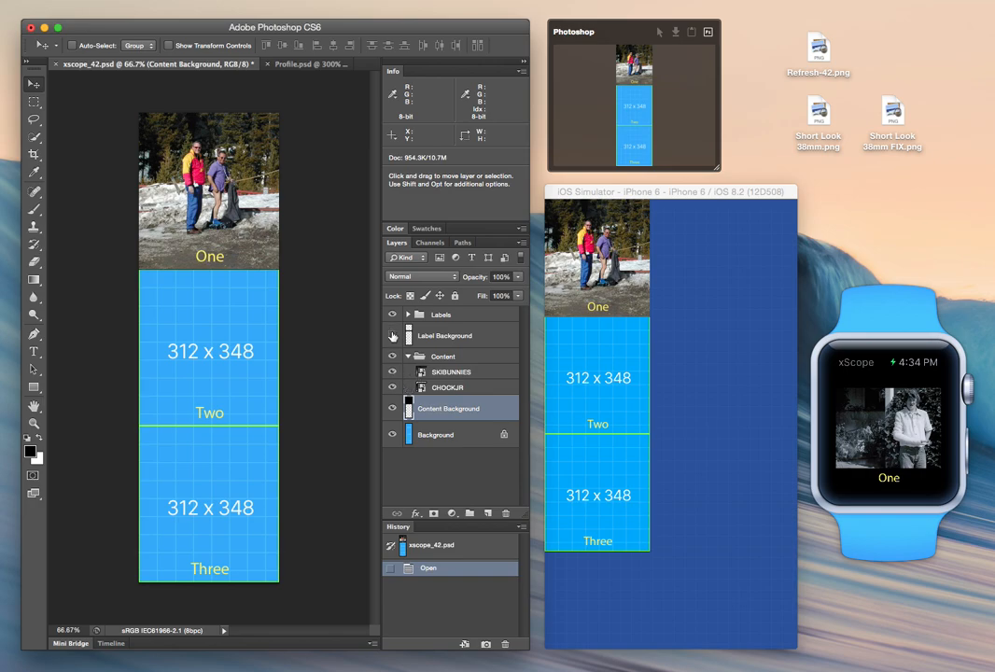
pyautogui.moveTo(392, 336)
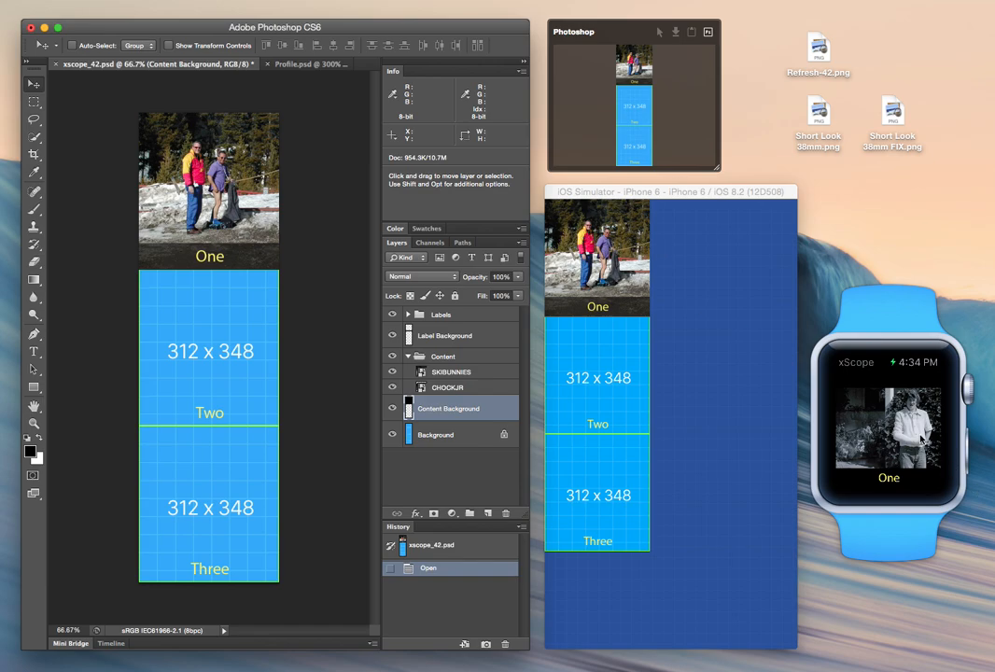
pyautogui.moveTo(896, 443)
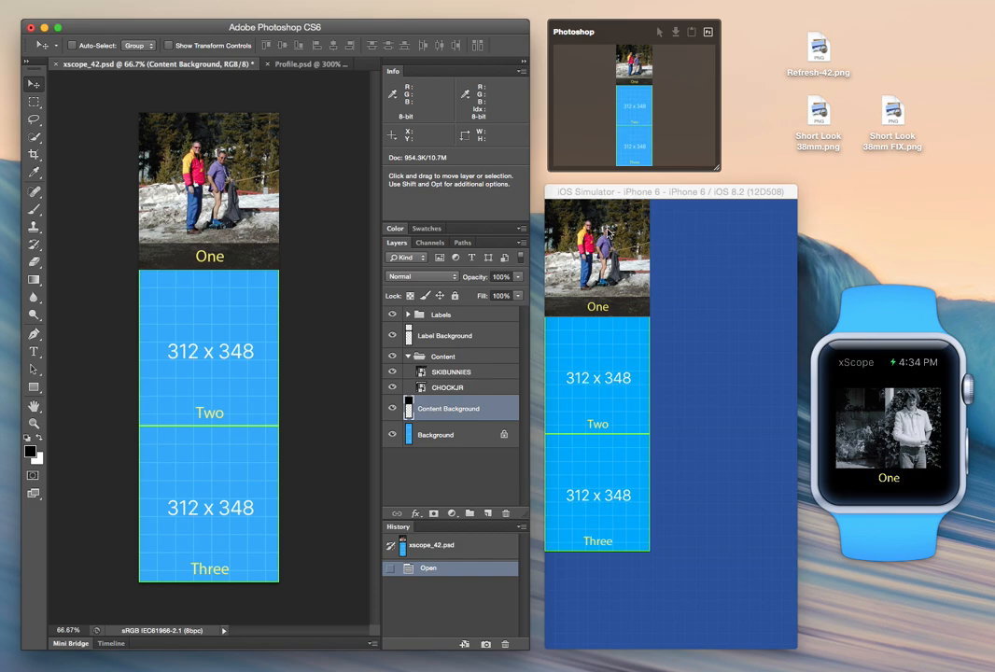
pyautogui.moveTo(937, 483)
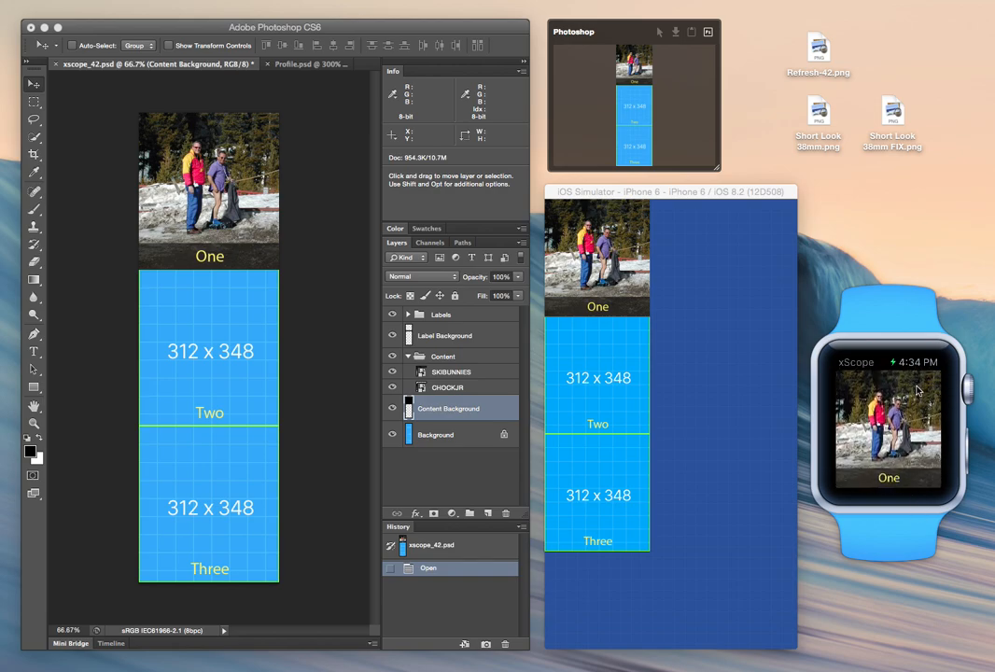
pyautogui.moveTo(878, 381)
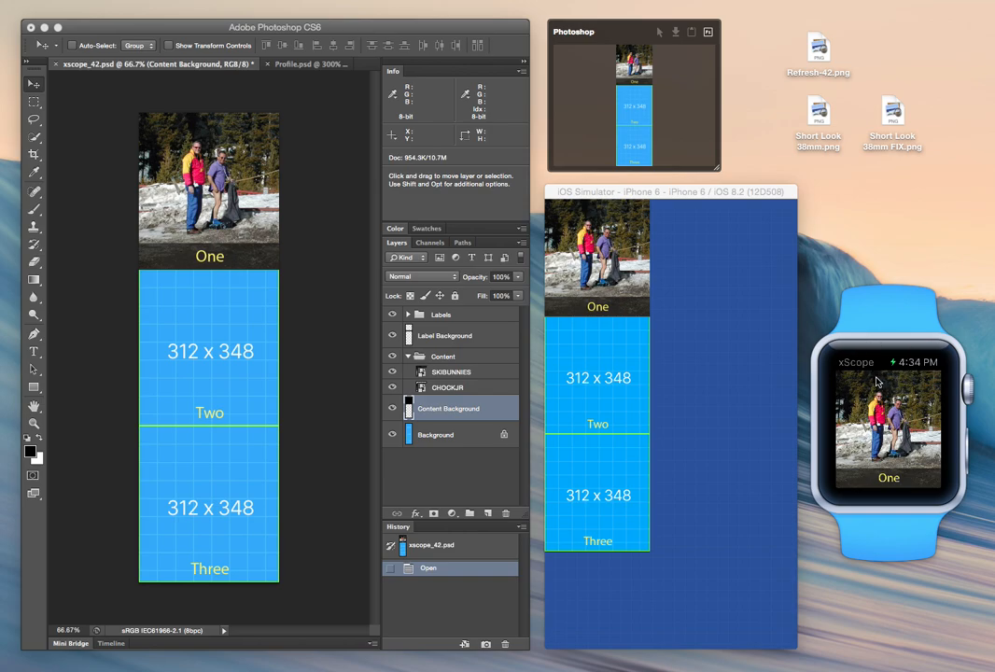
pyautogui.moveTo(911, 407)
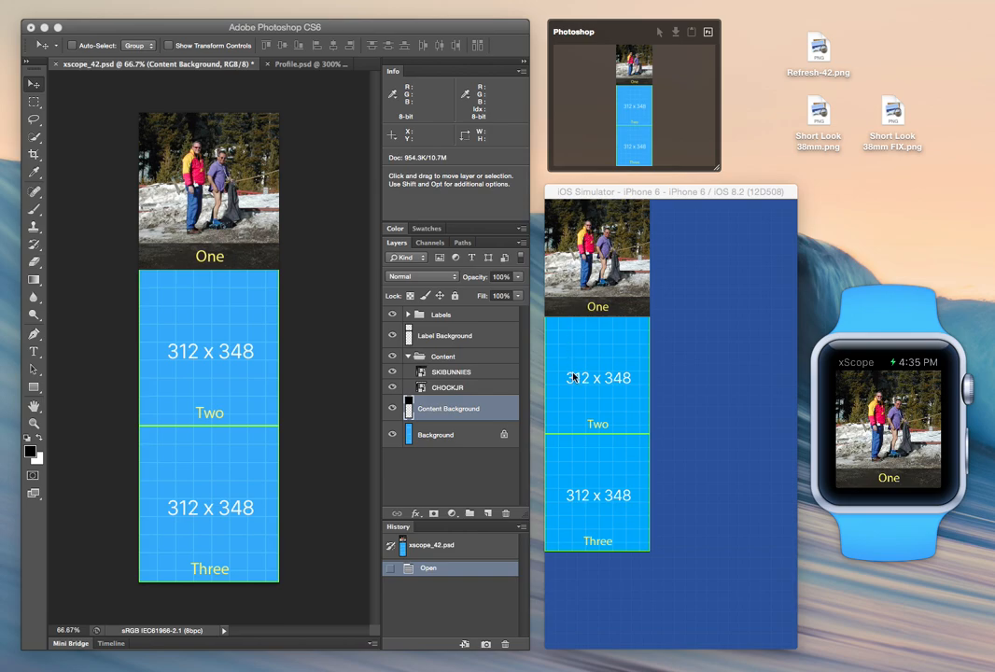
pyautogui.moveTo(628, 310)
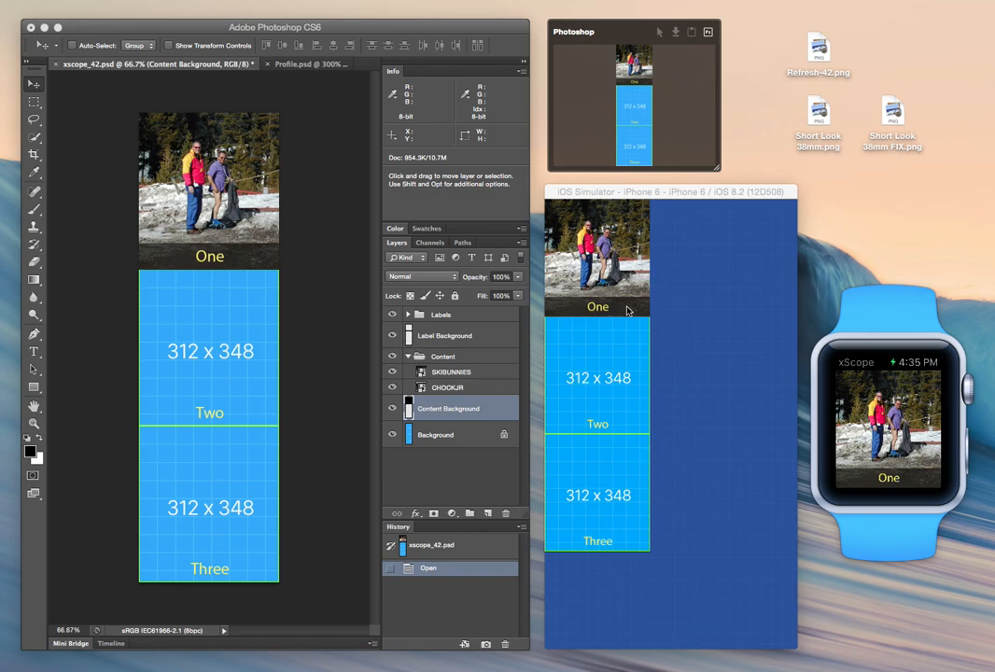
pyautogui.moveTo(602, 353)
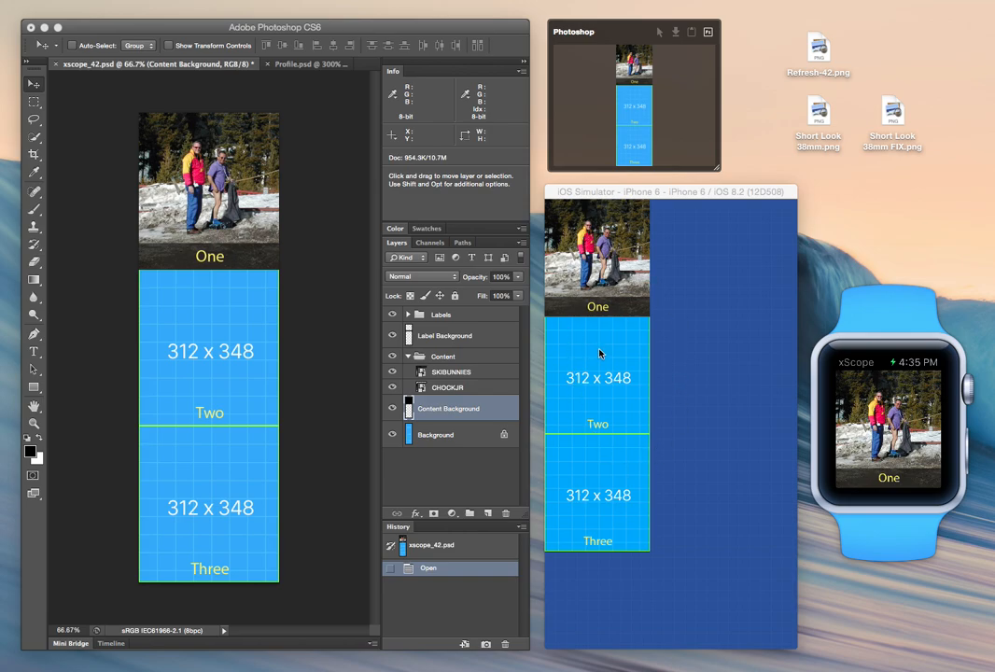
pyautogui.moveTo(907, 437)
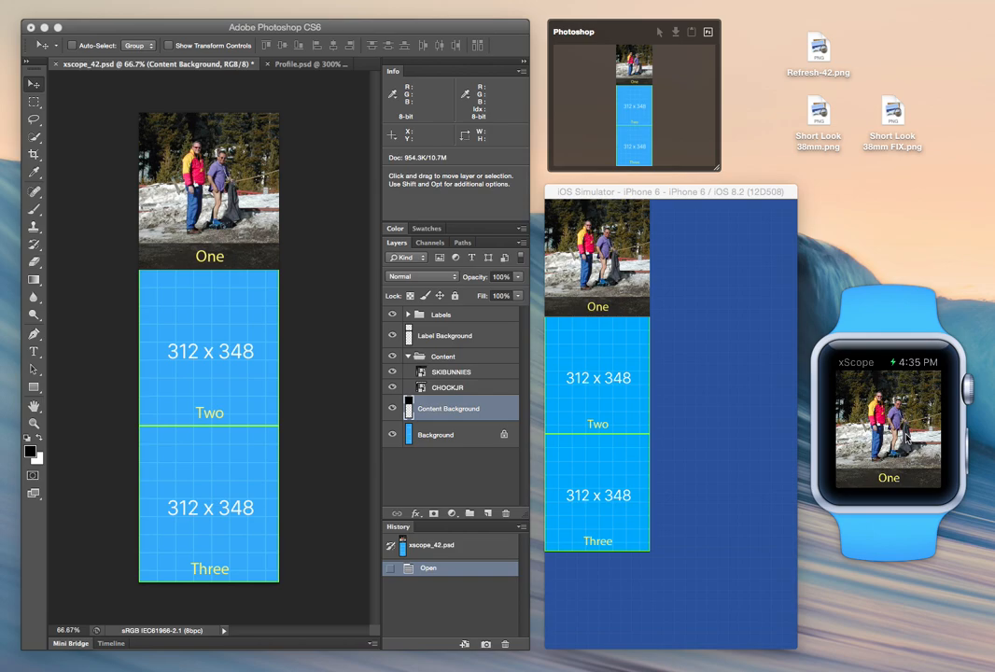
pyautogui.moveTo(807, 373)
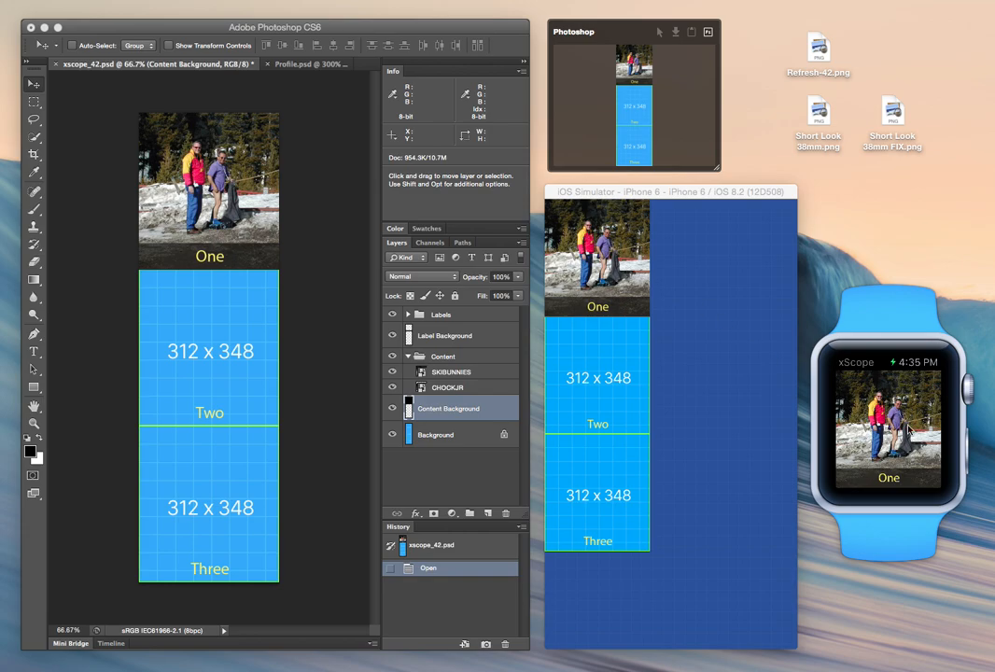
pyautogui.moveTo(905, 427)
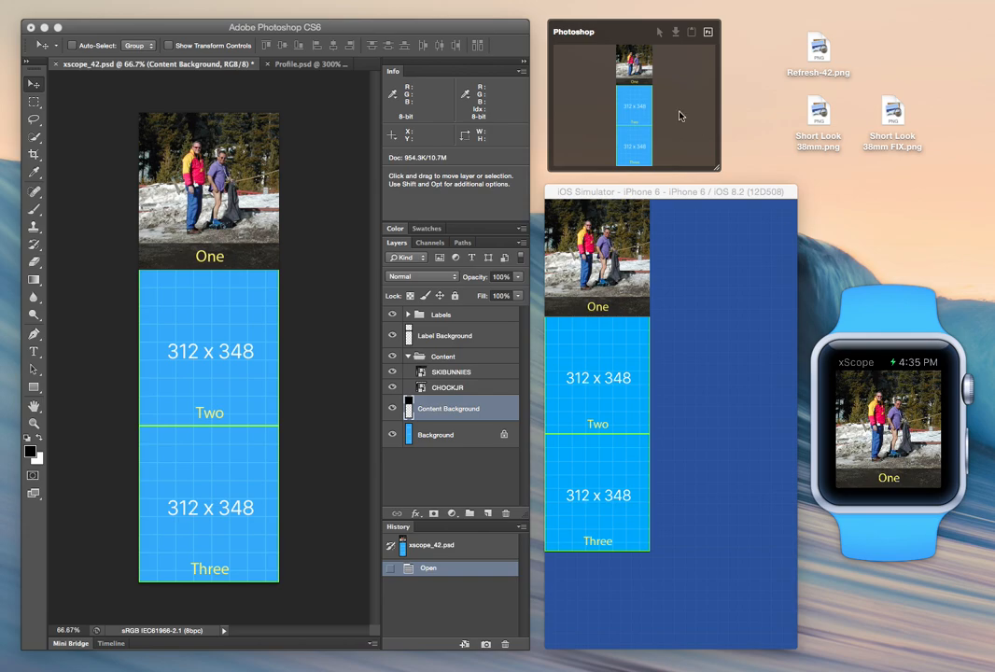
pyautogui.moveTo(642, 125)
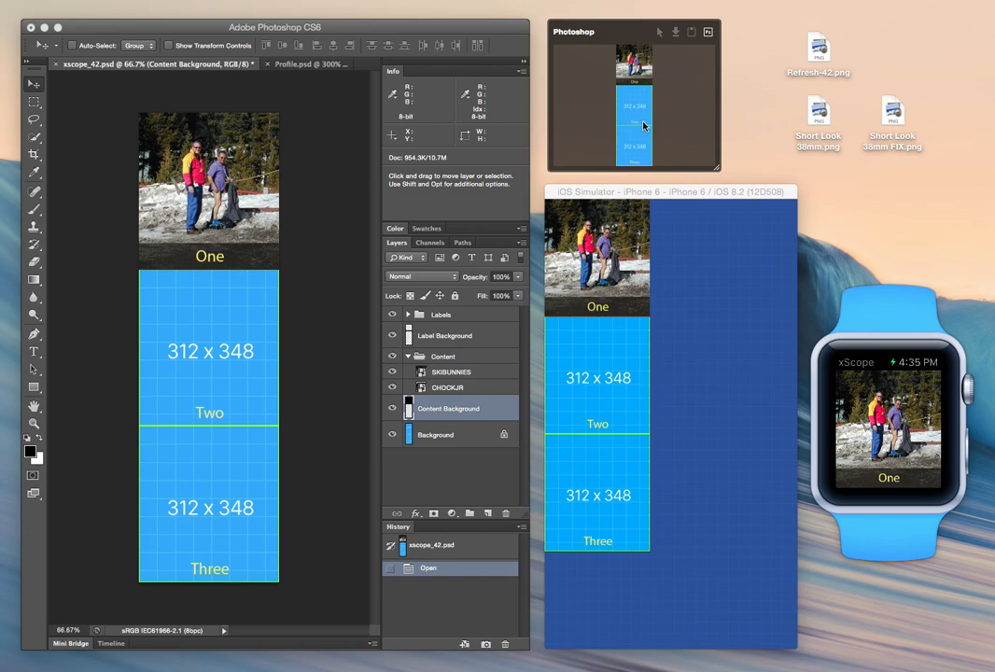
pyautogui.moveTo(676, 273)
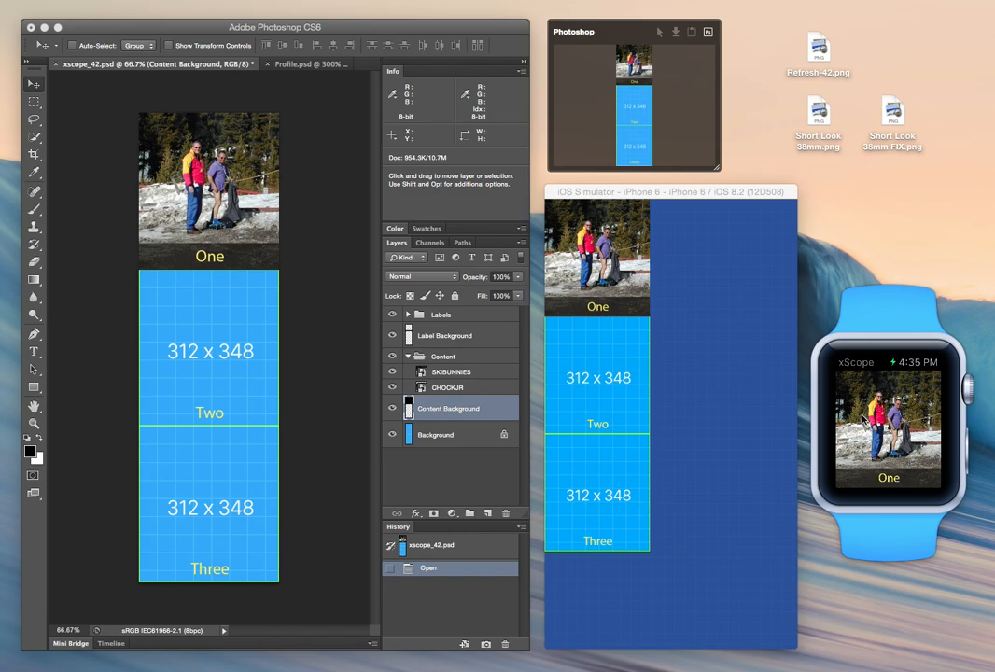
pyautogui.moveTo(486, 224)
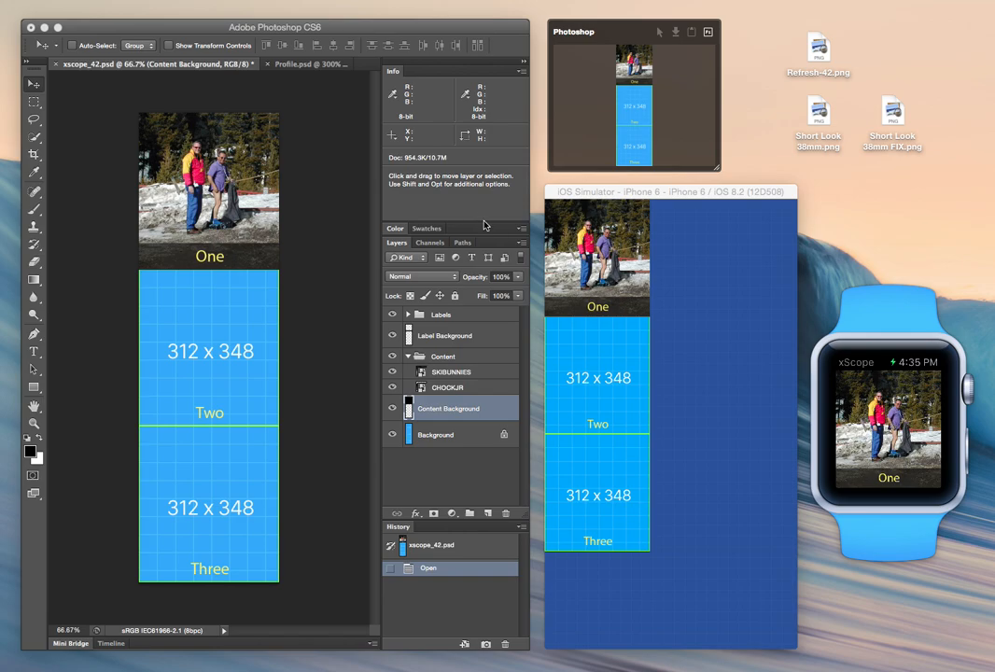
pyautogui.moveTo(327, 174)
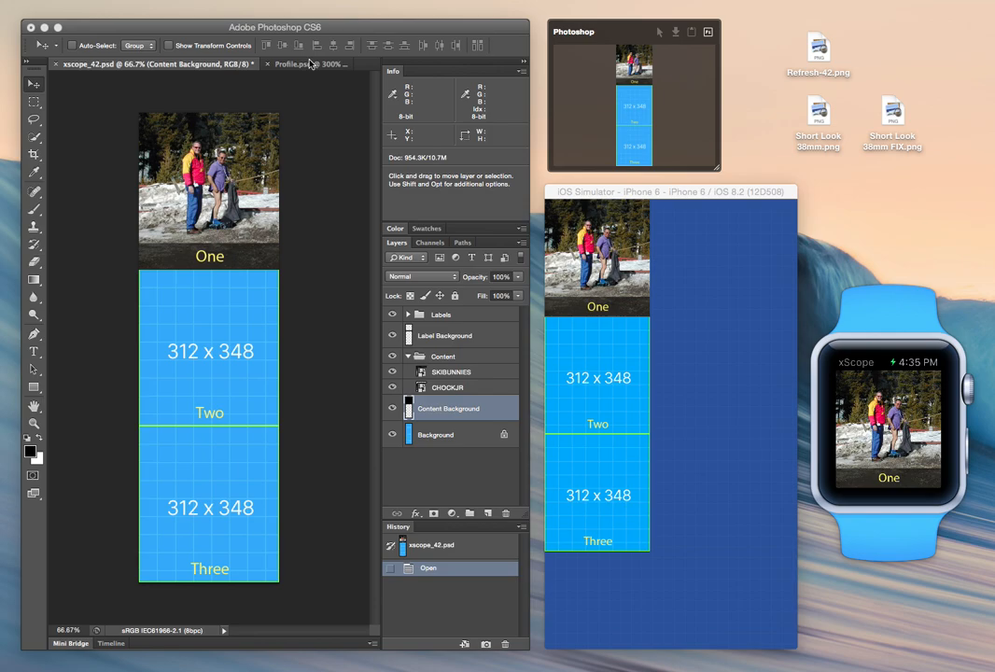
pyautogui.moveTo(276, 165)
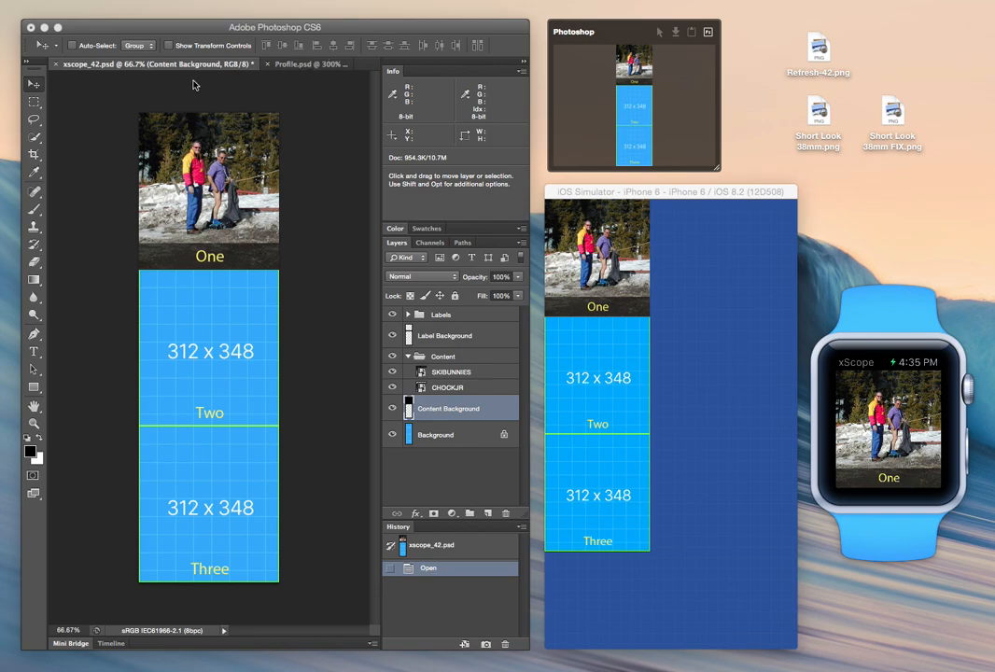
pyautogui.moveTo(313, 67)
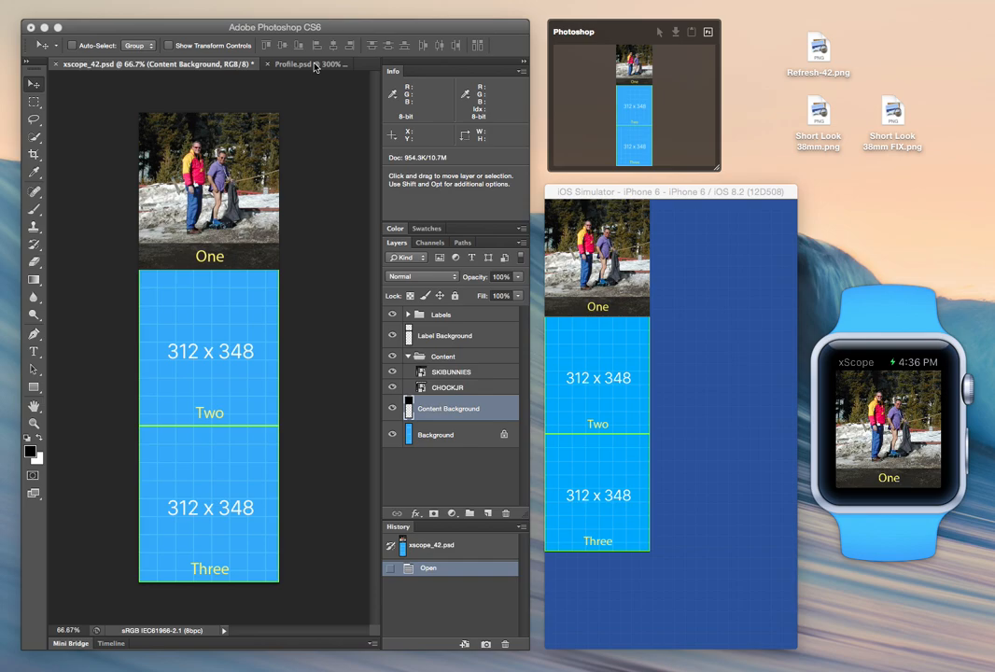
# Switch Photoshop to the Profile.psd face photo so xScope mirrors it as the current document
pyautogui.click(291, 64)
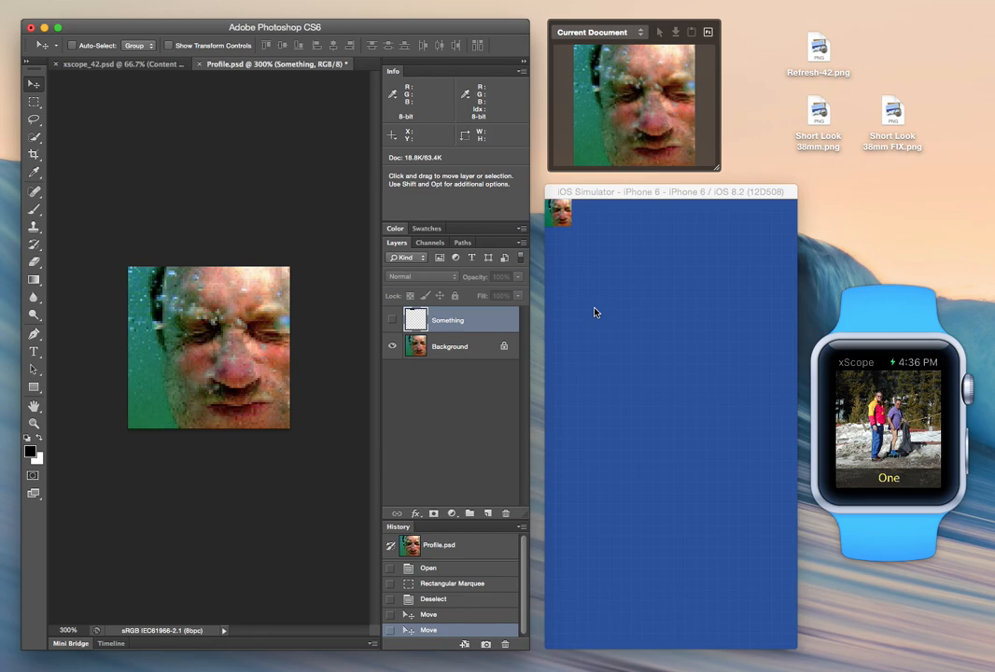
pyautogui.moveTo(135, 490)
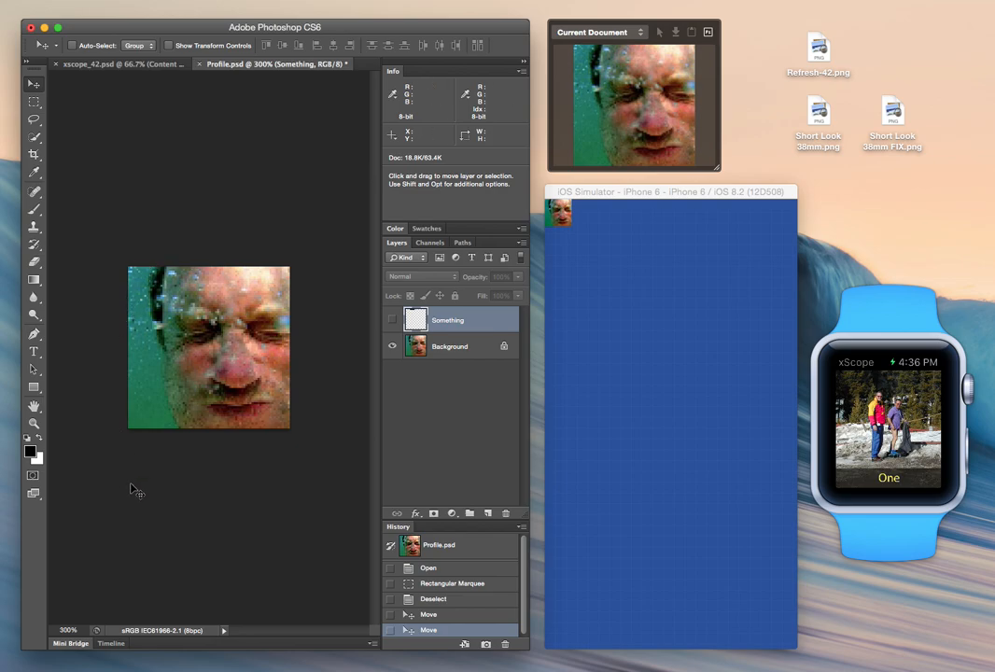
pyautogui.moveTo(247, 194)
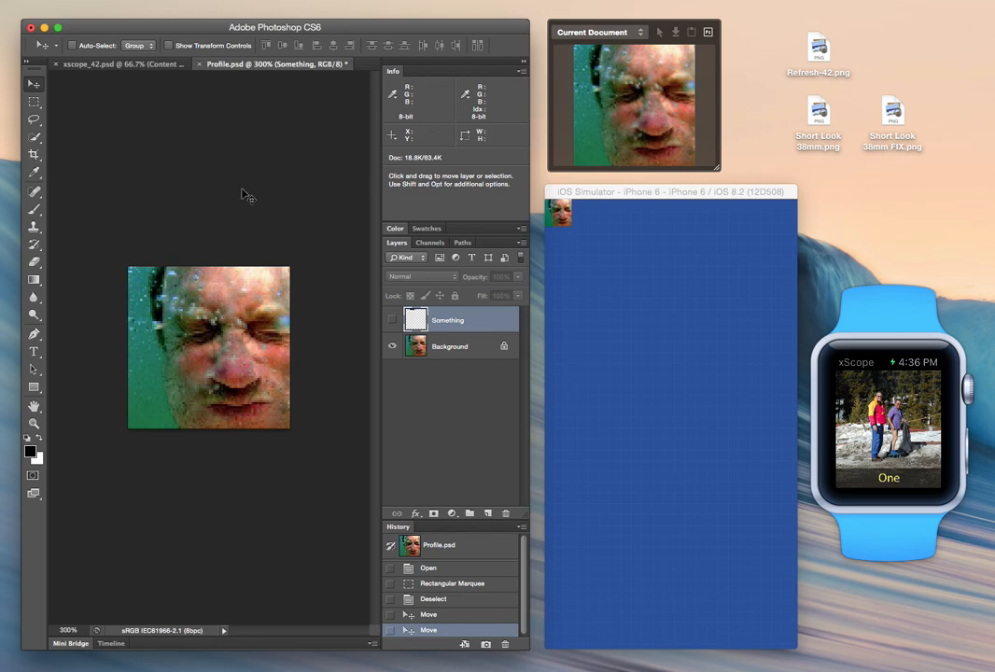
pyautogui.moveTo(265, 87)
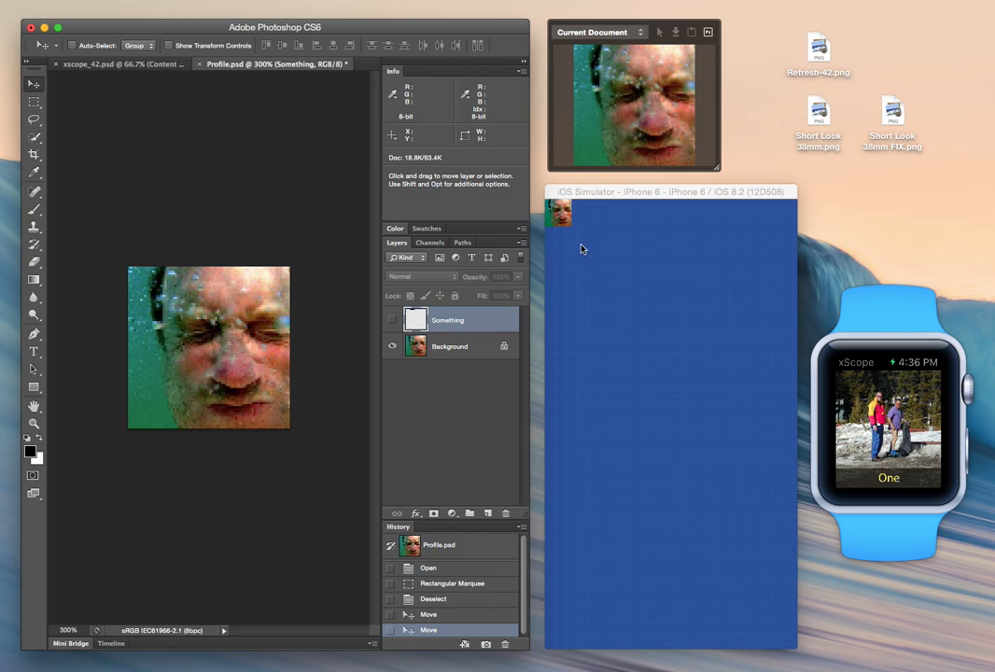
pyautogui.moveTo(560, 227)
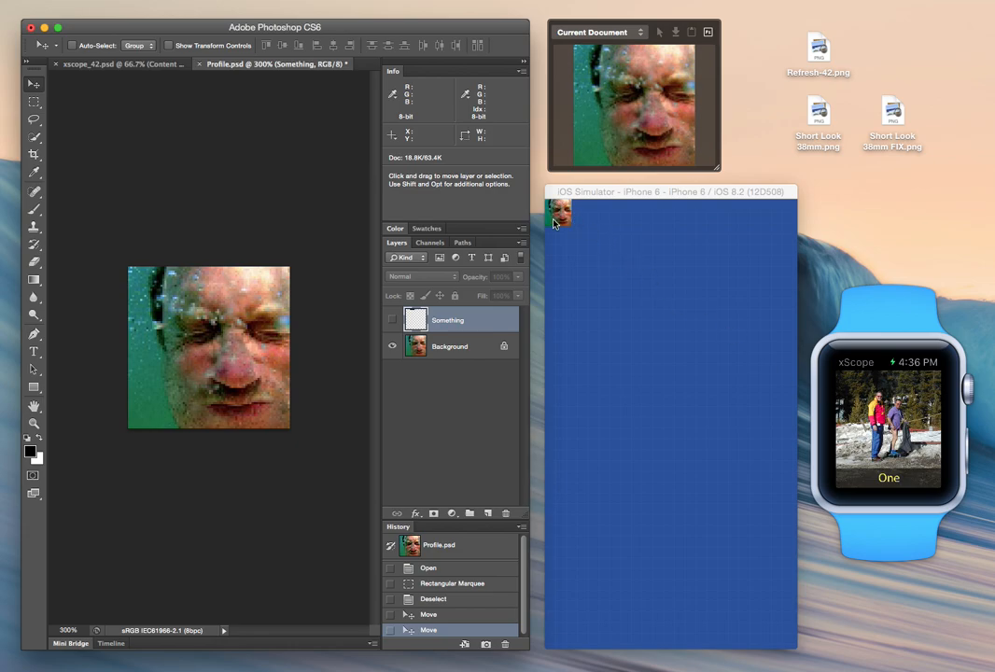
pyautogui.moveTo(601, 235)
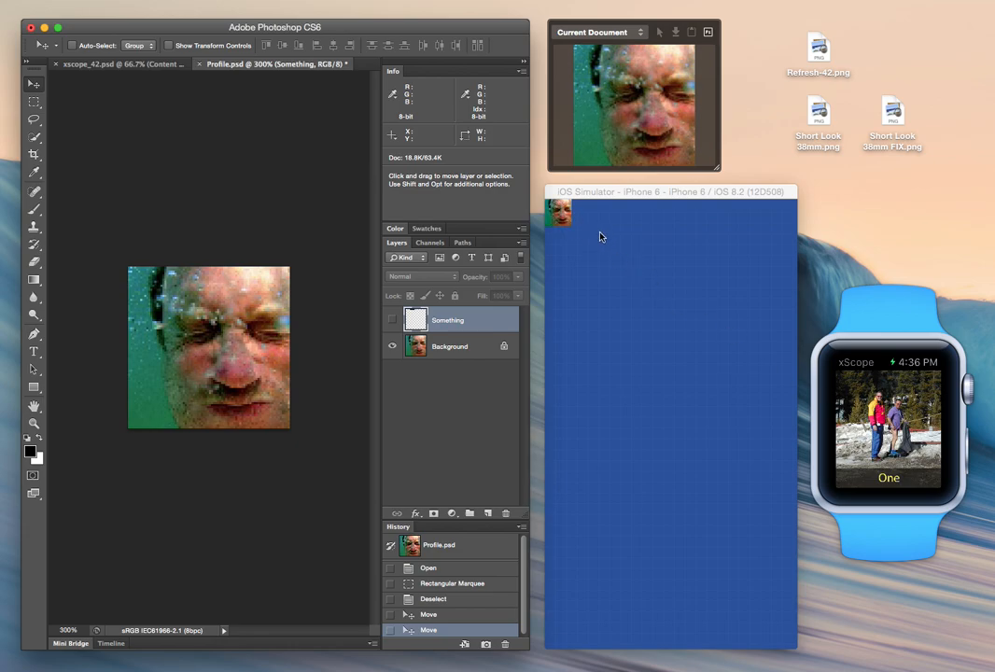
pyautogui.moveTo(201, 250)
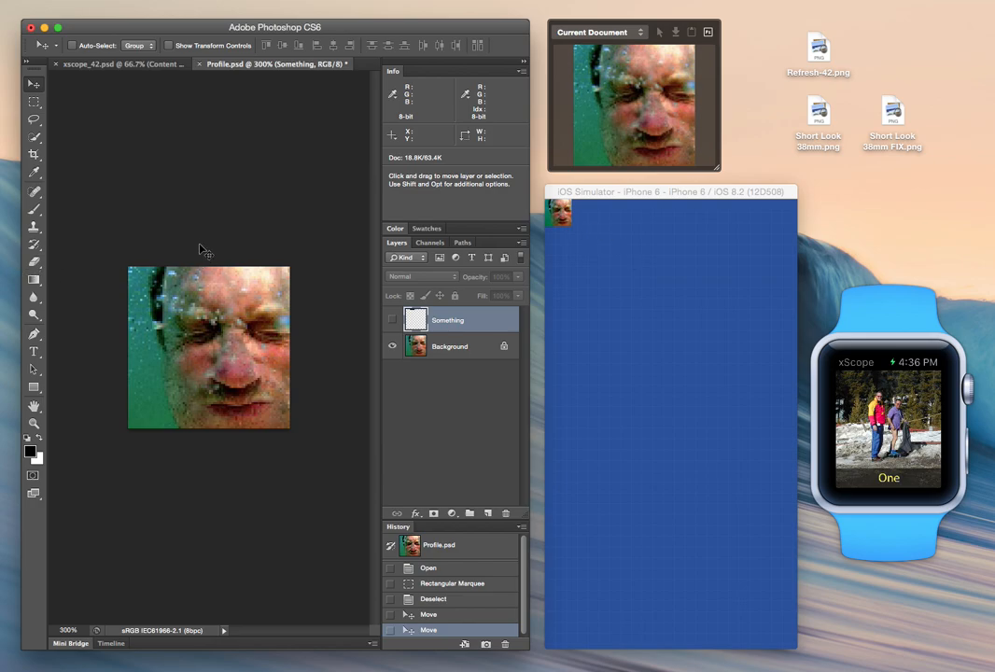
pyautogui.moveTo(272, 247)
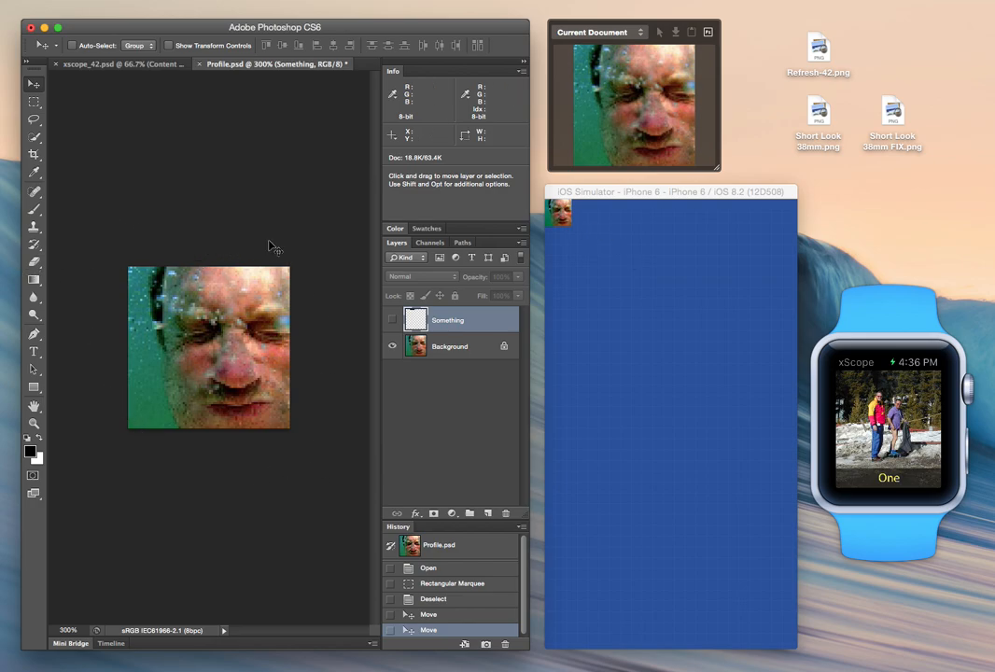
pyautogui.moveTo(598, 235)
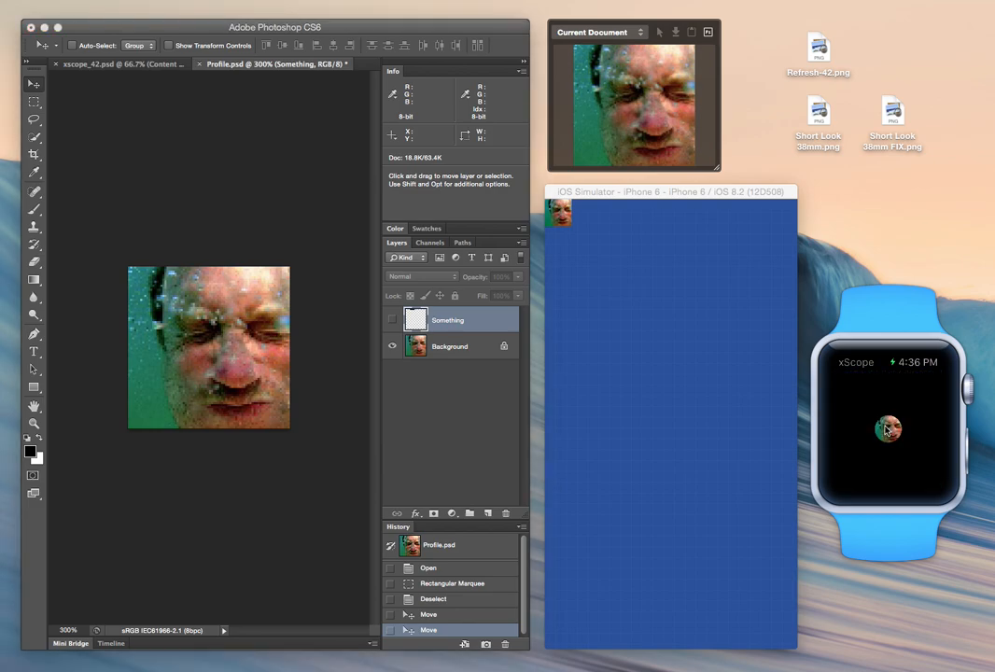
pyautogui.moveTo(904, 419)
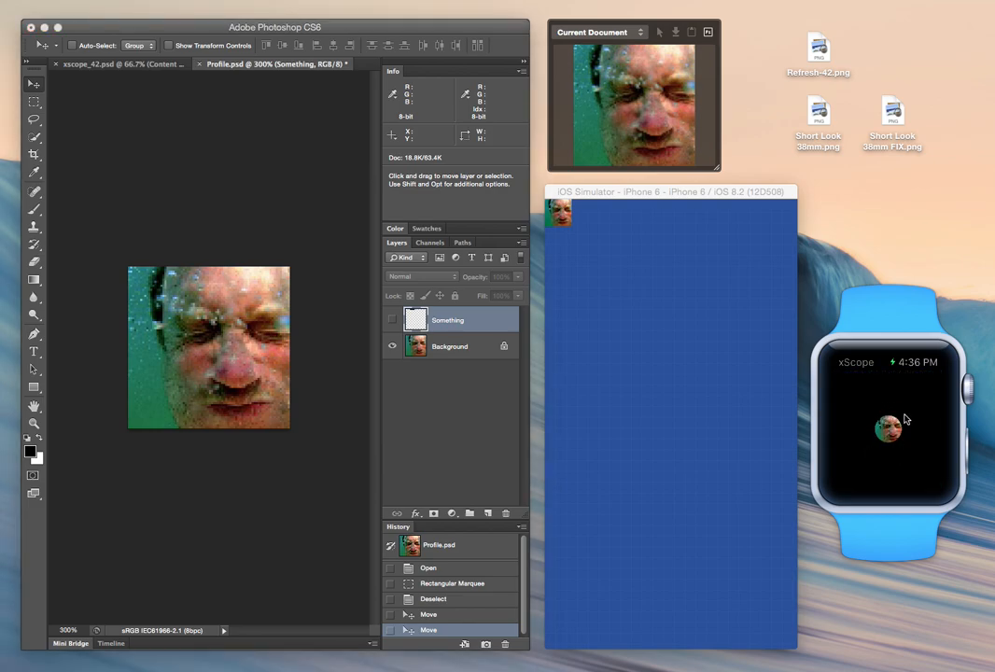
pyautogui.moveTo(915, 454)
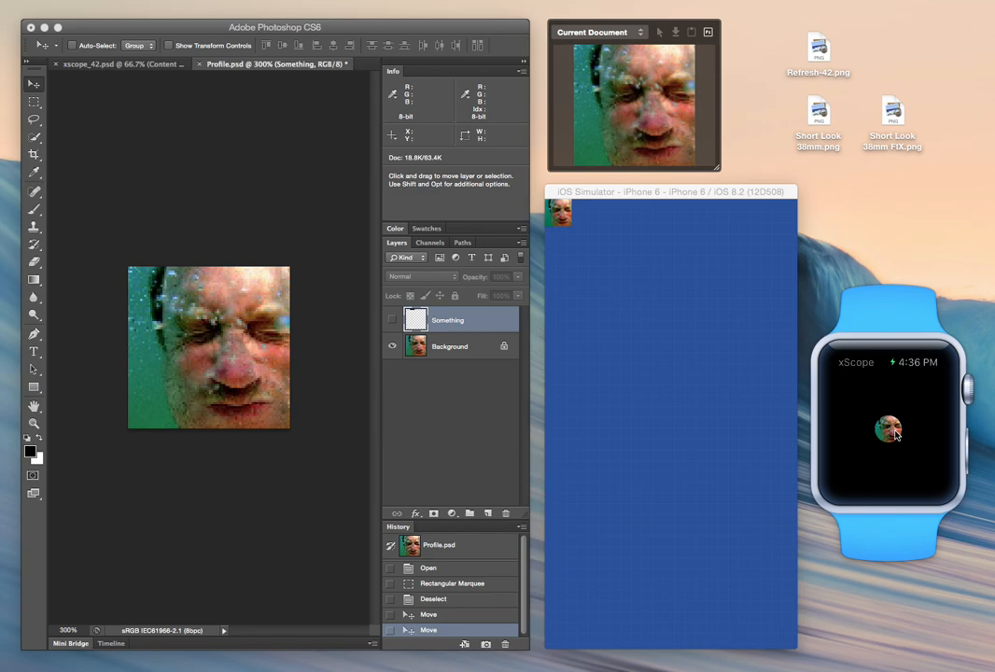
pyautogui.moveTo(894, 433)
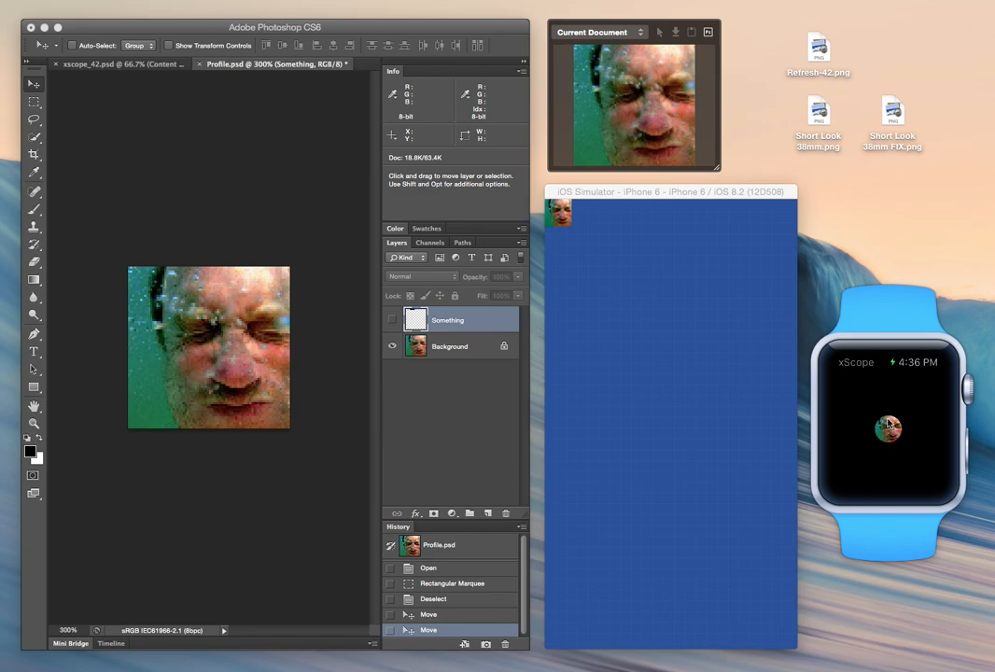
pyautogui.moveTo(874, 455)
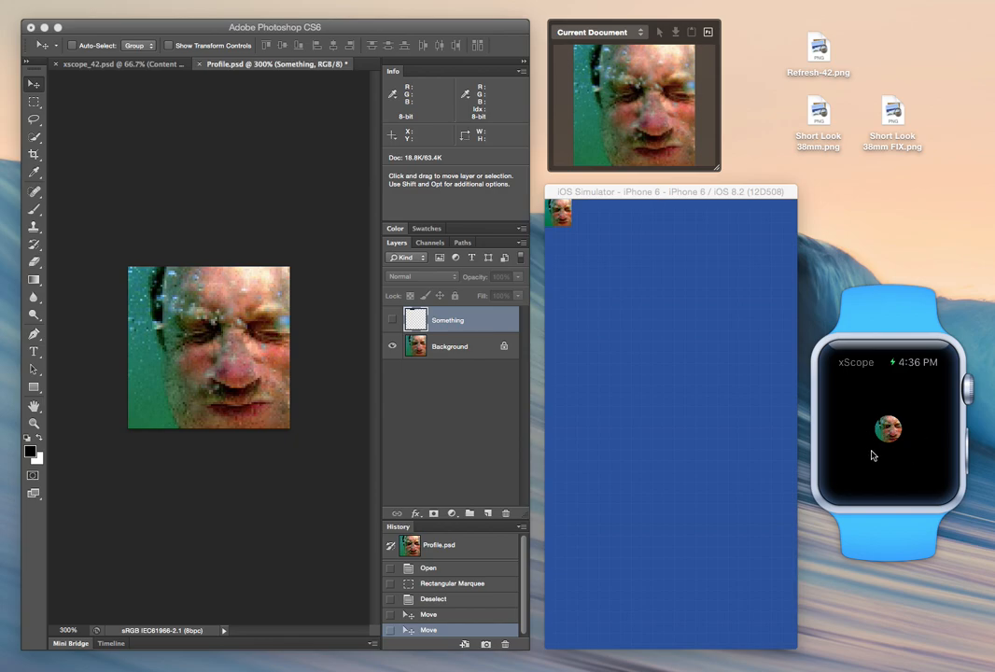
pyautogui.moveTo(885, 429)
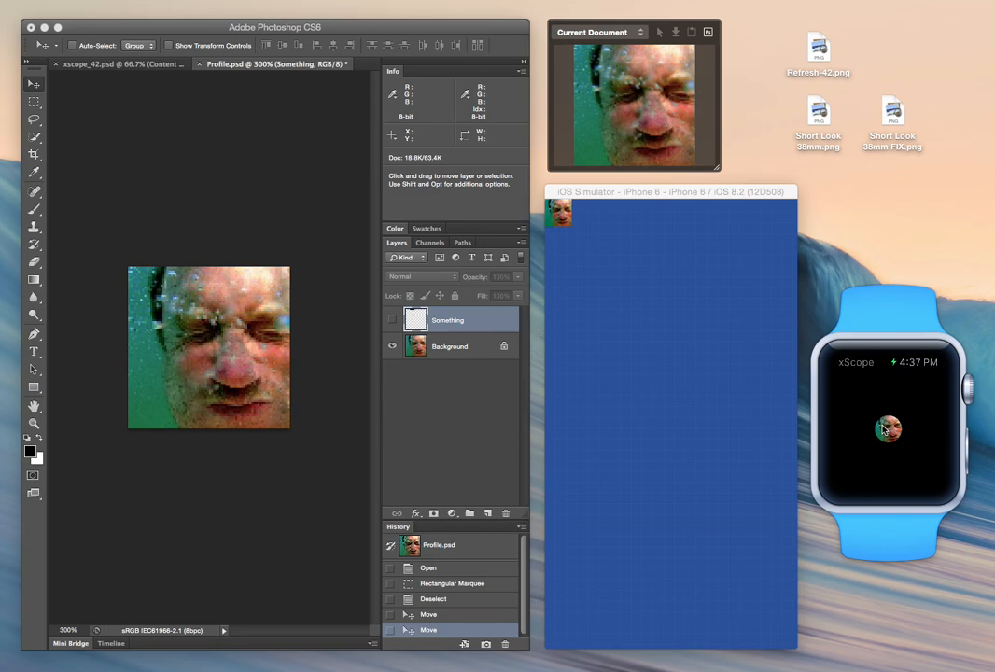
pyautogui.moveTo(866, 417)
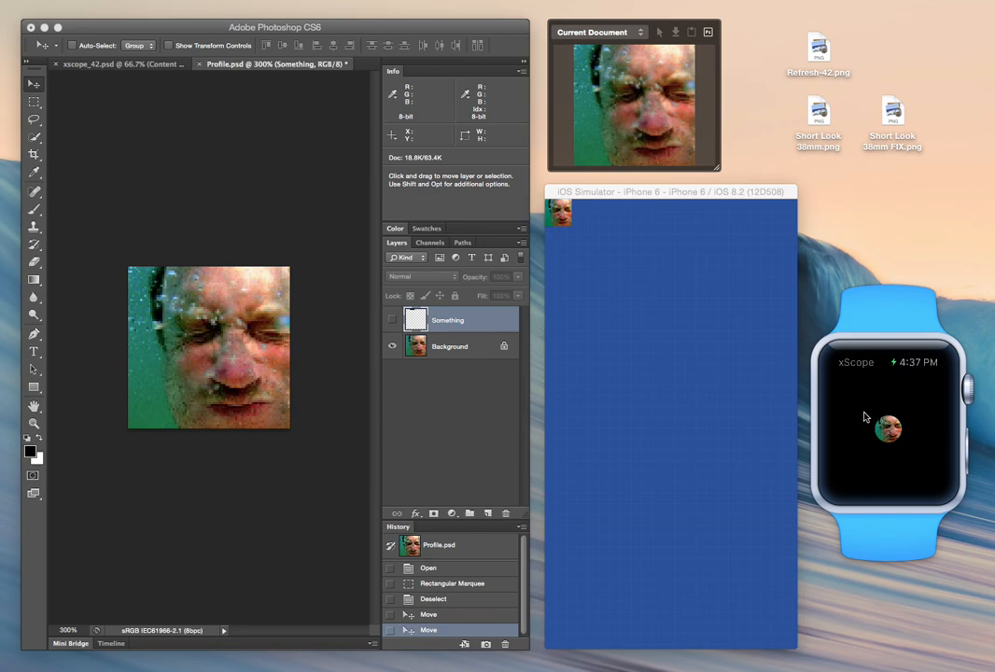
pyautogui.moveTo(885, 416)
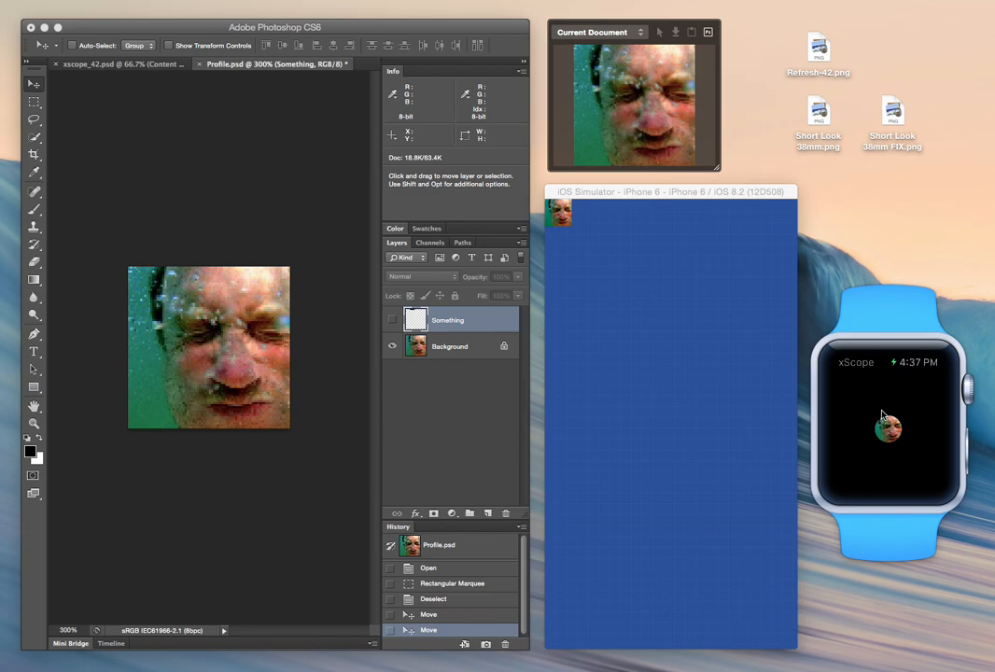
pyautogui.moveTo(895, 458)
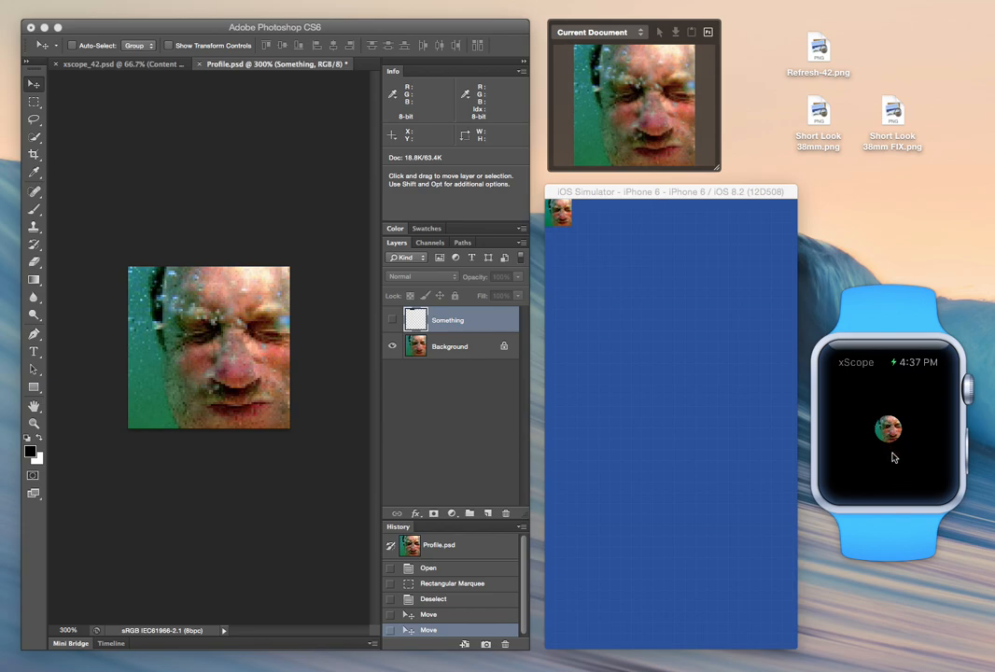
pyautogui.moveTo(407, 298)
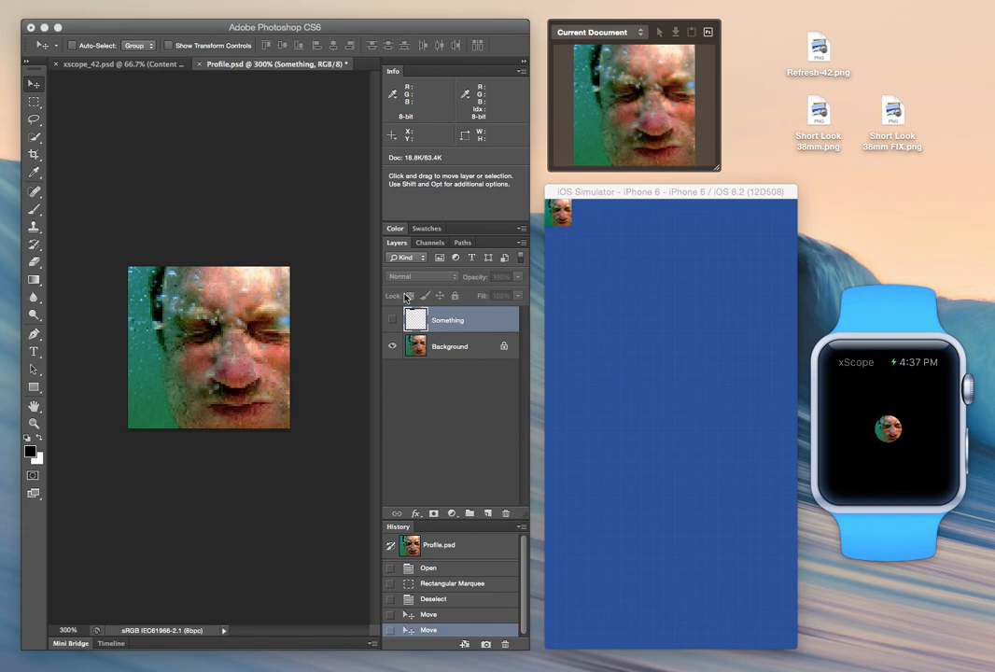
pyautogui.moveTo(900, 441)
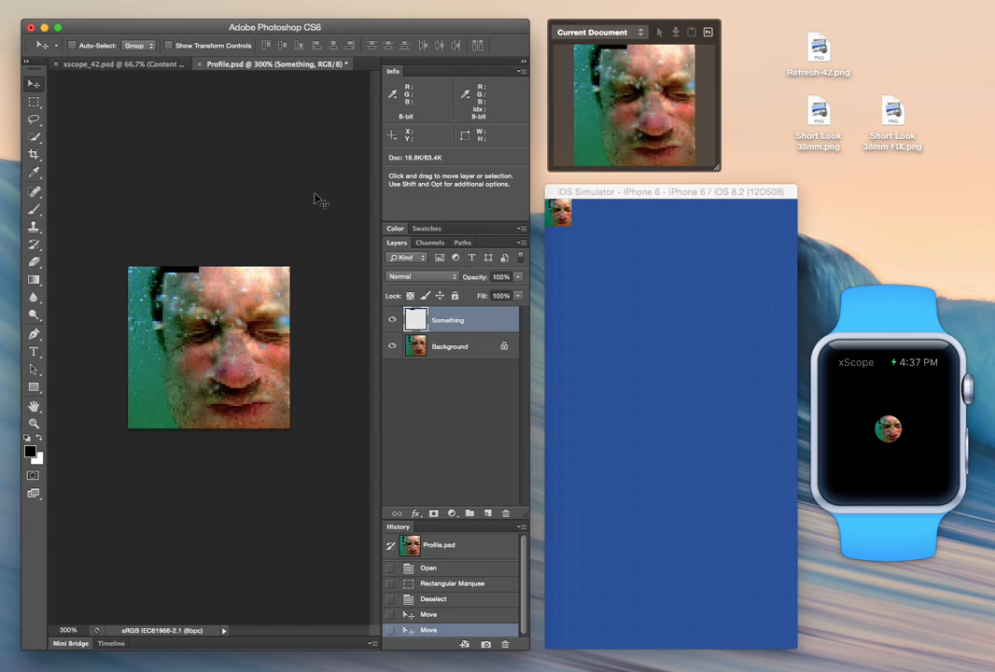
pyautogui.moveTo(34, 84)
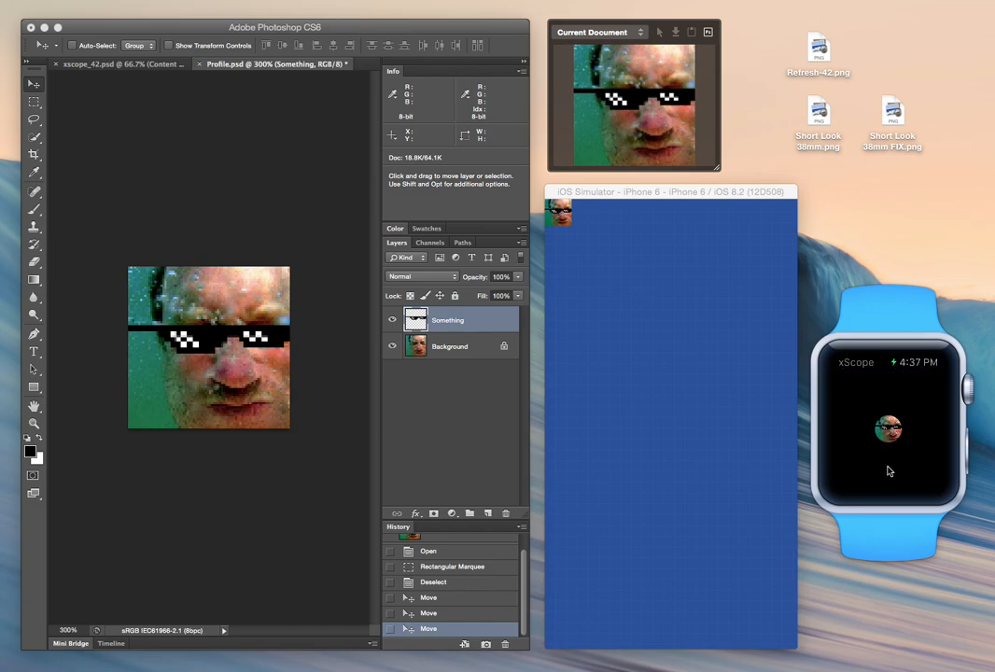
pyautogui.moveTo(870, 437)
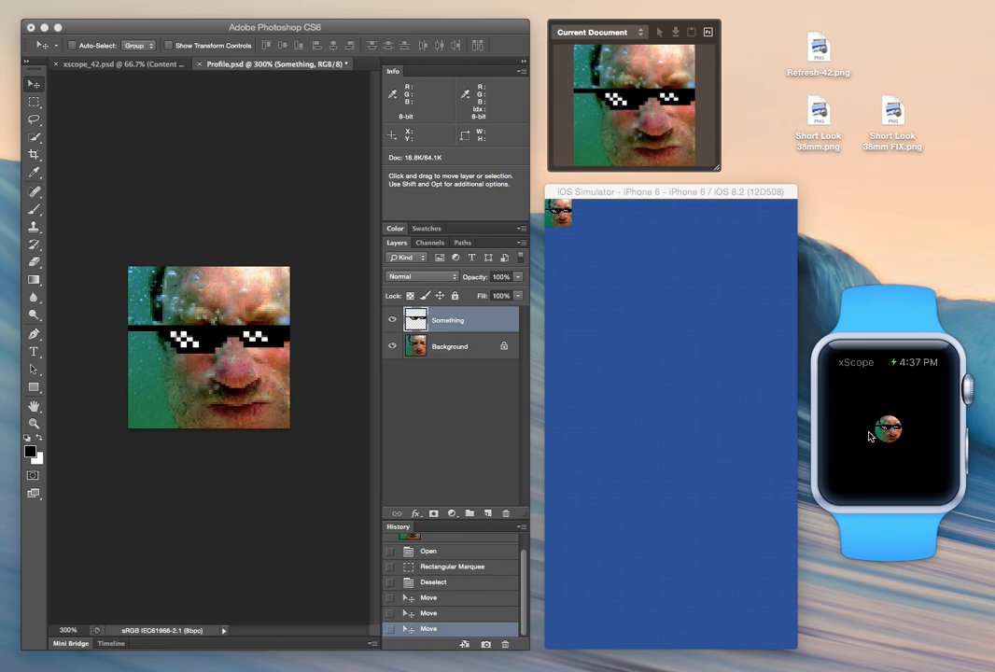
pyautogui.moveTo(631, 65)
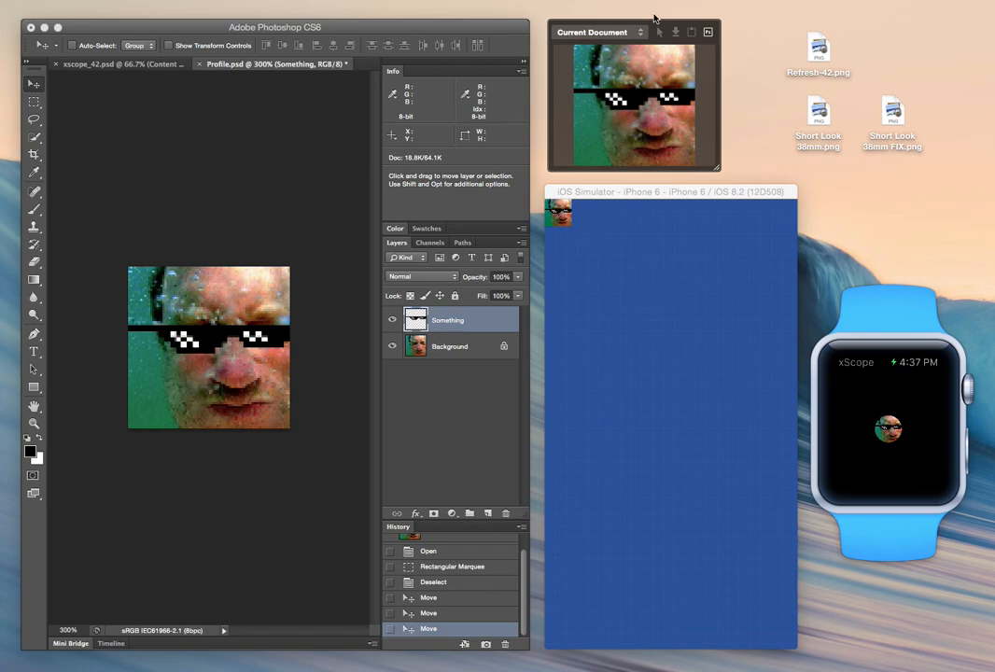
pyautogui.moveTo(665, 142)
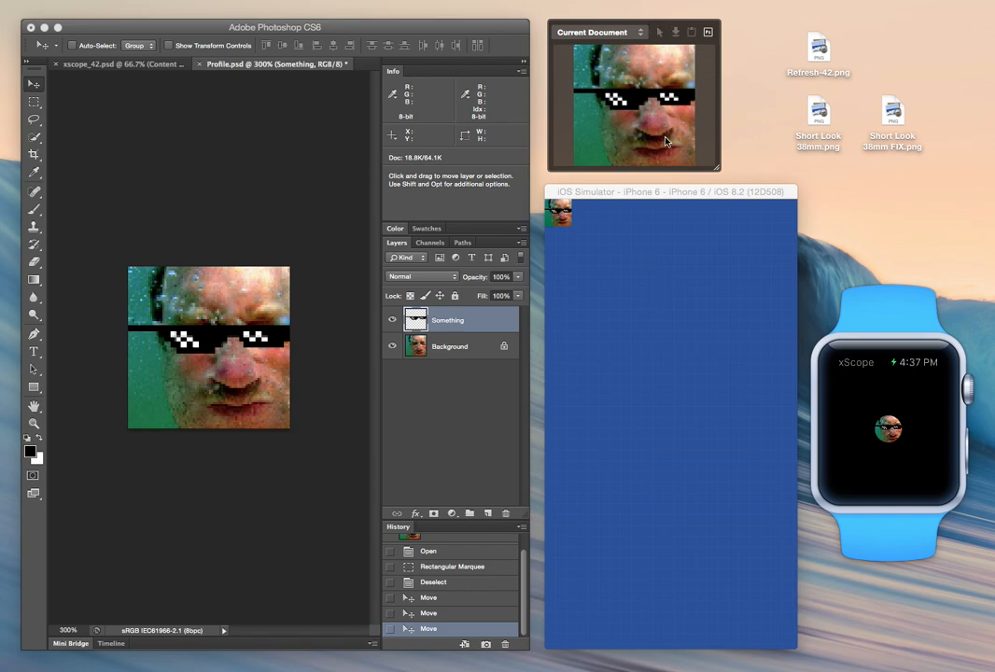
pyautogui.moveTo(775, 90)
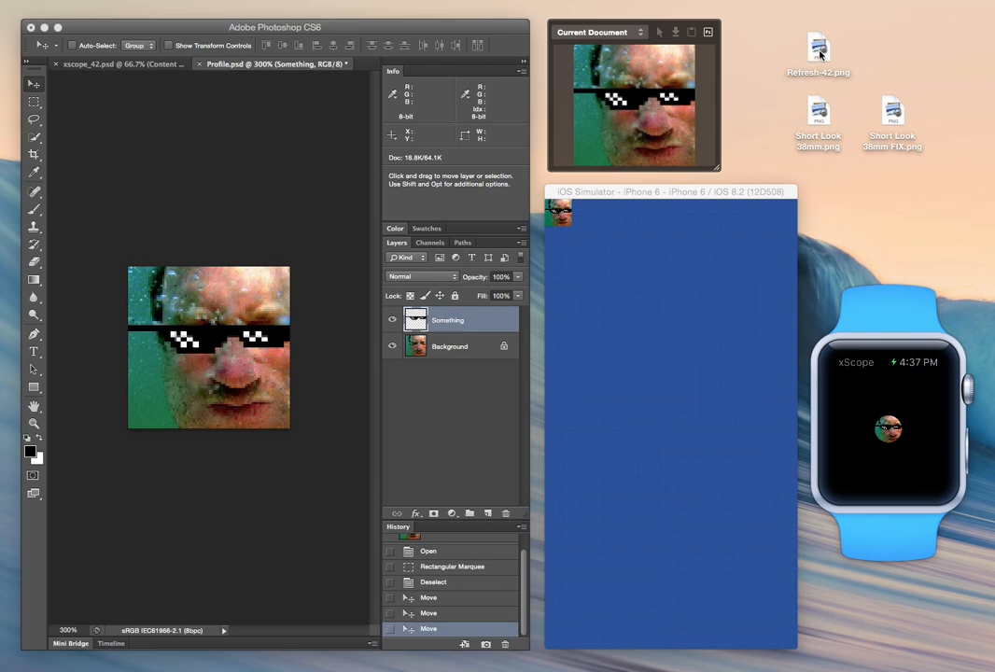
pyautogui.moveTo(820, 53)
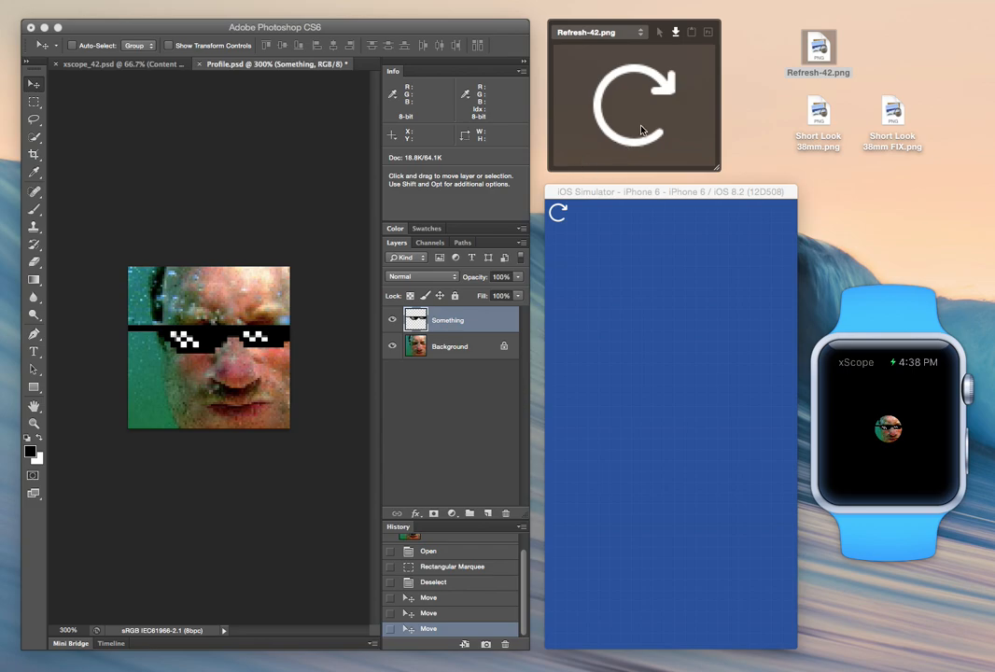
pyautogui.moveTo(612, 239)
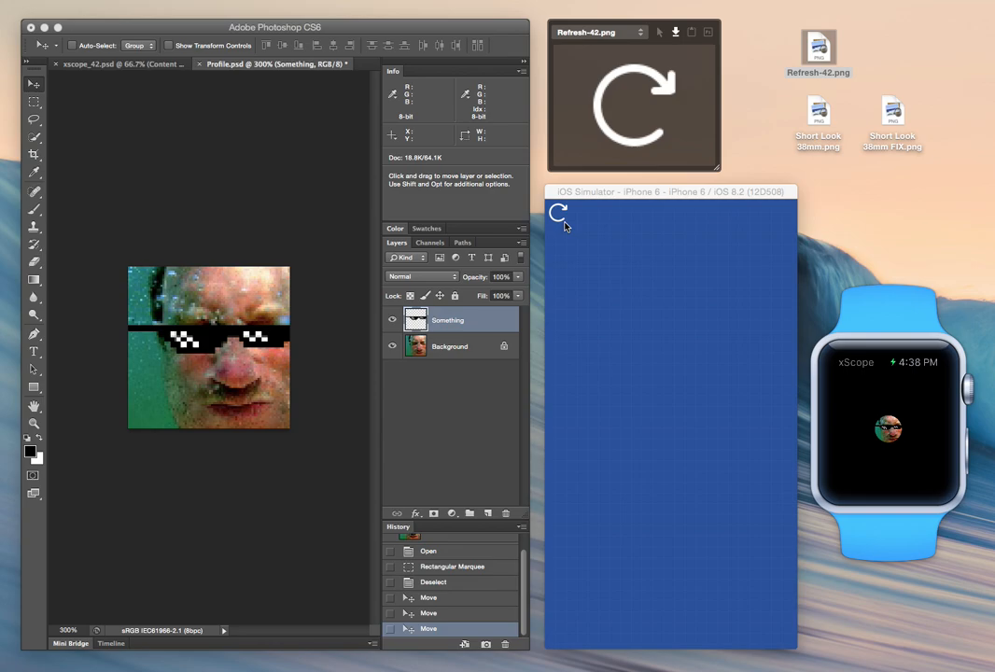
pyautogui.moveTo(892, 433)
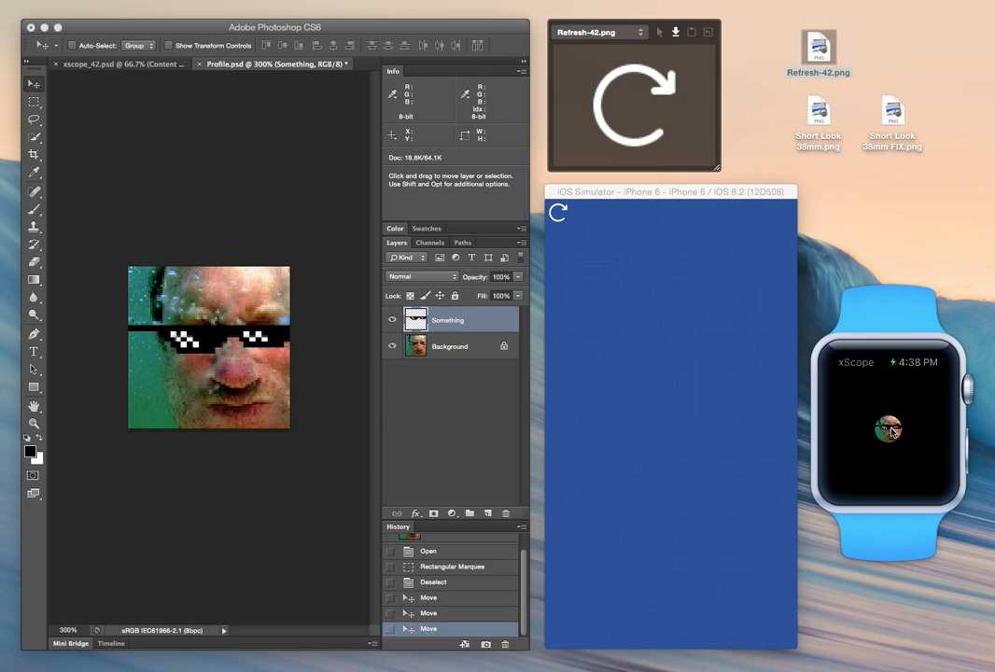
pyautogui.moveTo(922, 400)
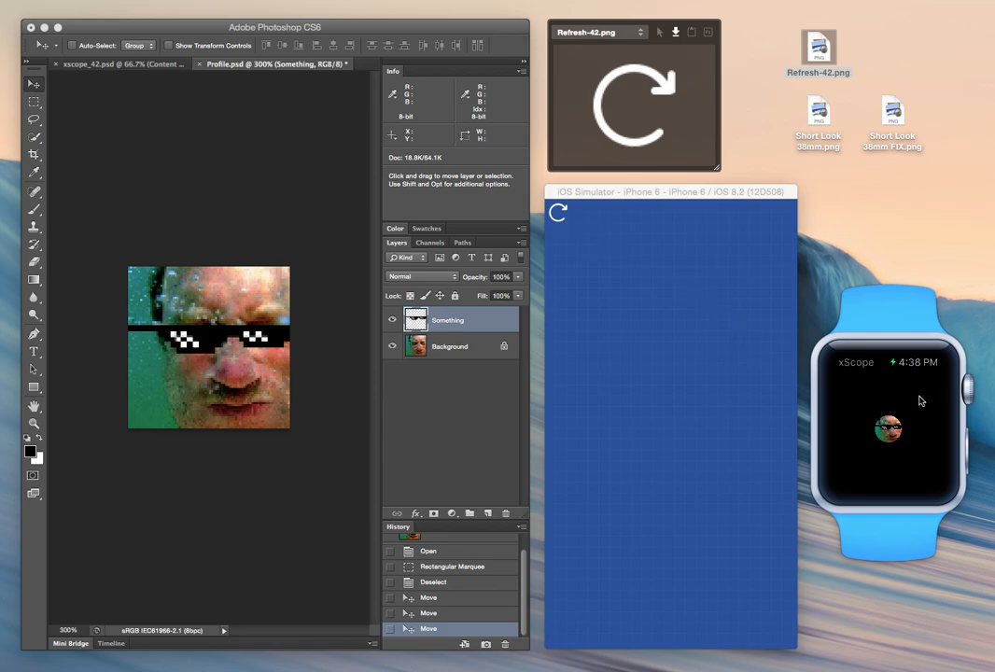
pyautogui.moveTo(859, 400)
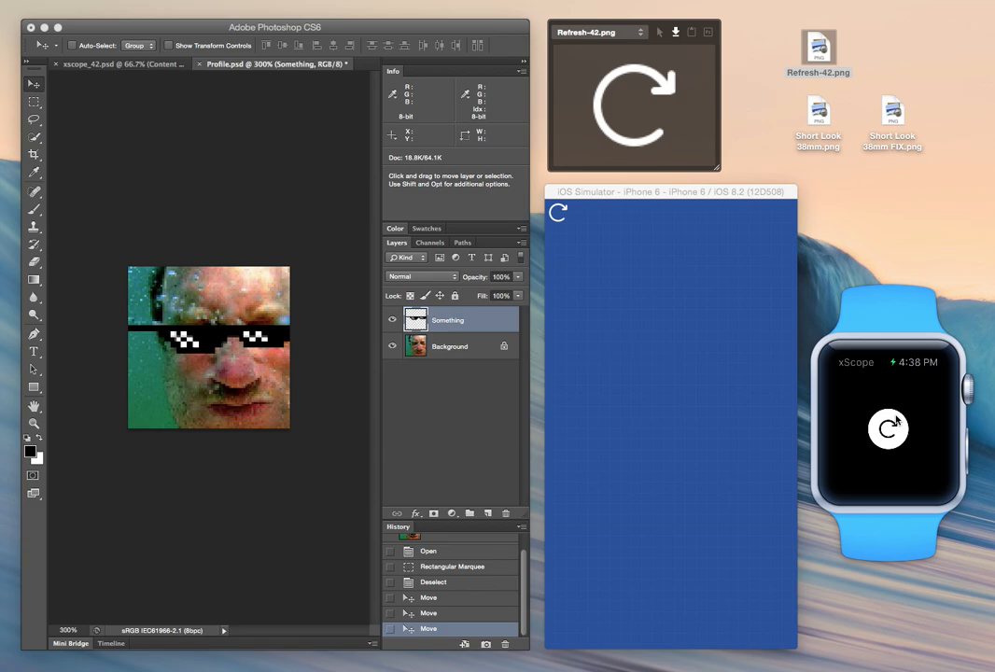
pyautogui.moveTo(602, 220)
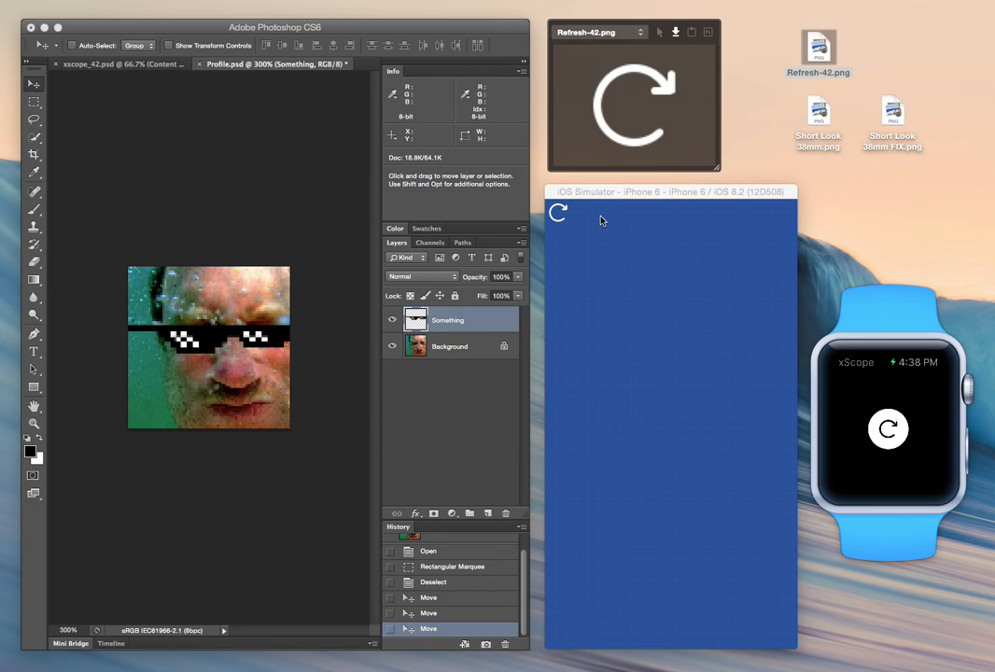
pyautogui.moveTo(754, 110)
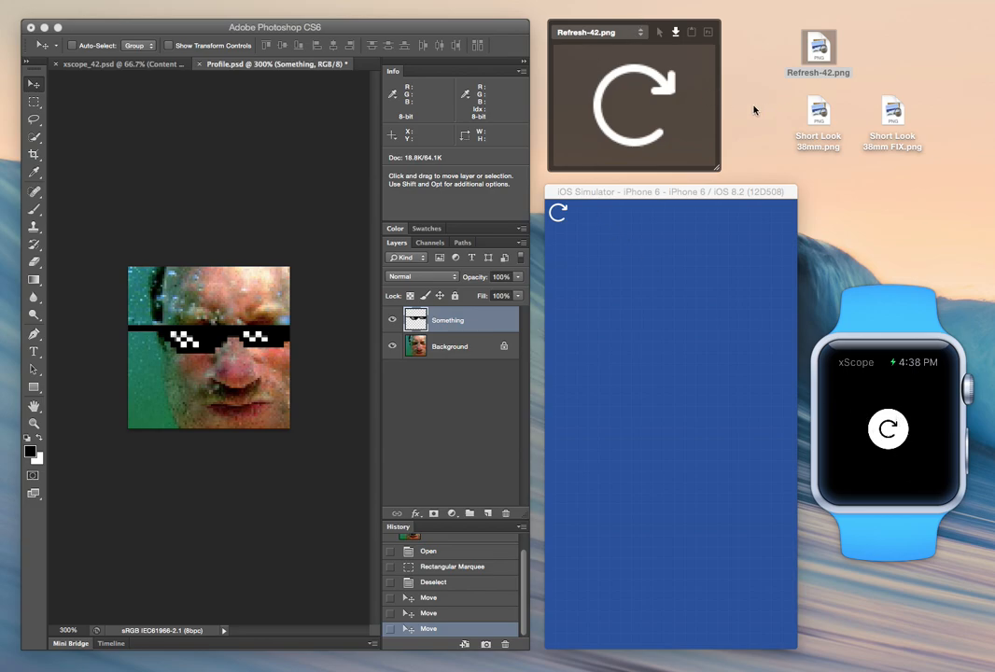
pyautogui.moveTo(819, 112)
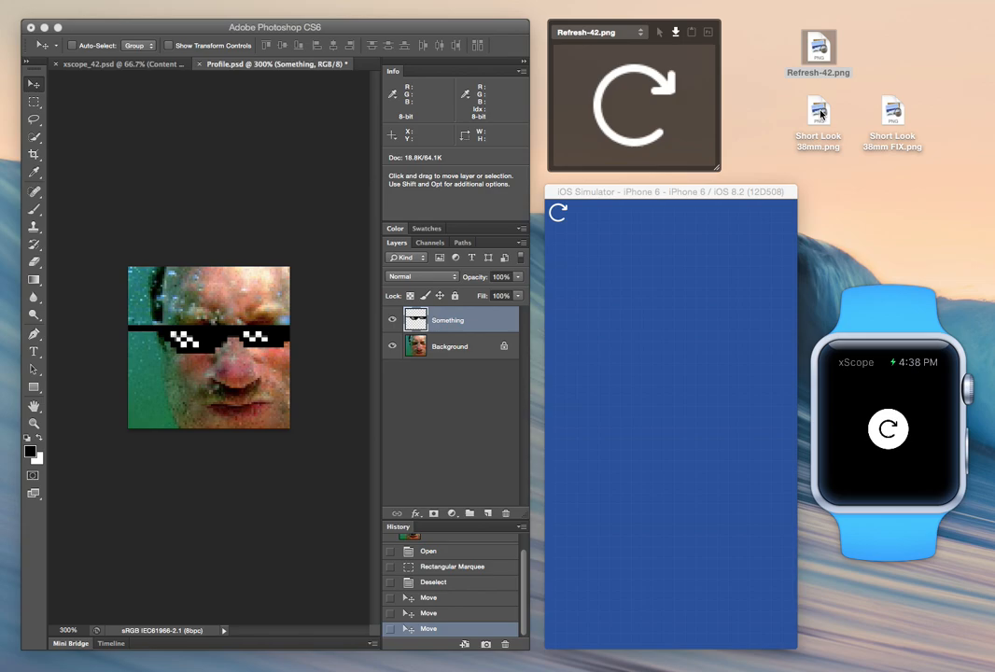
# Mirror Short Look 38mm.png, then Short Look 38mm FIX.png, to the iPhone and Watch simulators
pyautogui.click(818, 112)
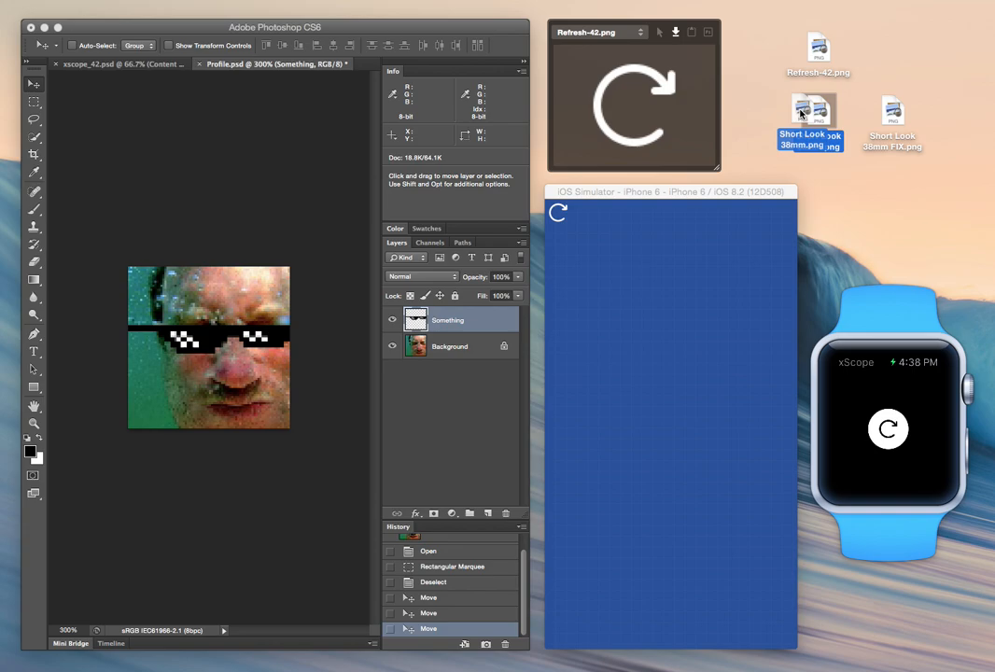
pyautogui.click(818, 112)
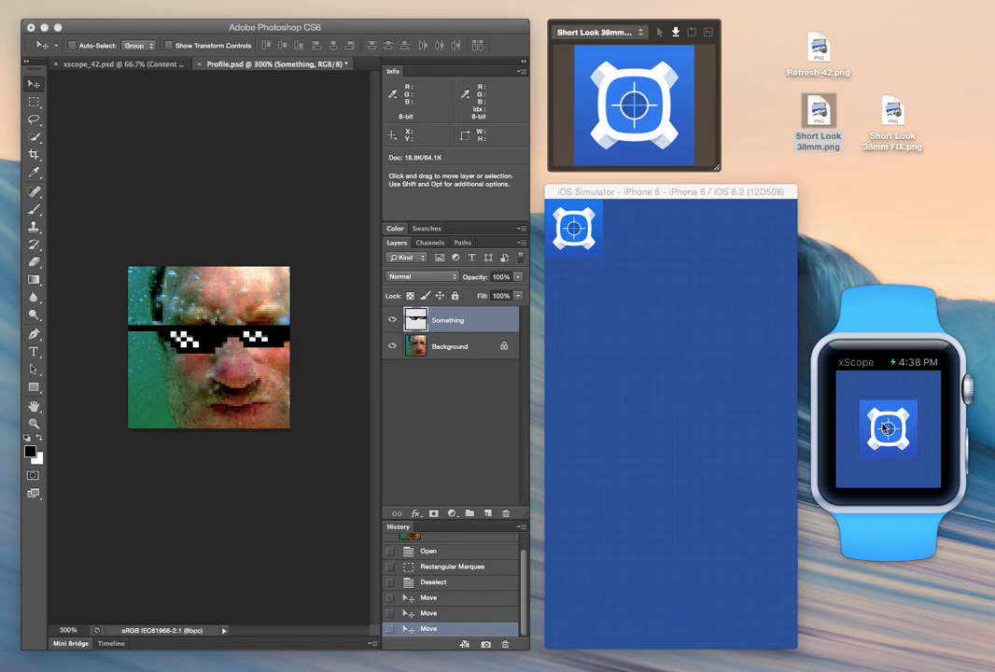
pyautogui.moveTo(903, 416)
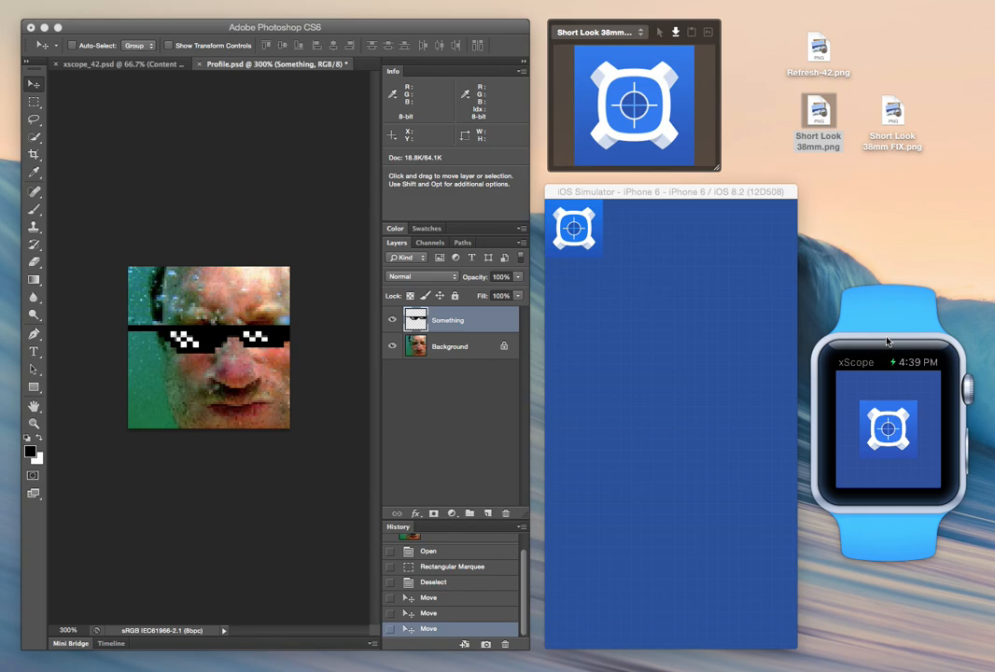
pyautogui.moveTo(893, 116)
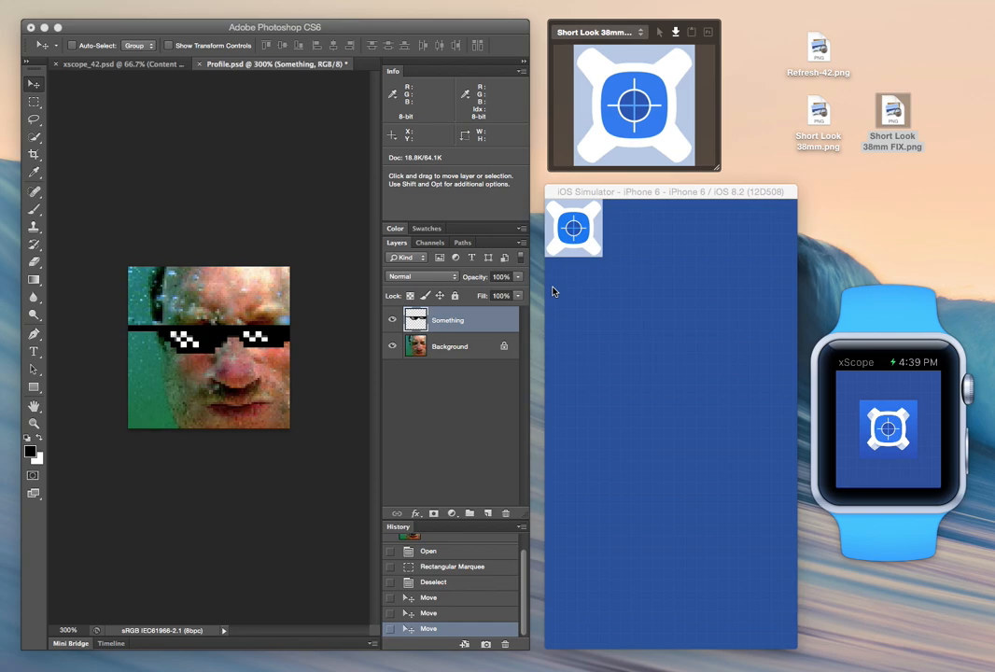
pyautogui.moveTo(899, 427)
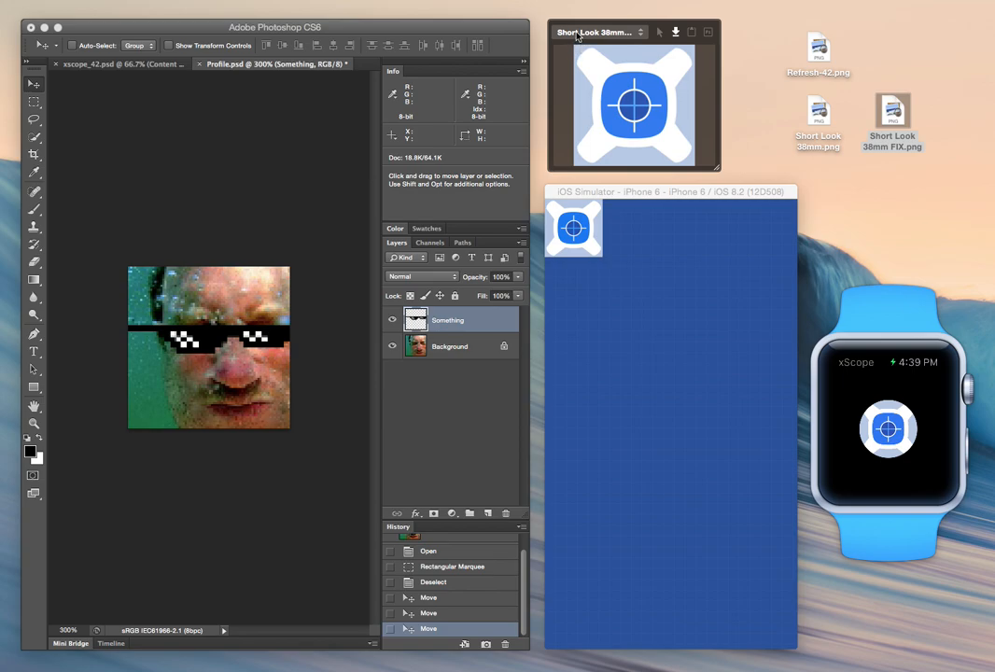
# Preview the short-look icon in the iPhone 6 Spotlight template, then the iPhone 6 Home template
pyautogui.click(597, 31)
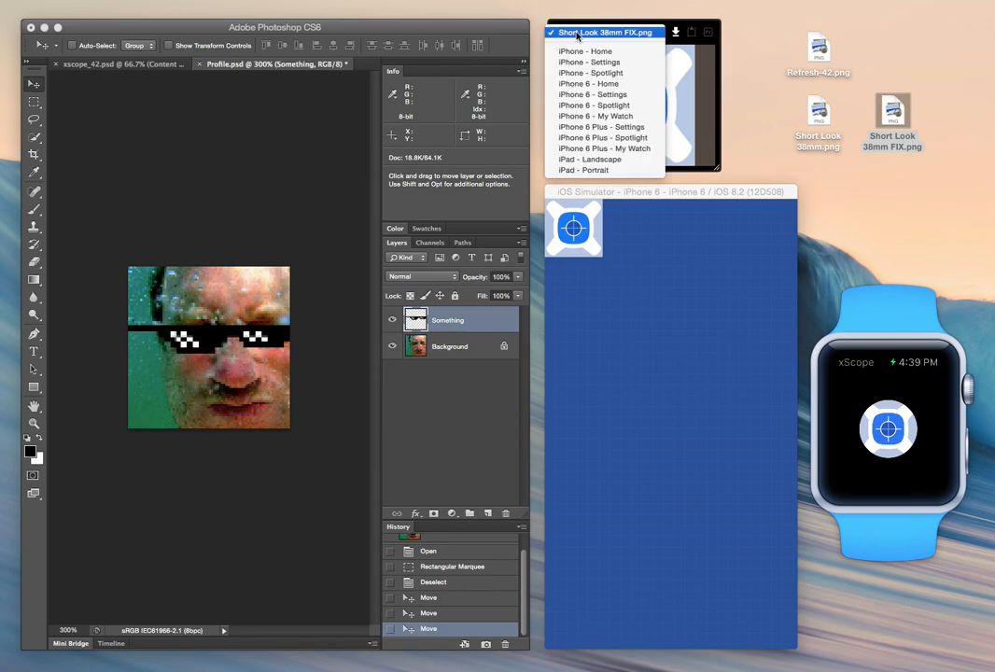
pyautogui.moveTo(593, 94)
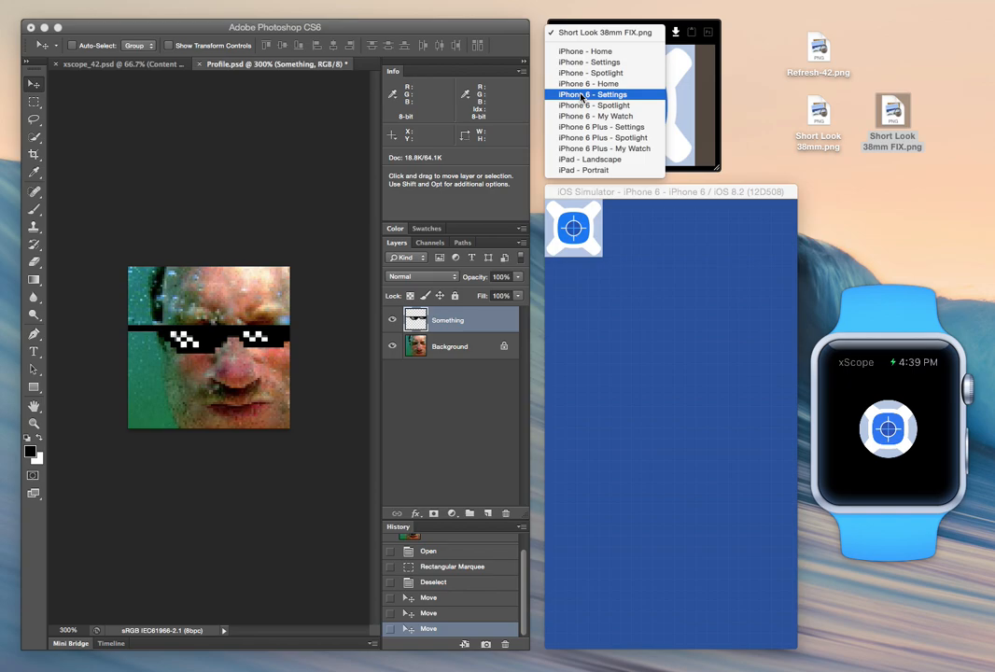
pyautogui.moveTo(594, 105)
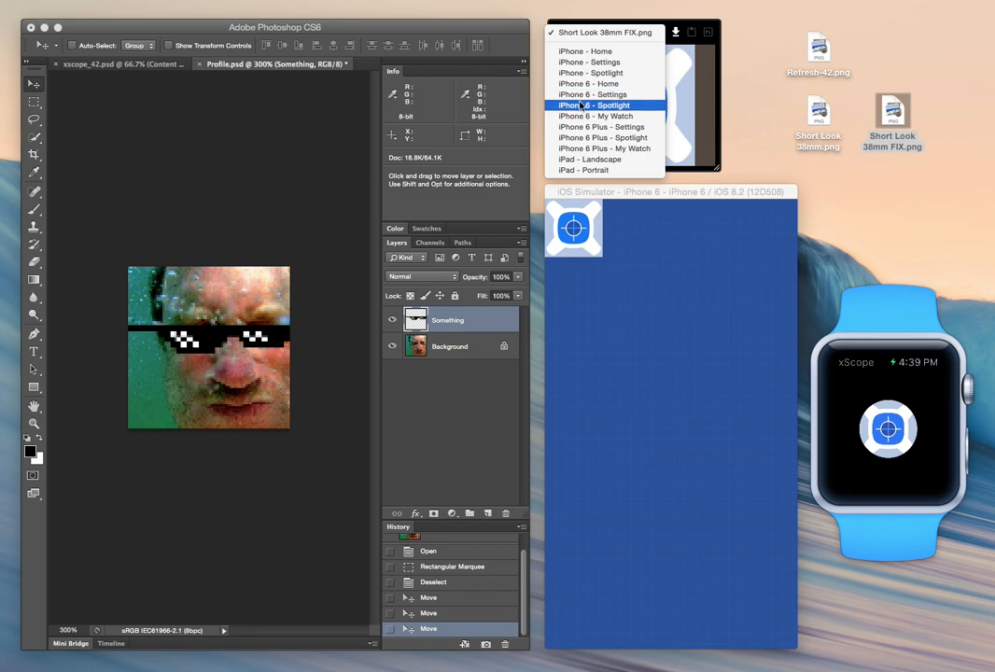
pyautogui.click(590, 105)
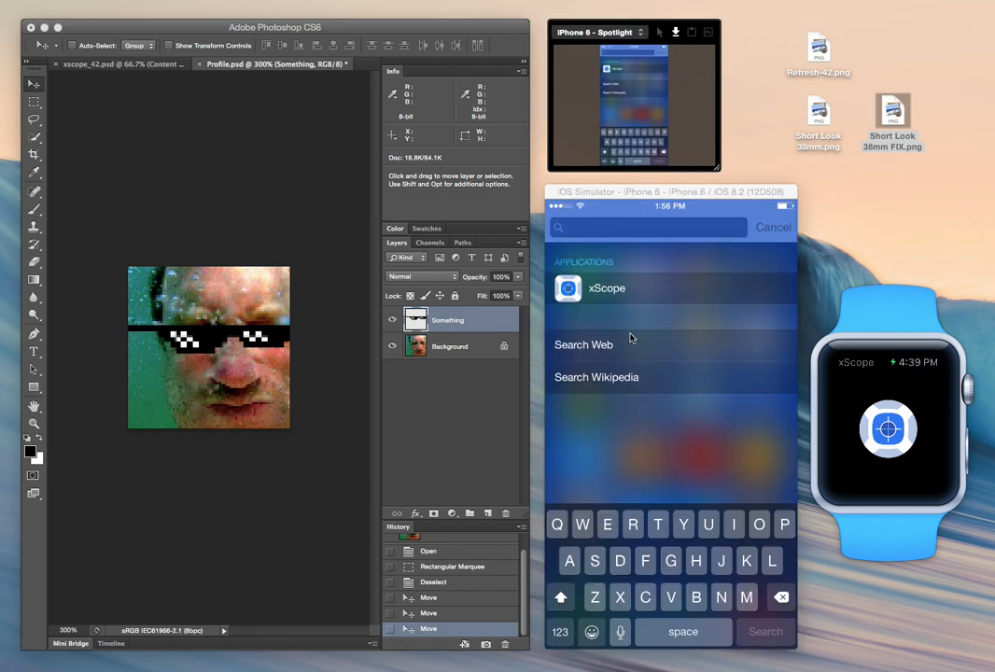
pyautogui.moveTo(564, 277)
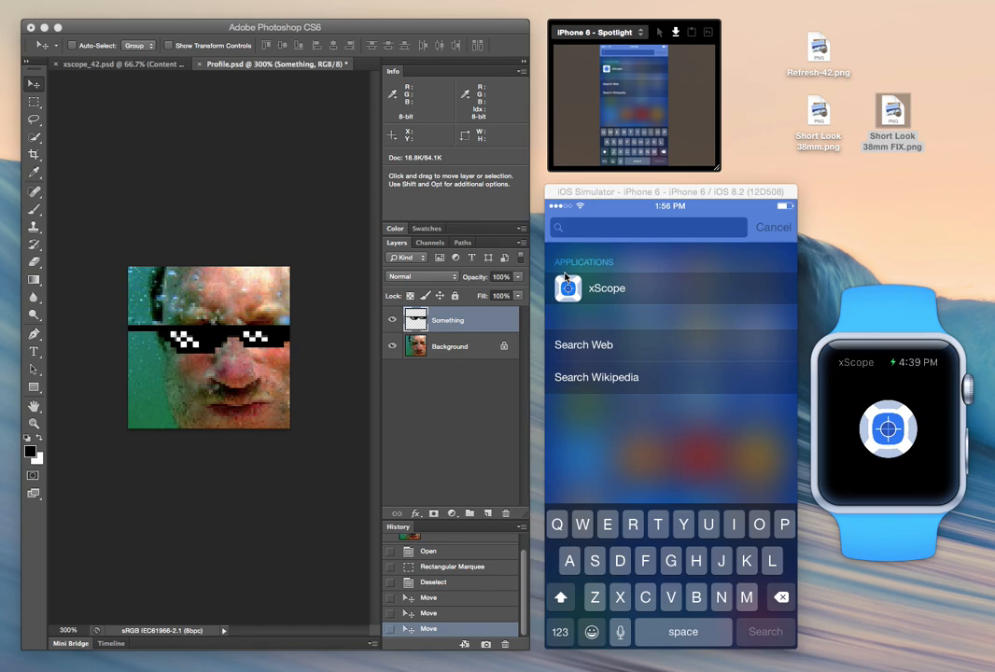
pyautogui.click(598, 34)
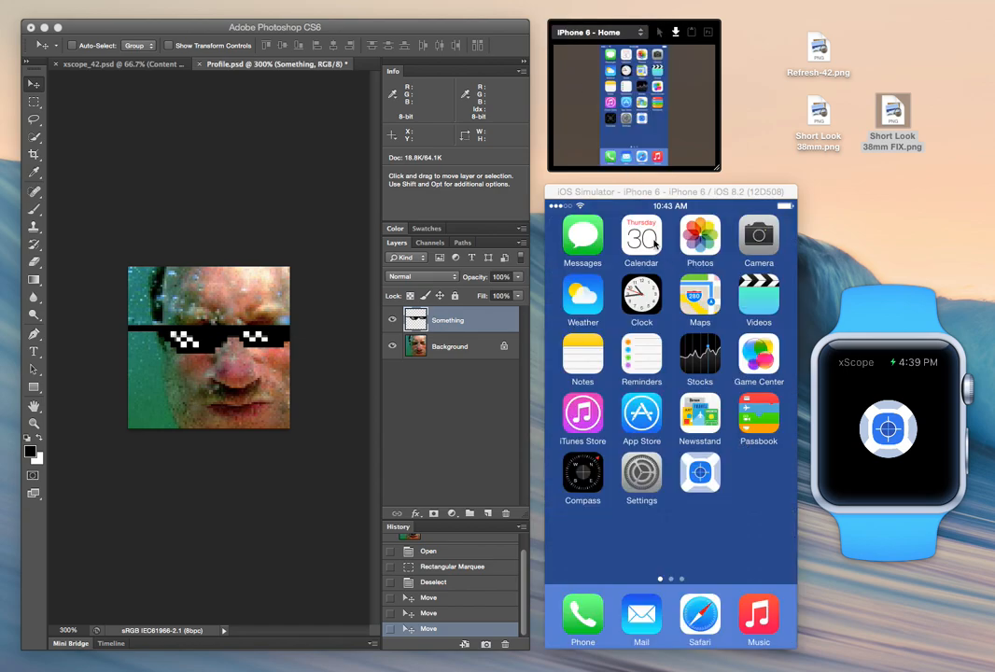
# Preview the icon in the iPhone 6 My Watch template
pyautogui.click(597, 32)
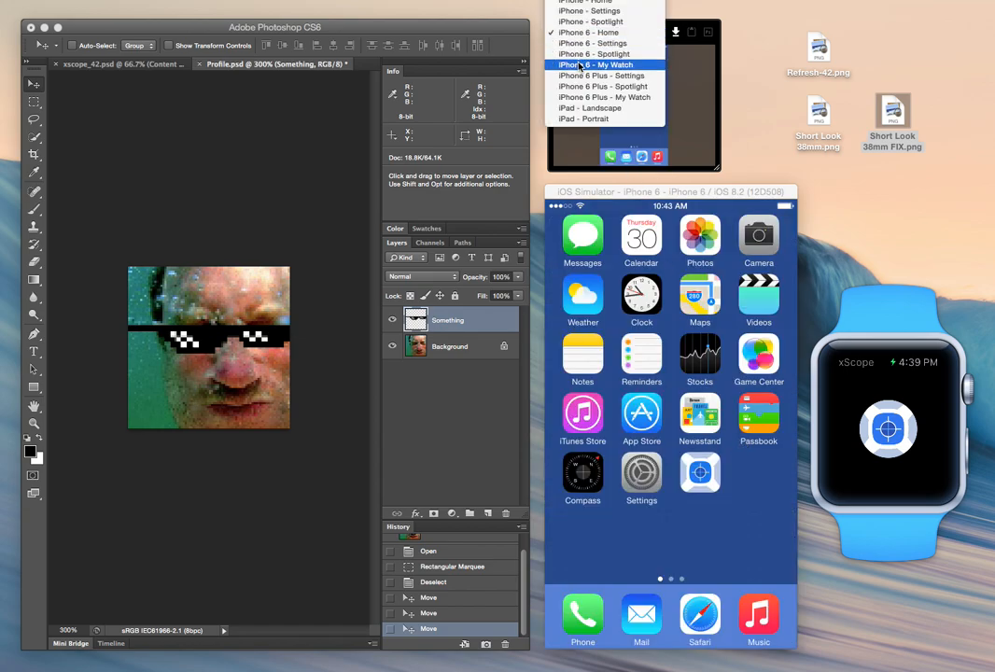
pyautogui.click(594, 63)
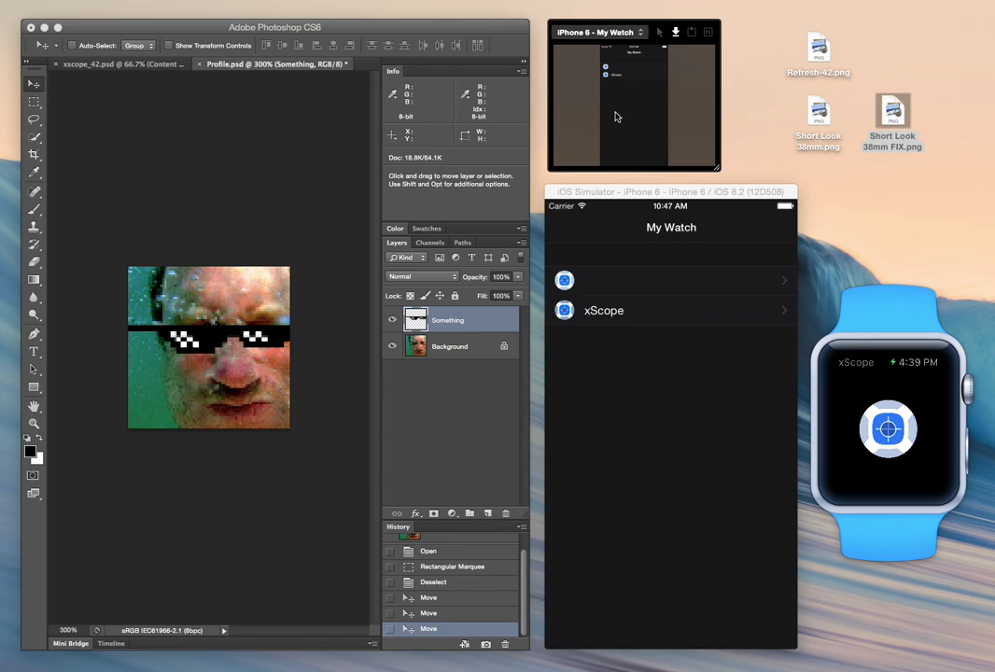
pyautogui.moveTo(557, 288)
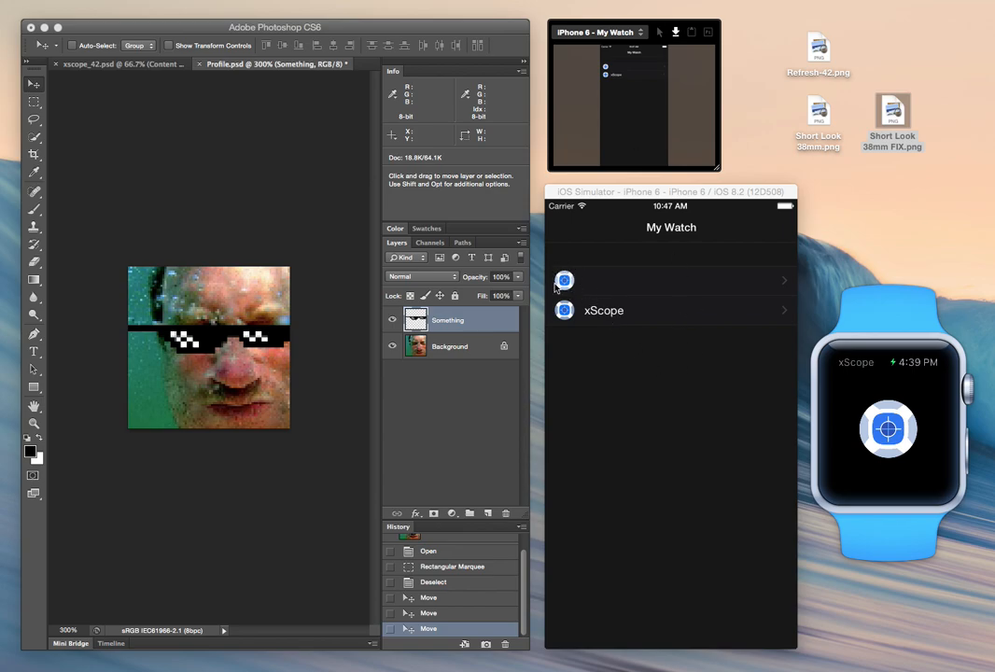
pyautogui.moveTo(564, 292)
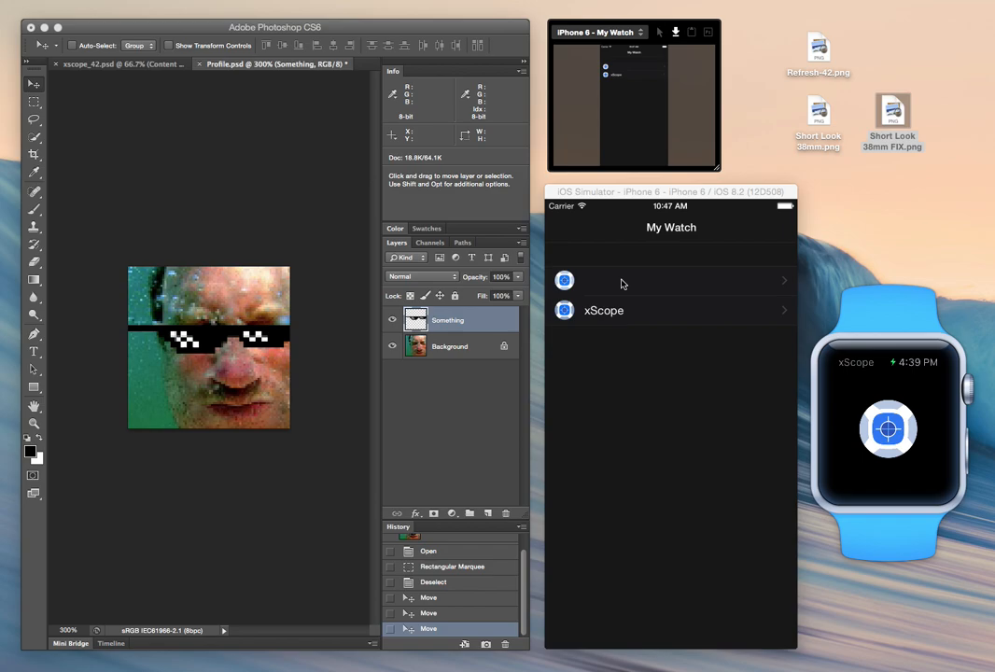
pyautogui.moveTo(553, 172)
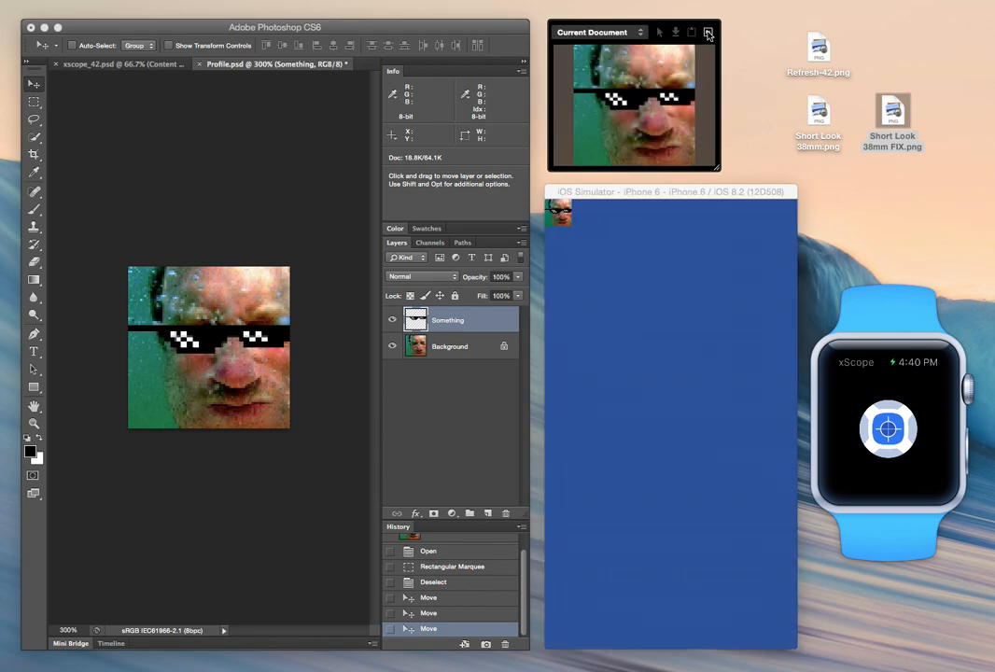
# Show the sunglasses face icon as the app icon in the iPhone 6 My Watch template
pyautogui.click(594, 31)
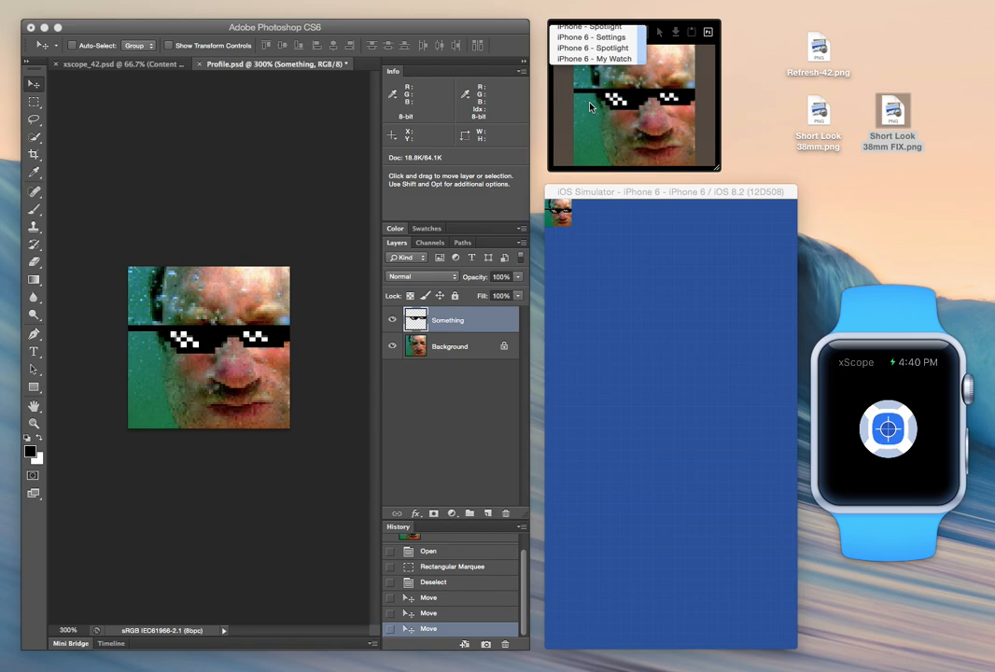
pyautogui.click(590, 58)
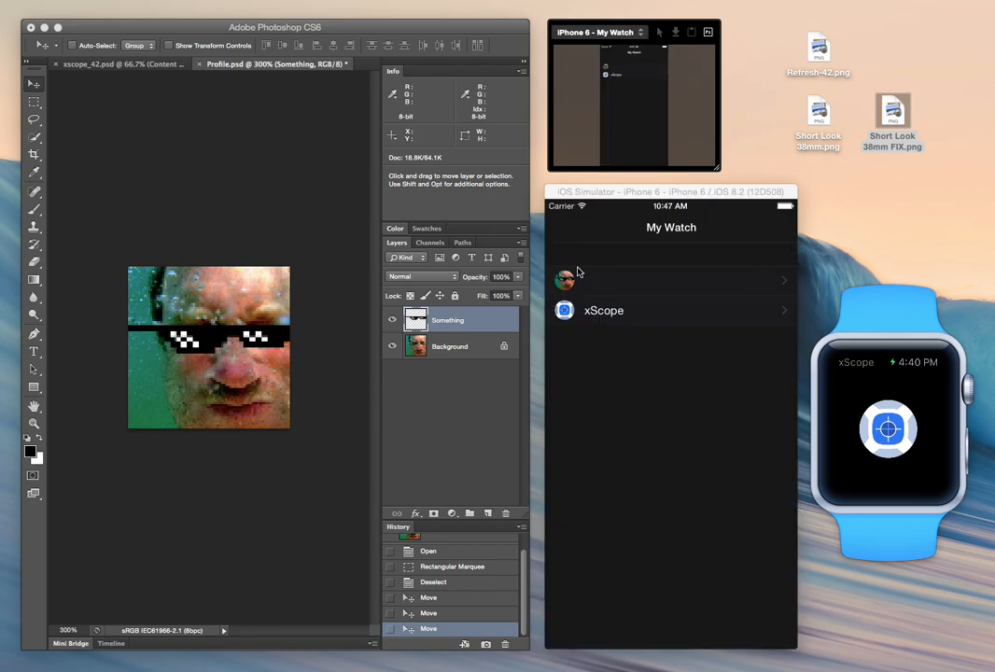
pyautogui.moveTo(594, 286)
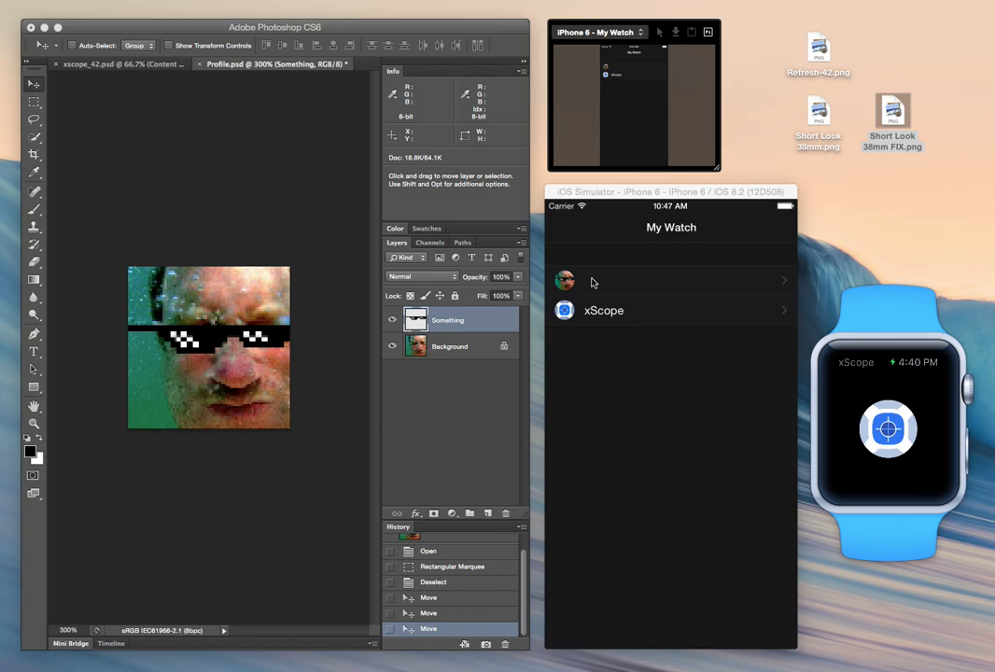
pyautogui.moveTo(790, 317)
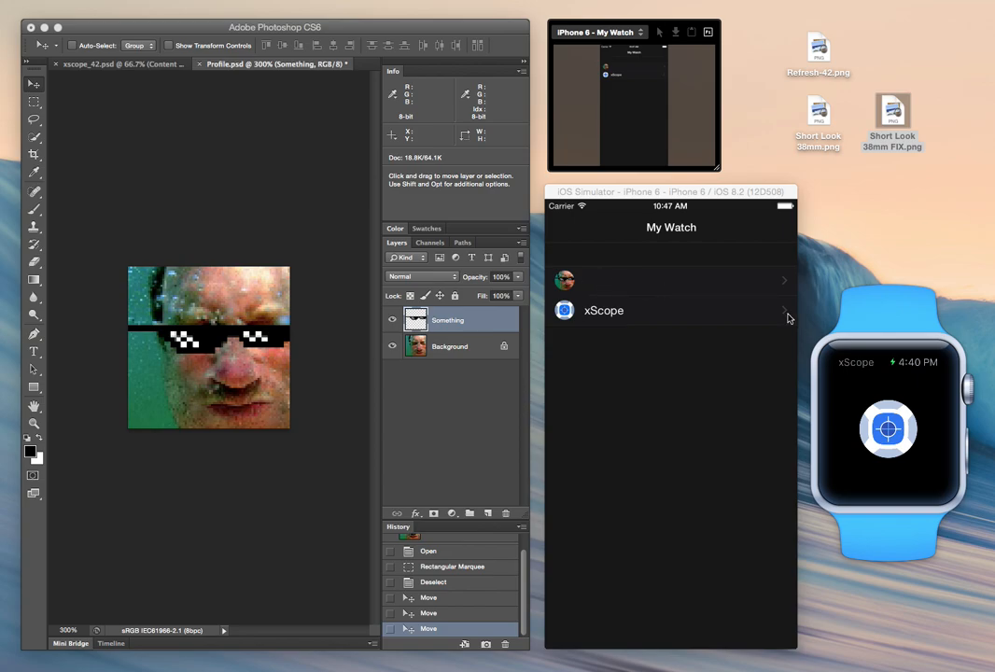
pyautogui.moveTo(698, 193)
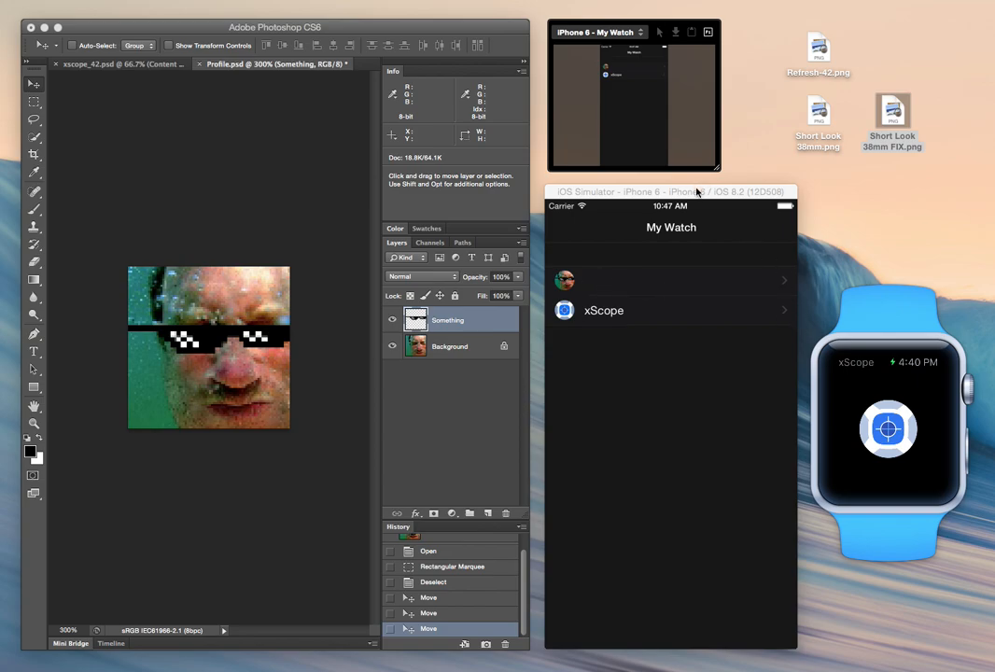